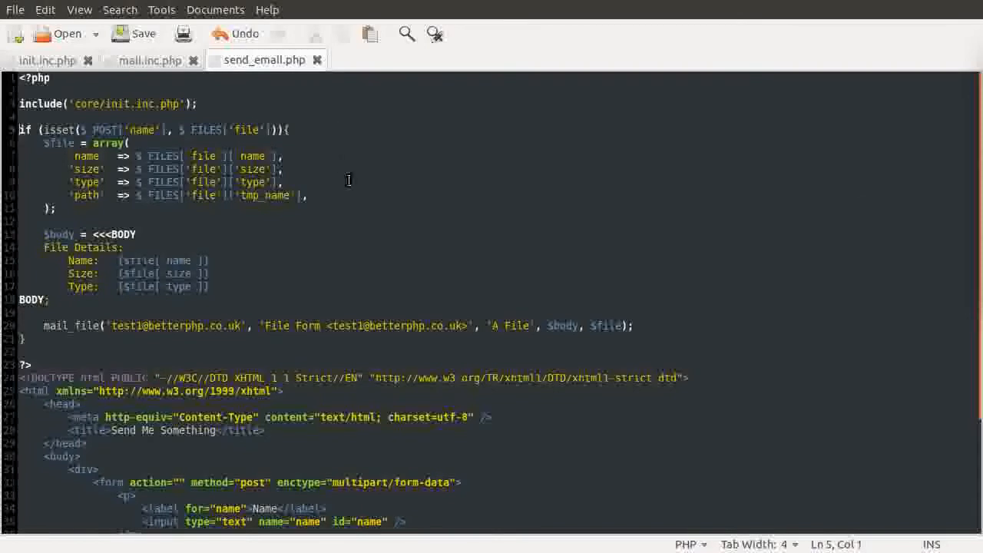
In mail.inc.php, begin a $headers array with 'MIME-Version: 1.0' and a From entry using $from
click(344, 200)
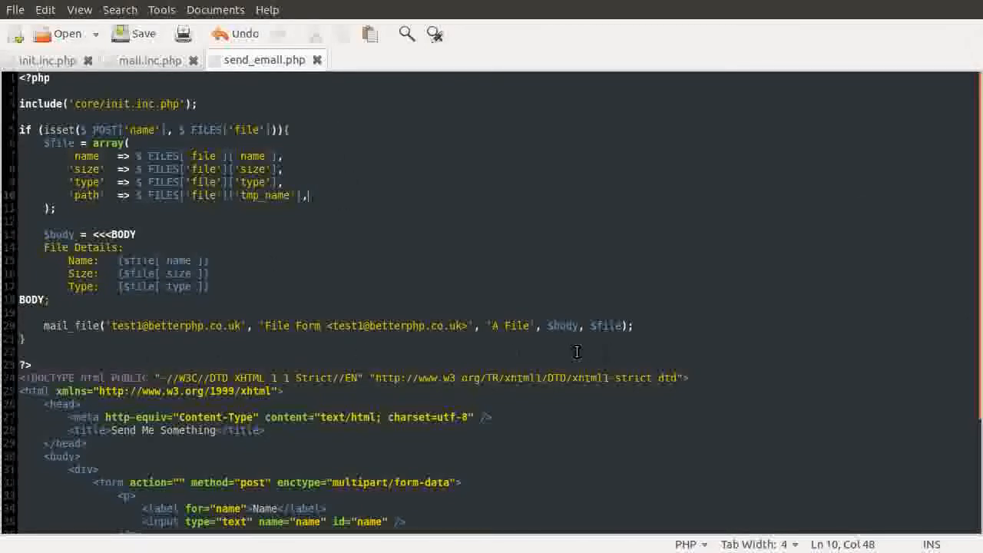
mouse_move(559, 315)
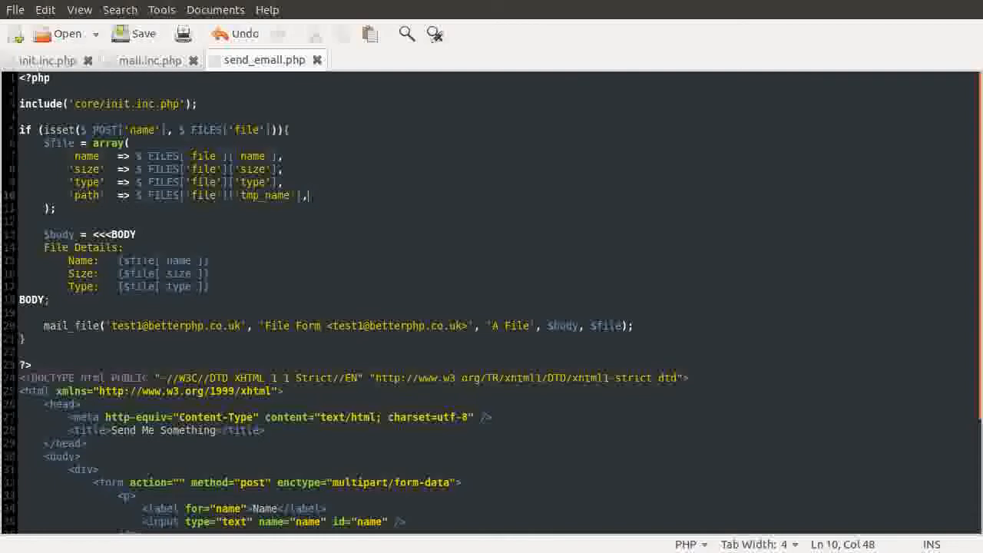
mouse_move(550, 316)
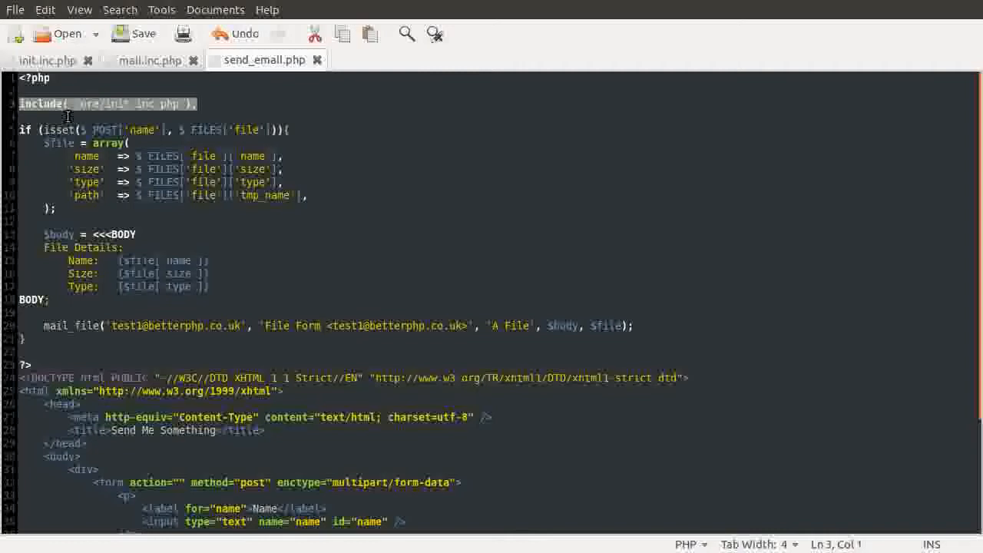
mouse_move(286, 114)
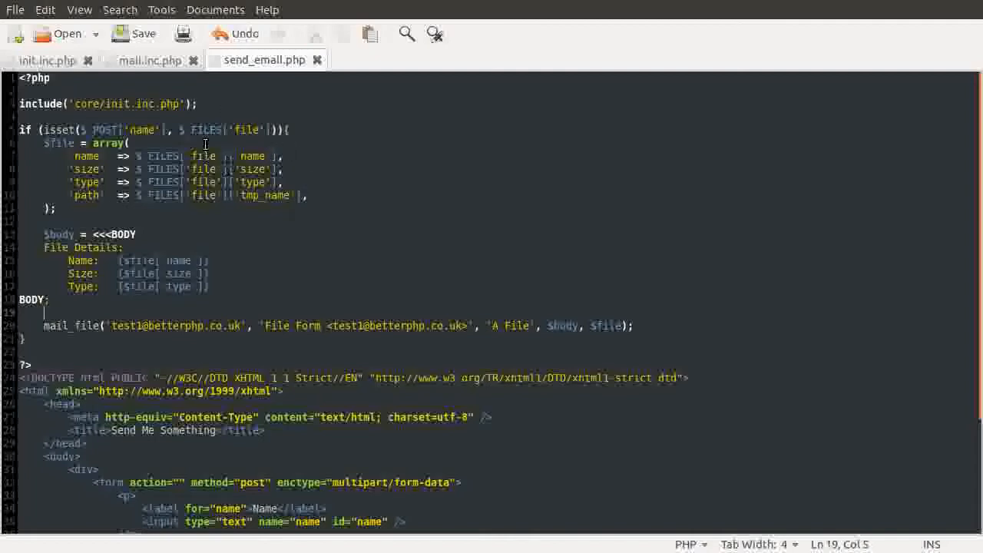
mouse_move(151, 60)
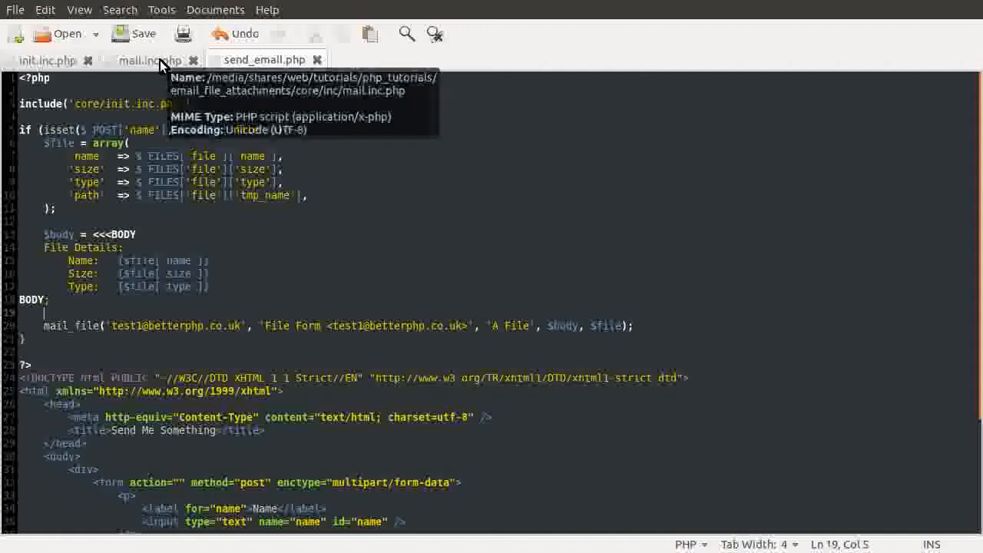
click(151, 60)
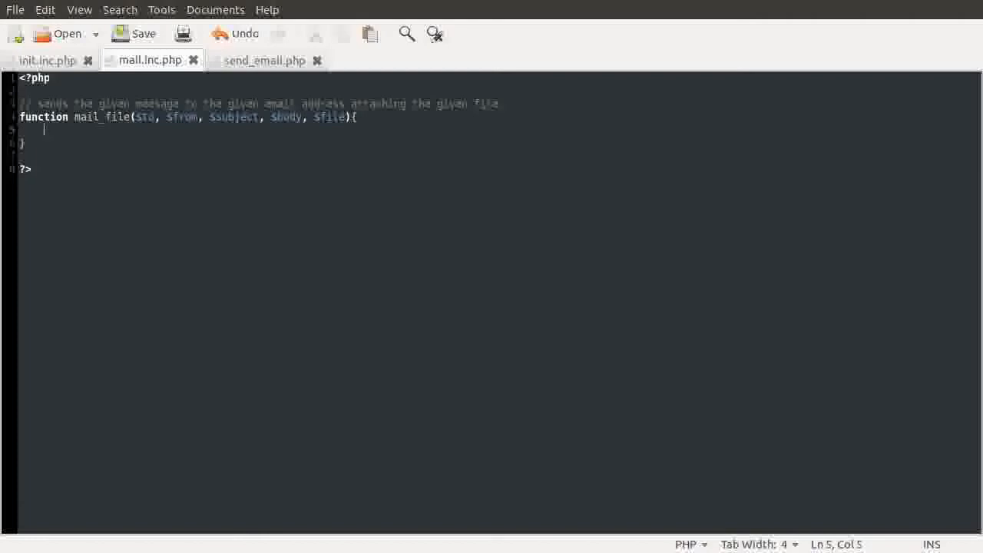
text($header)
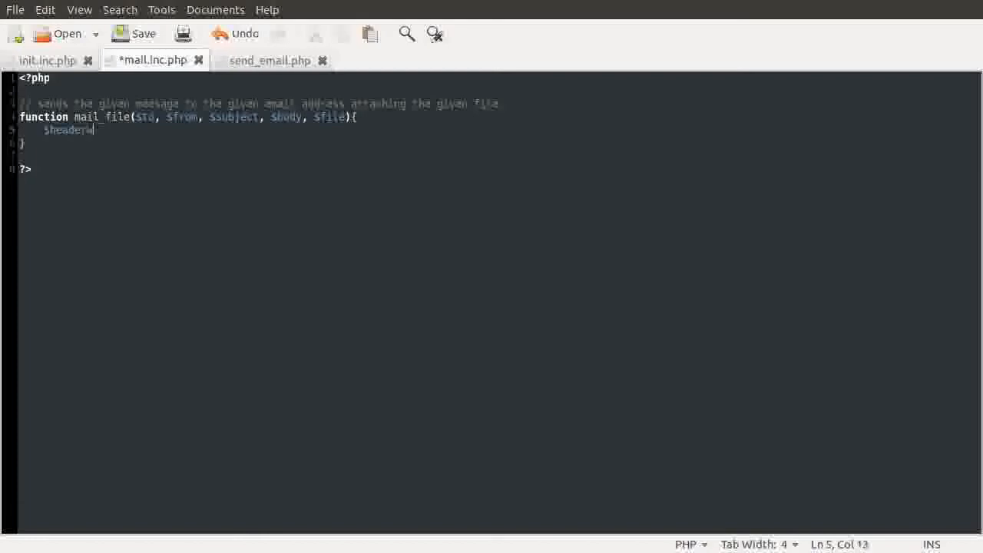
text(s)
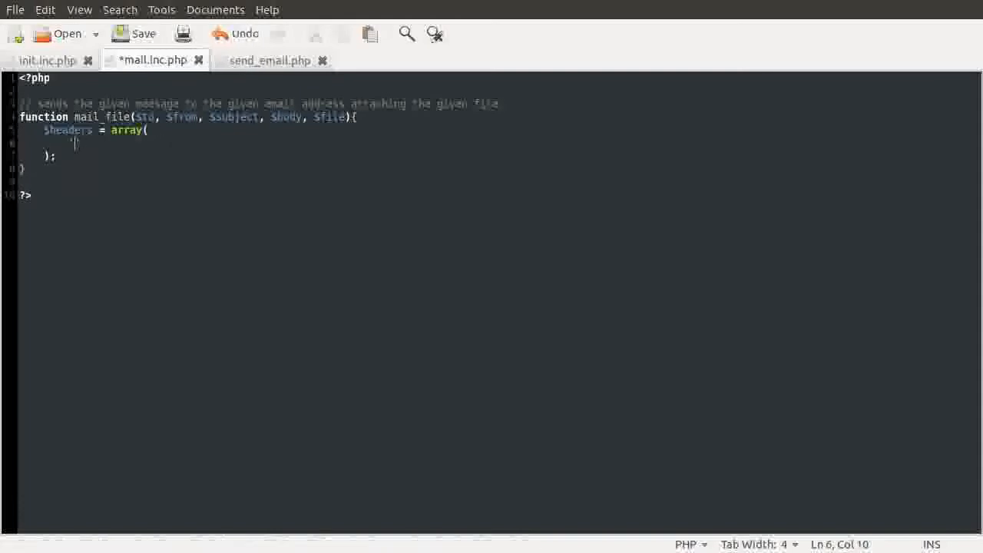
text(MIME-V)
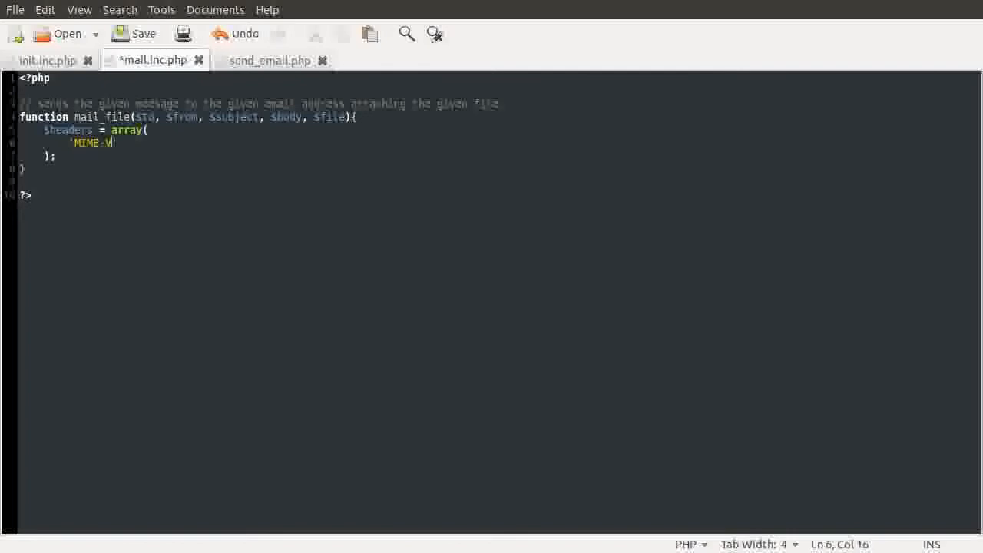
text(ersion:)
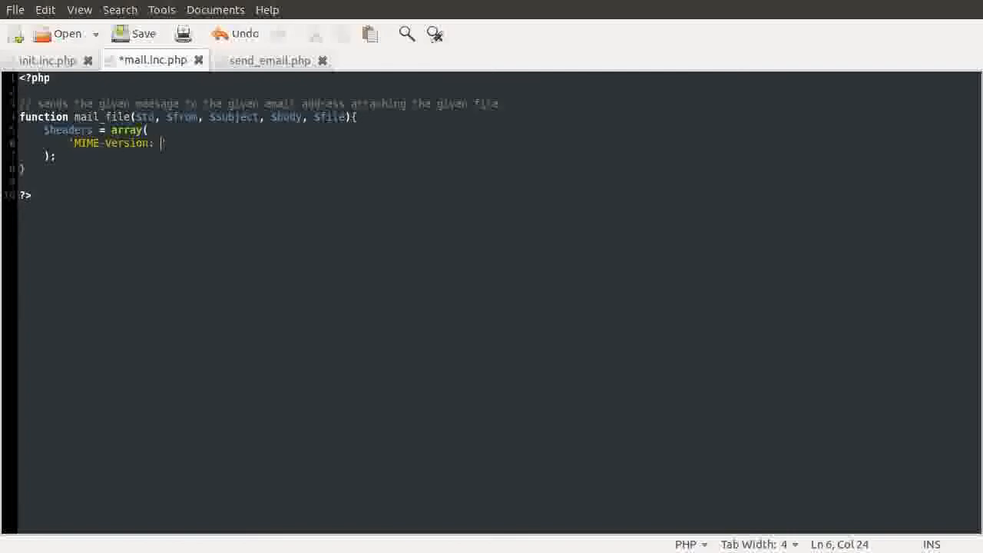
text(1.0',)
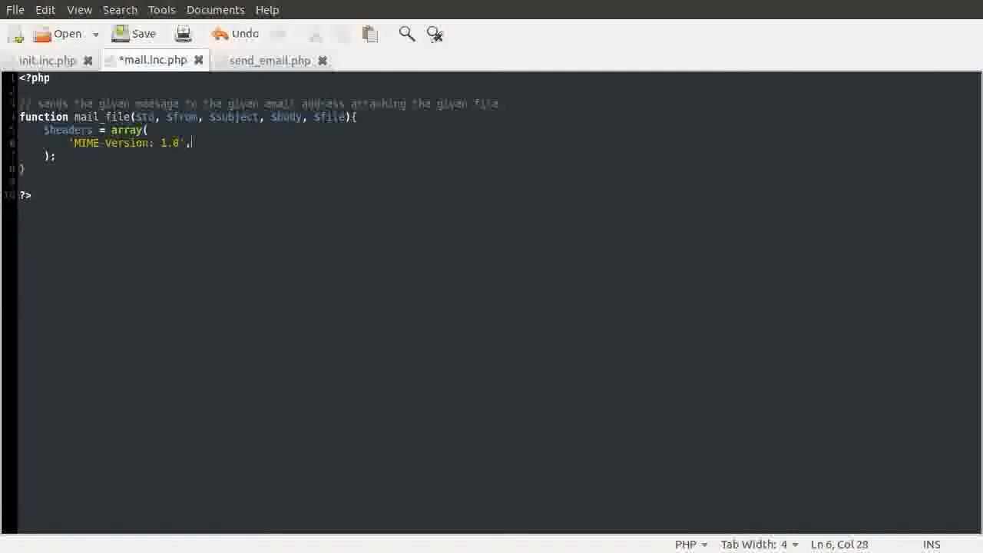
text(From: {)
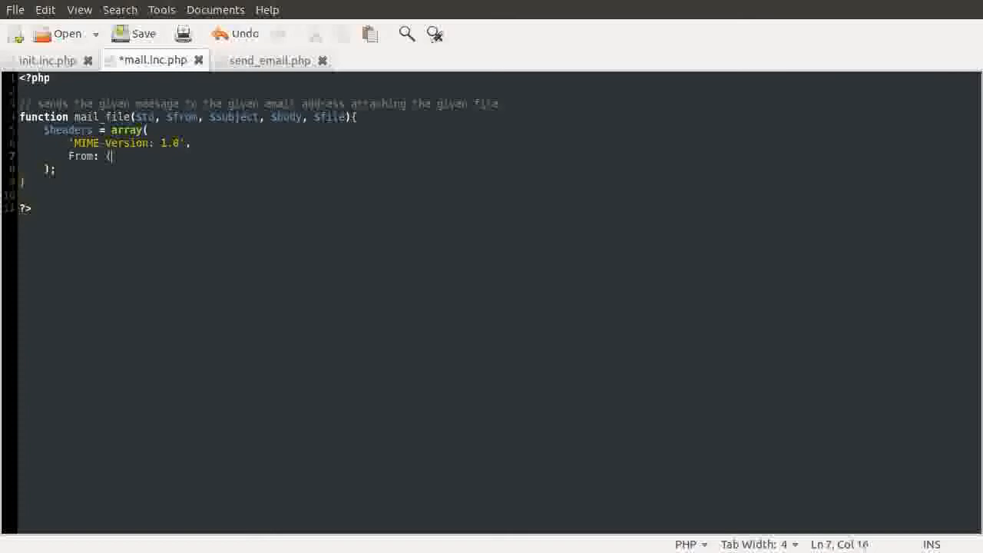
text($from))
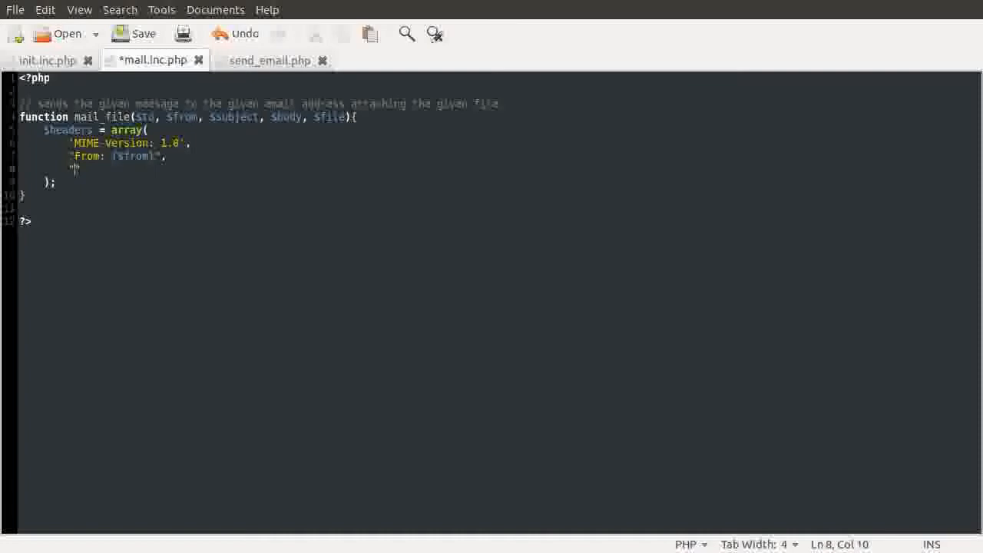
text(")
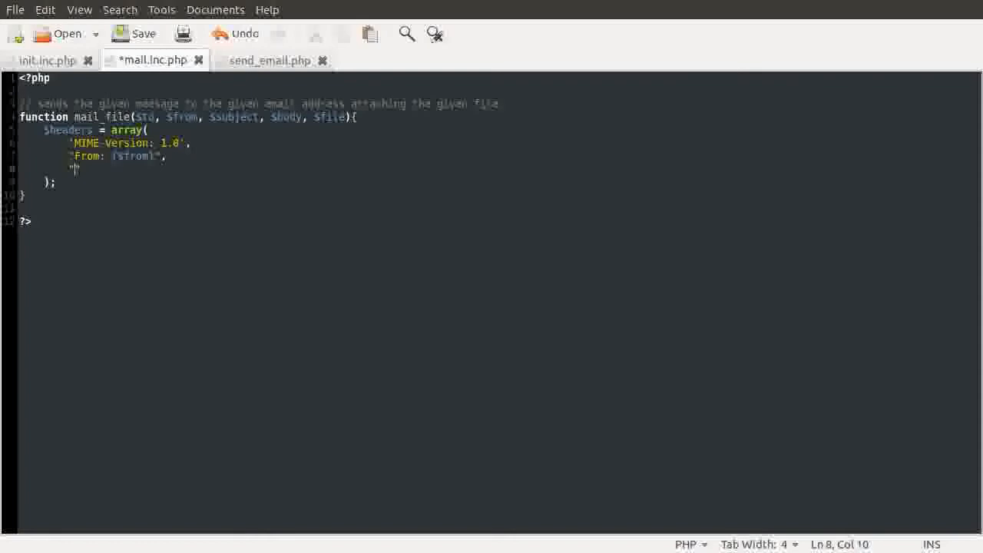
Add a 'Content-Type: multipart/mixed;' entry to the headers array
text(Co)
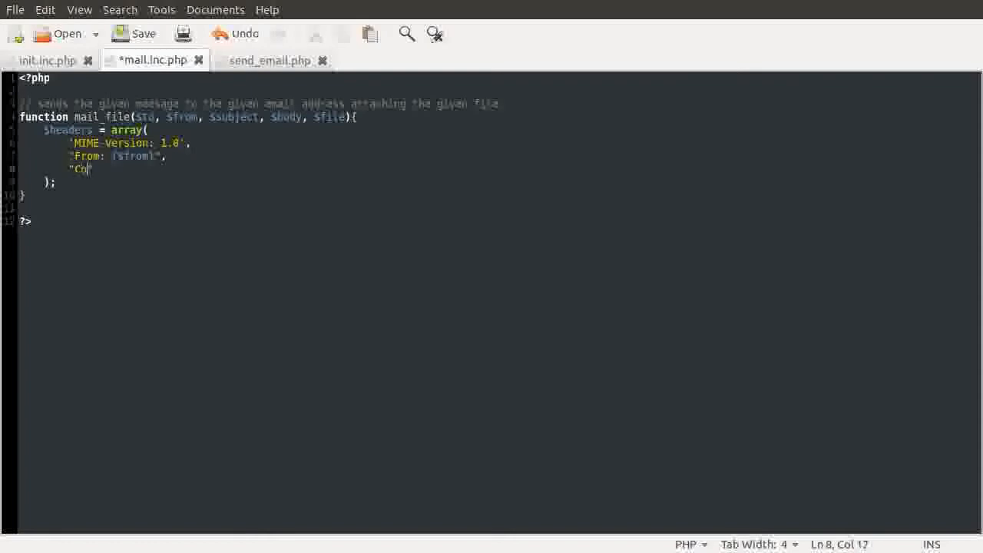
text(nte)
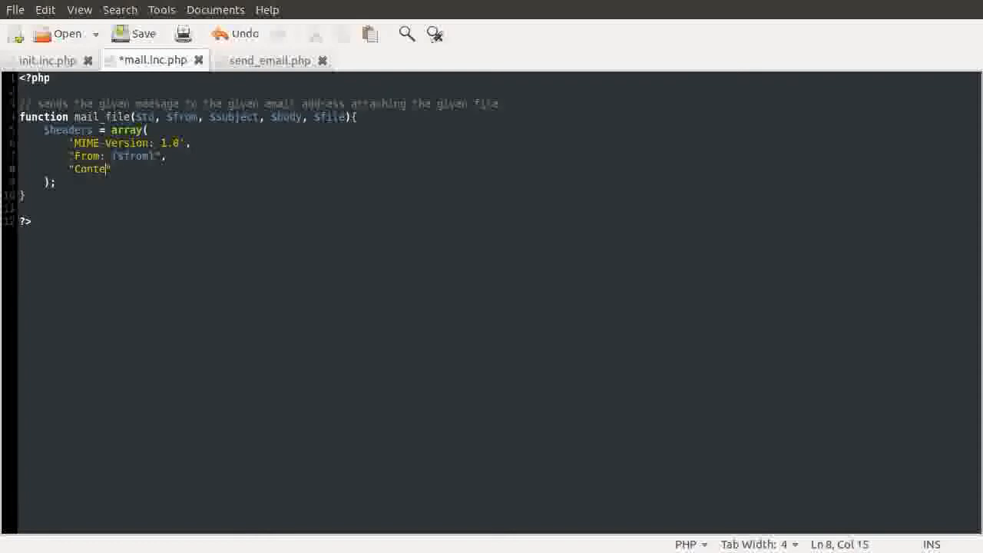
text(nt-)
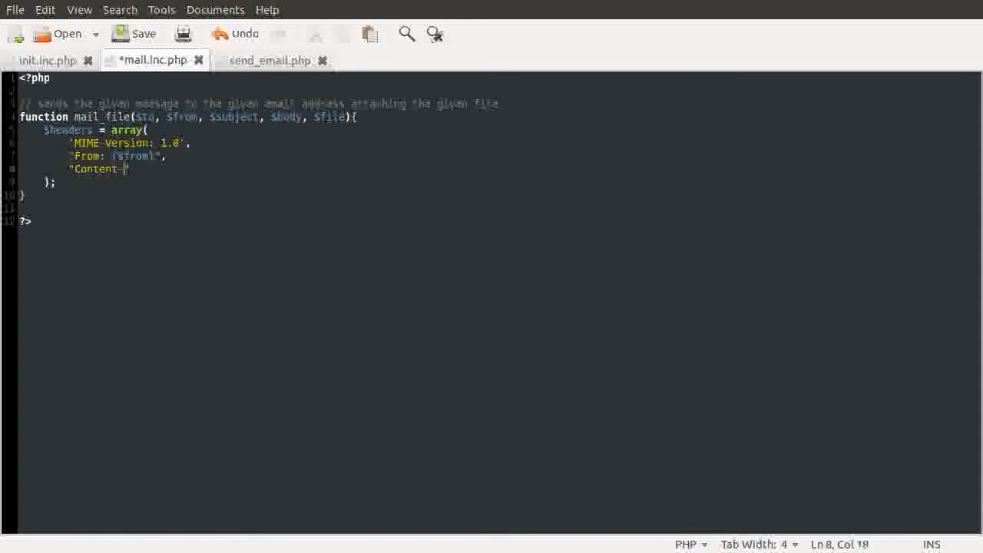
text(T)
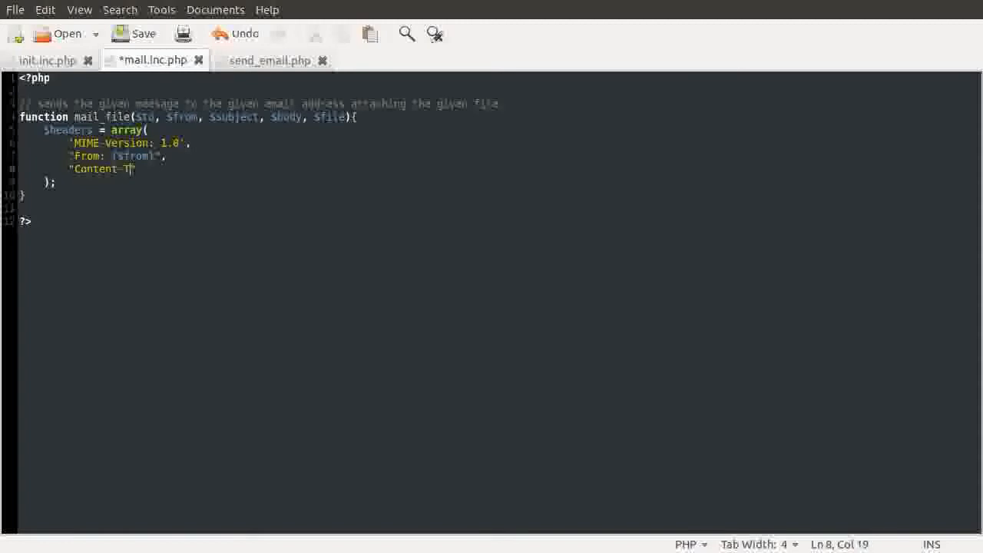
text(ype:)
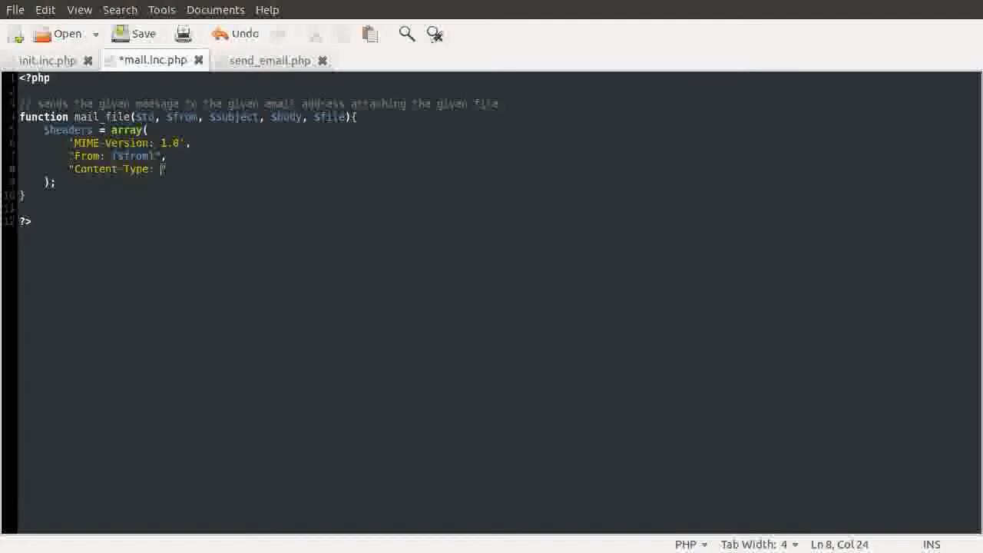
text(multipart)
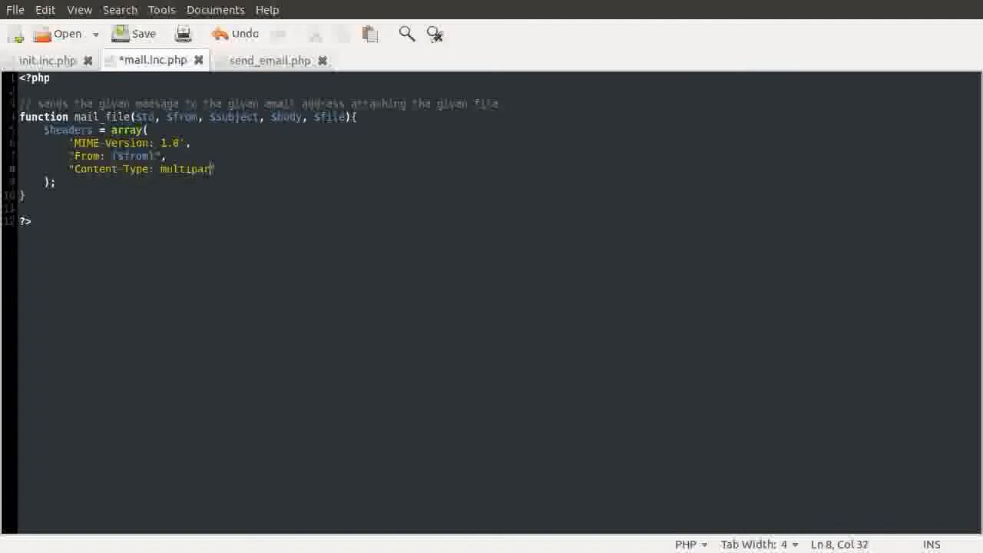
text(/mu)
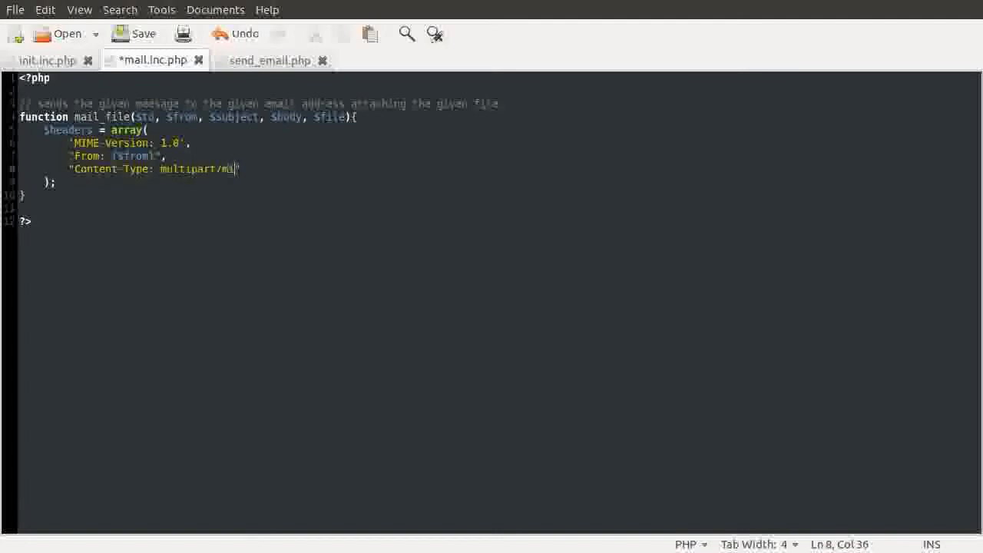
text(ixed;)
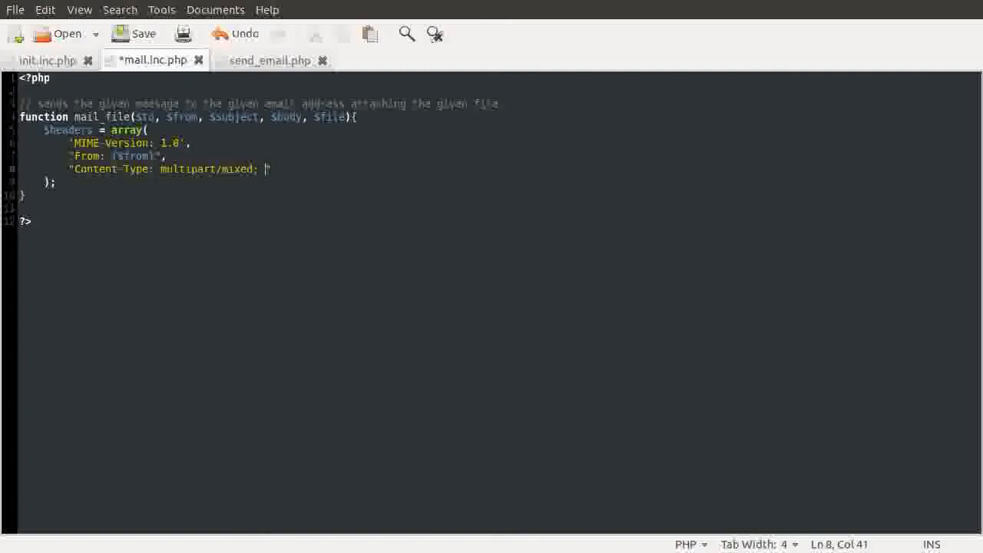
Save, then give Content-Type a boundary="{$boundary}" value with $boundary = md5(rand()); above
click(142, 34)
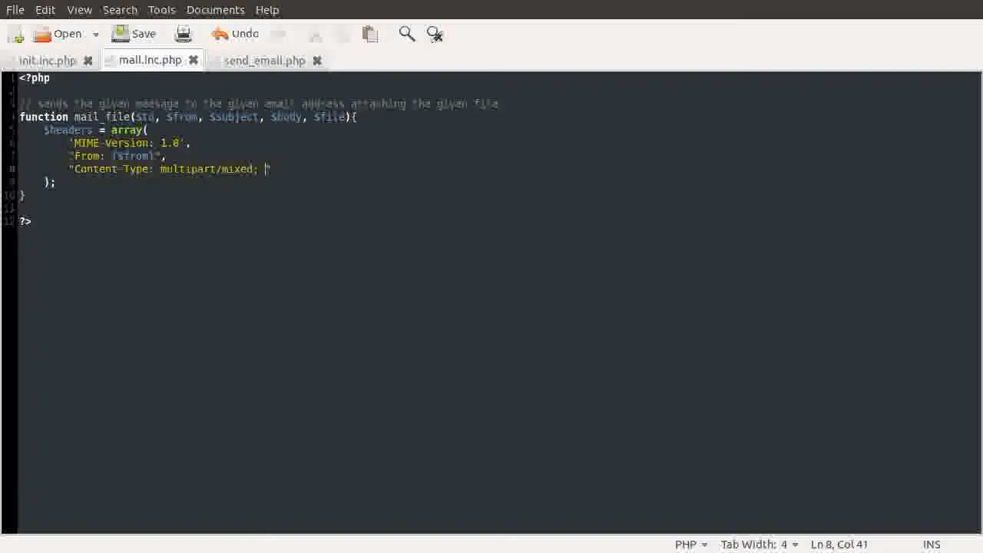
text(boundary=\)
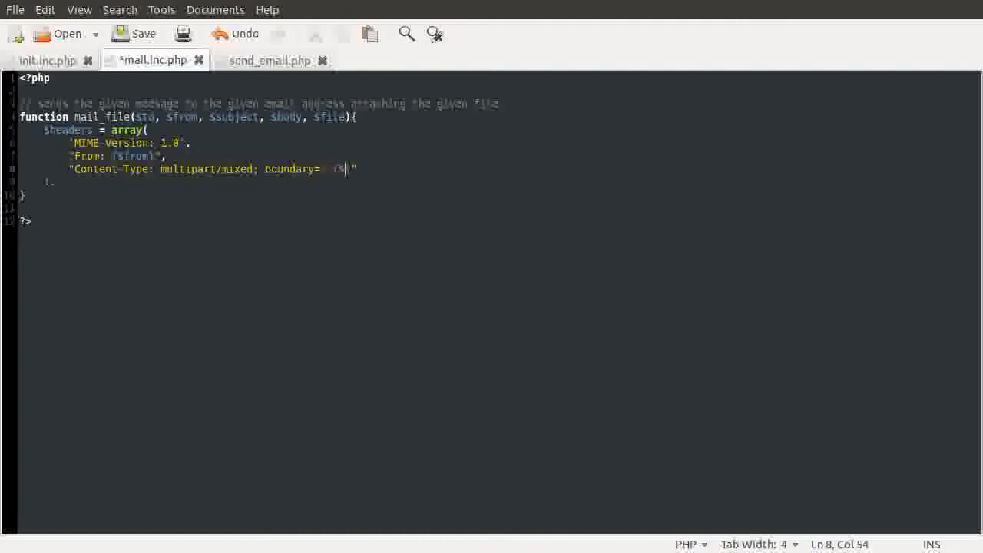
text(boundary}\)
text($boundary)
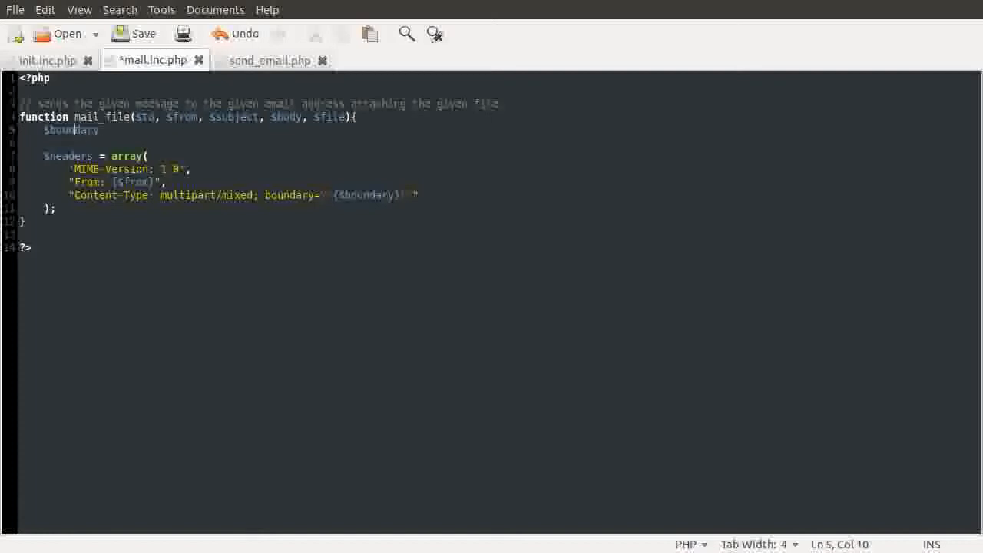
text(= md5)
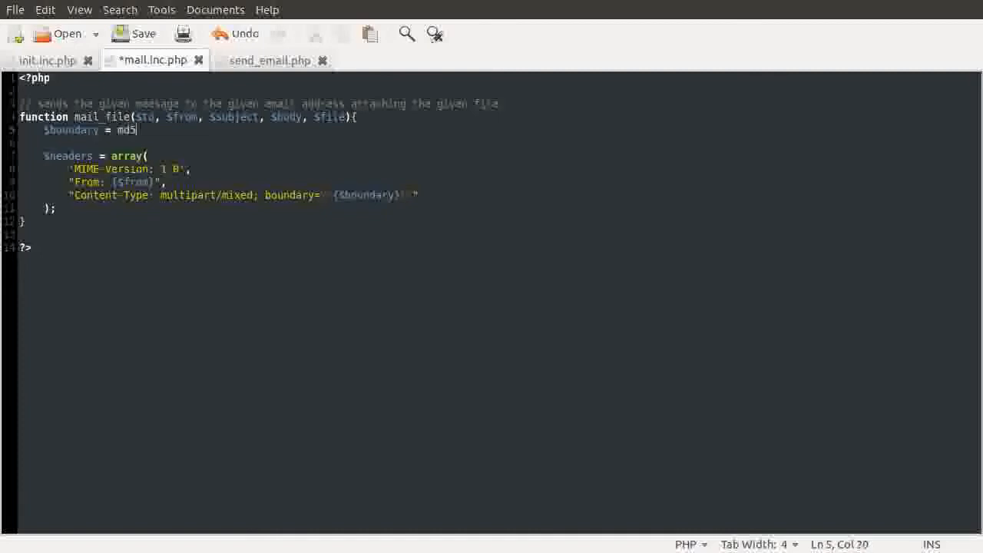
text((rand()
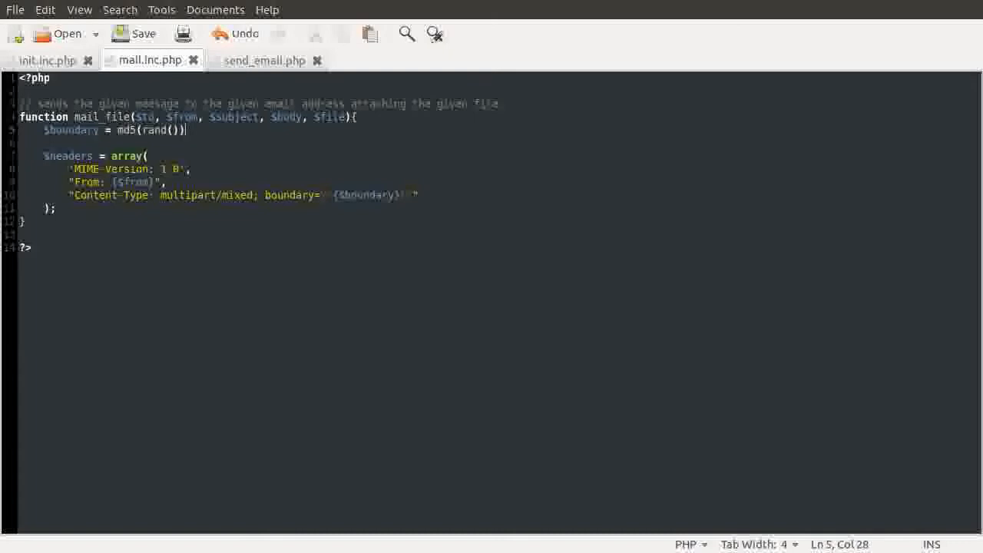
text(;)
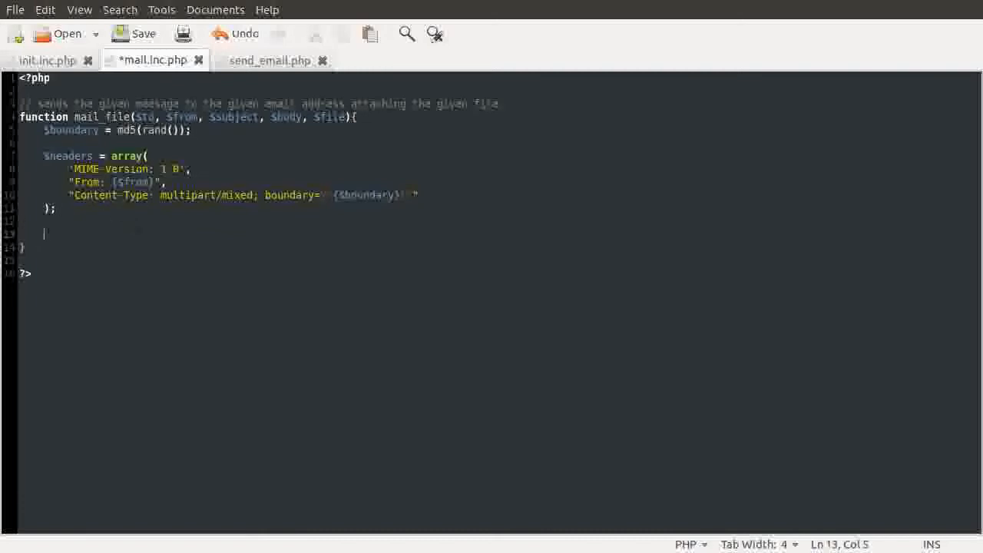
Declare an empty $message = array( ); below the headers and save mail.inc.php
text($message)
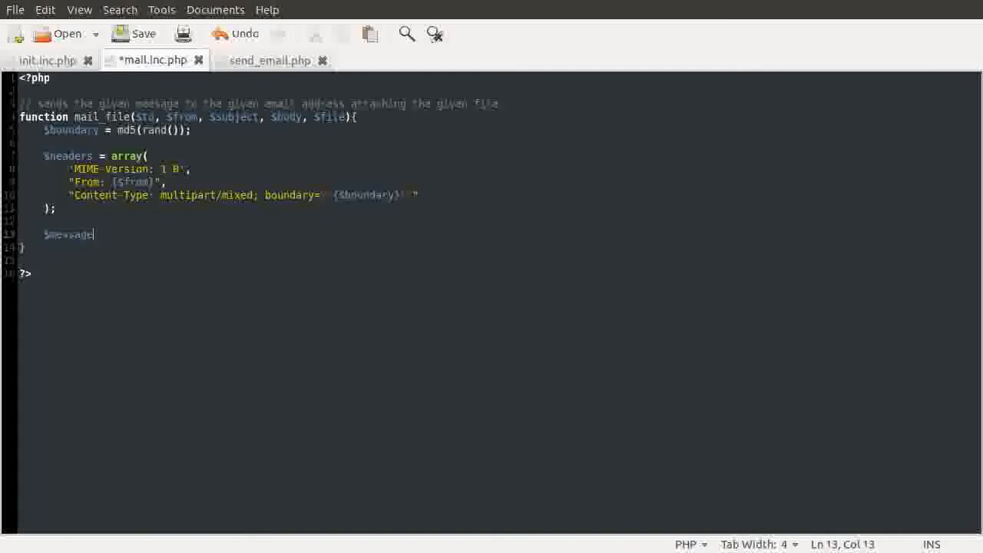
text(=)
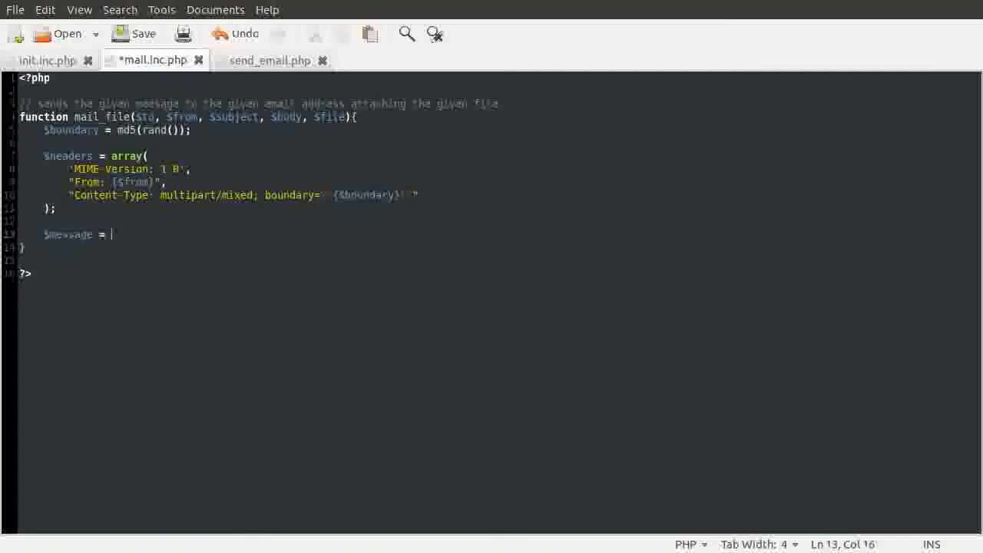
text(array)
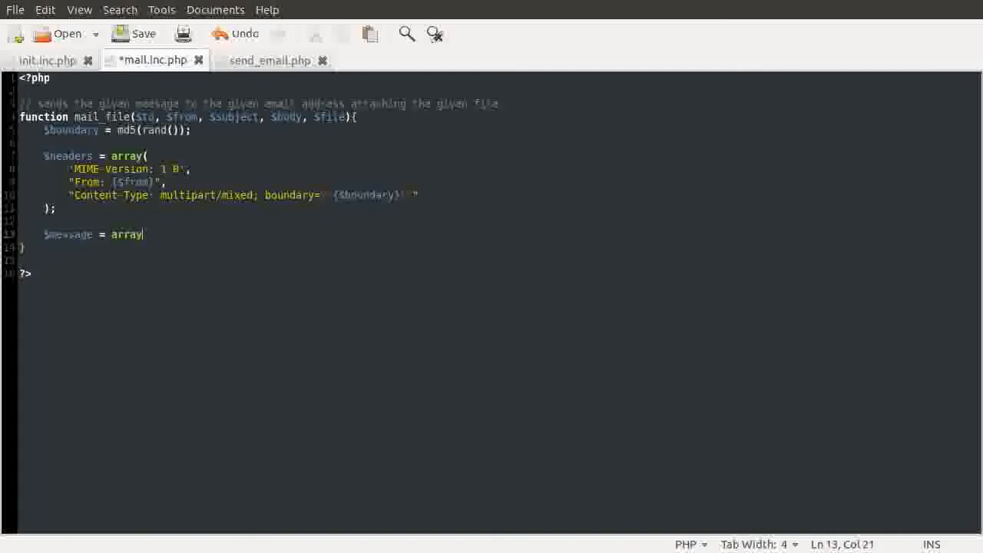
text(()
text();)
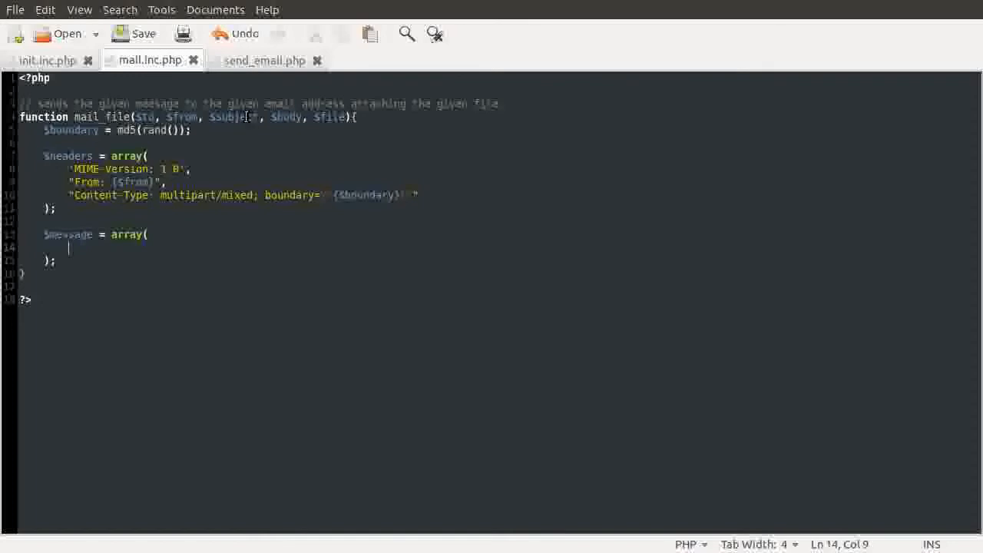
double_click(285, 117)
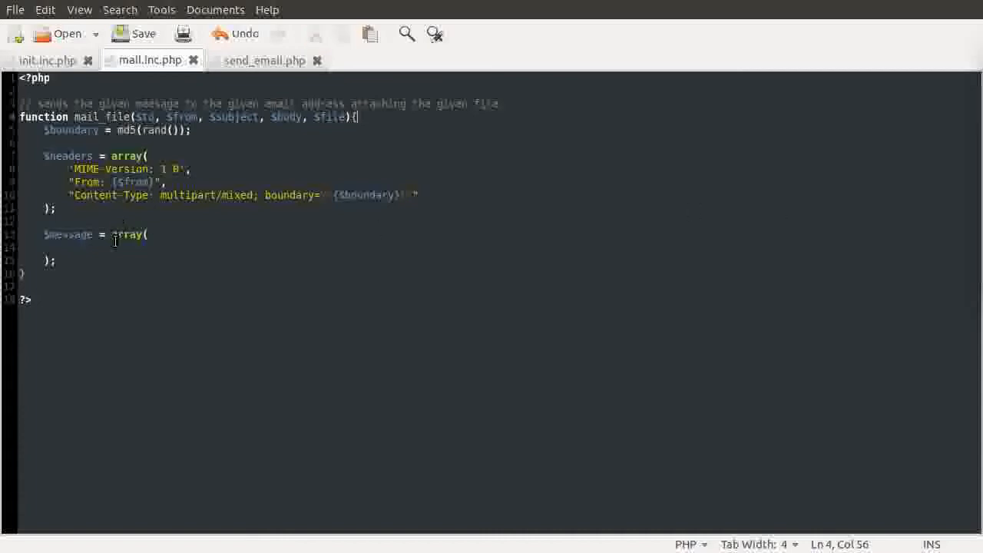
click(142, 233)
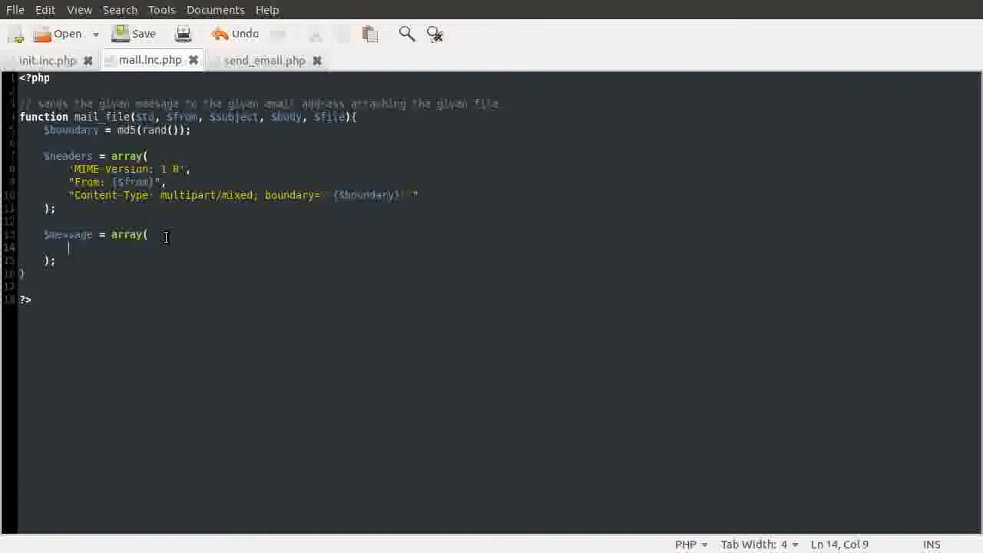
mouse_move(298, 249)
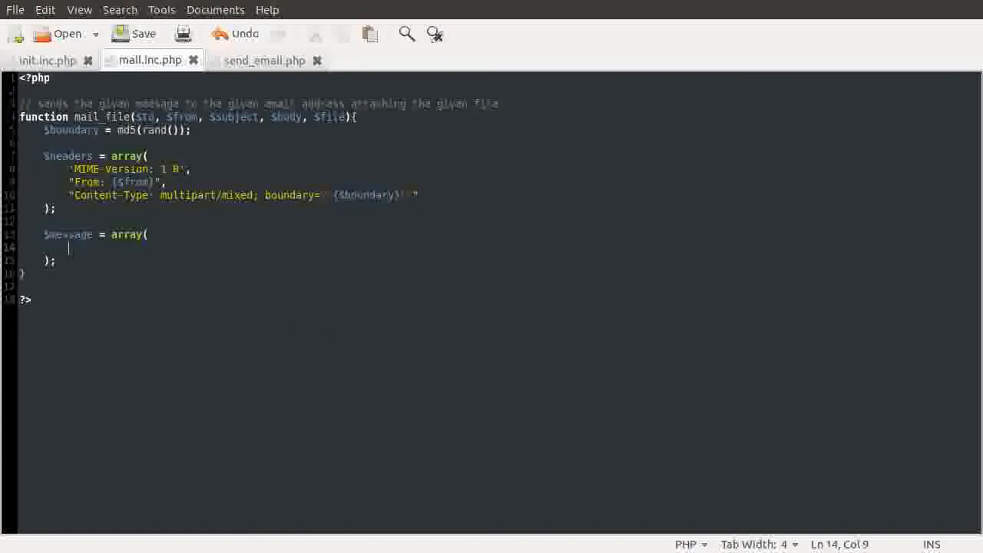
mouse_move(444, 356)
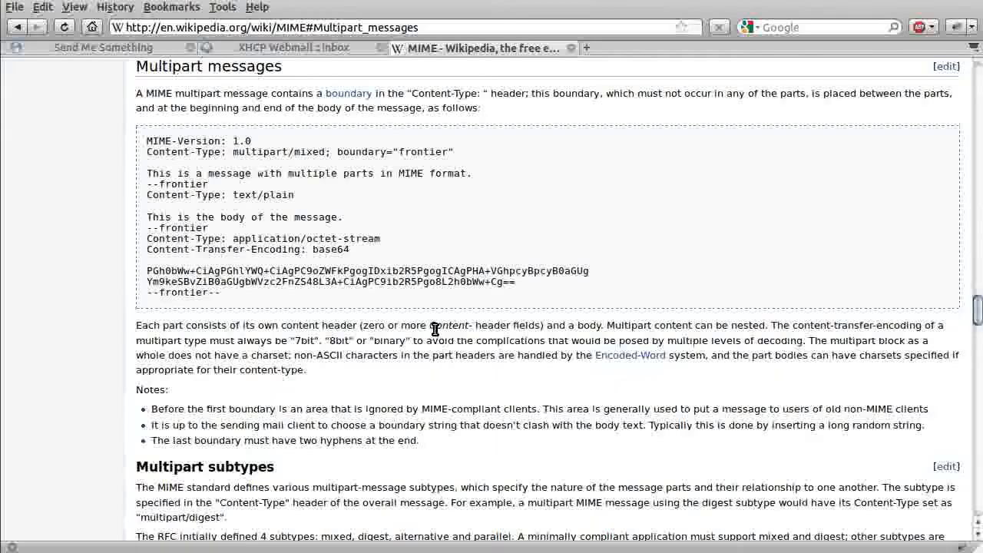
mouse_move(344, 310)
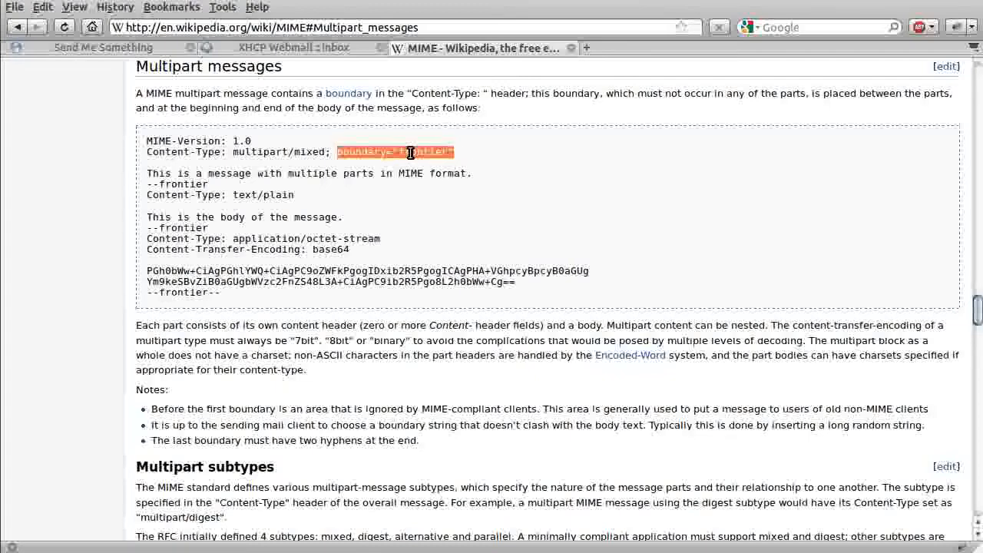
mouse_move(396, 142)
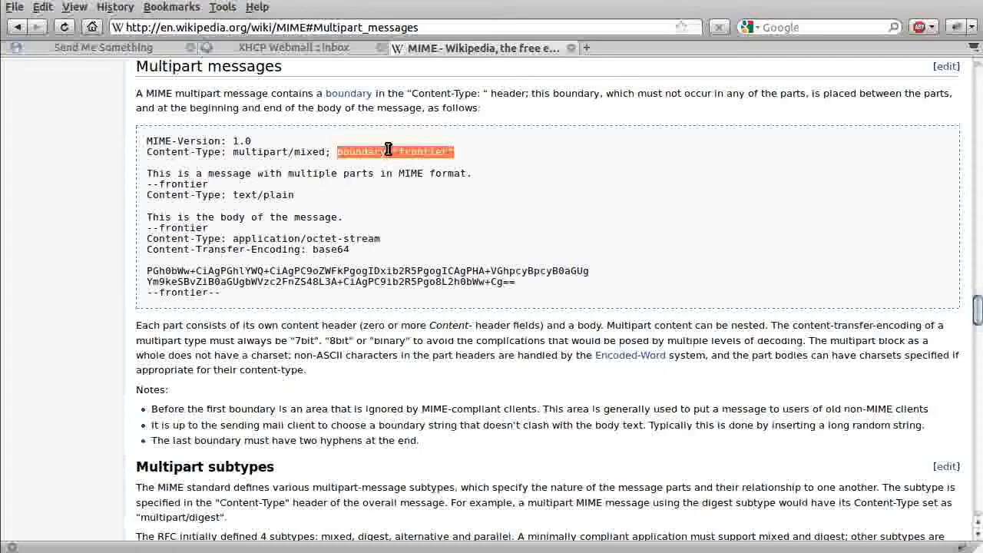
mouse_move(160, 184)
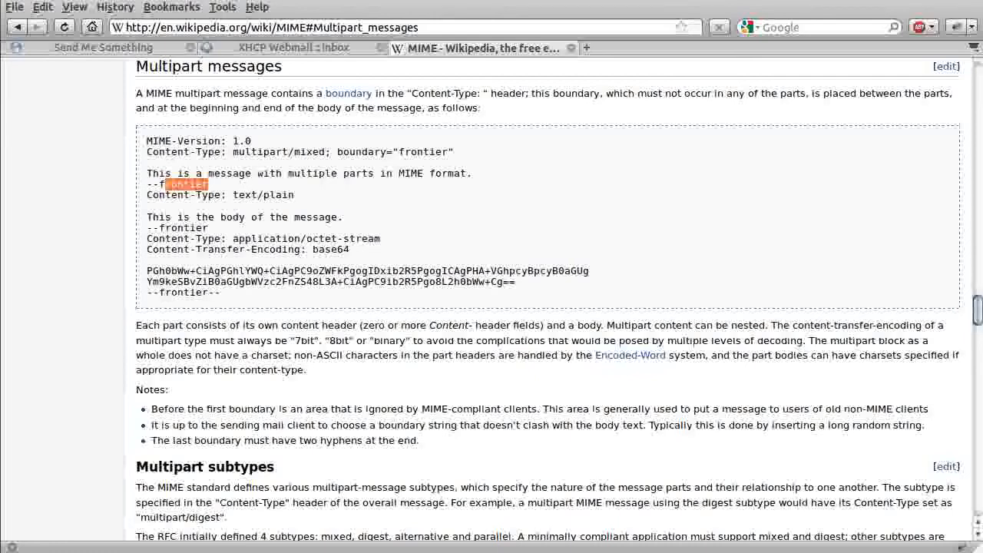
mouse_move(300, 200)
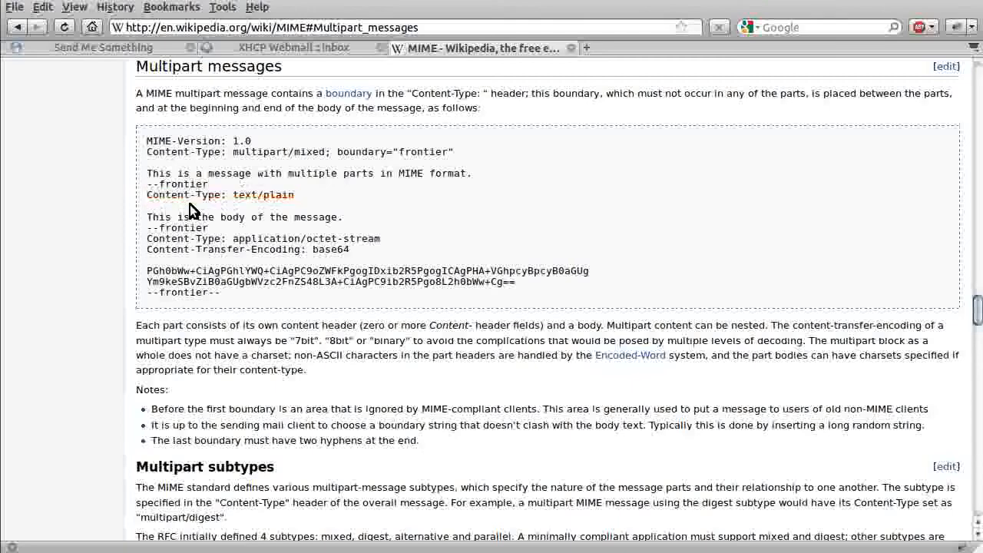
double_click(316, 216)
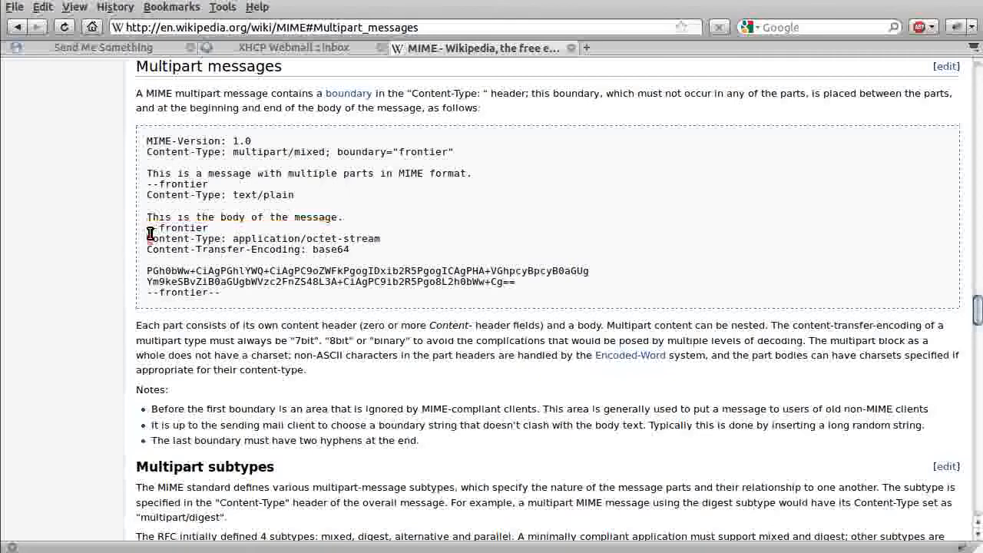
double_click(182, 227)
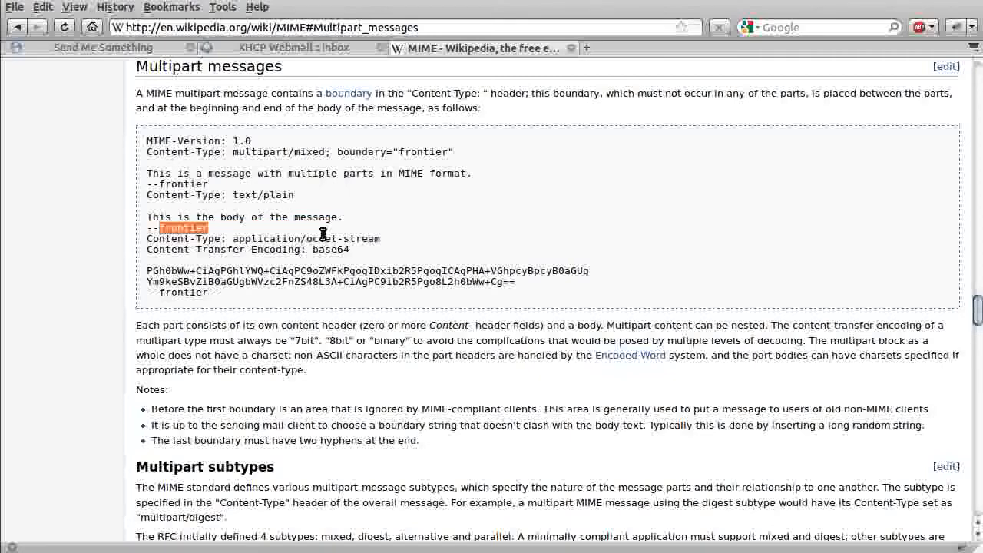
drag(322, 228, 148, 249)
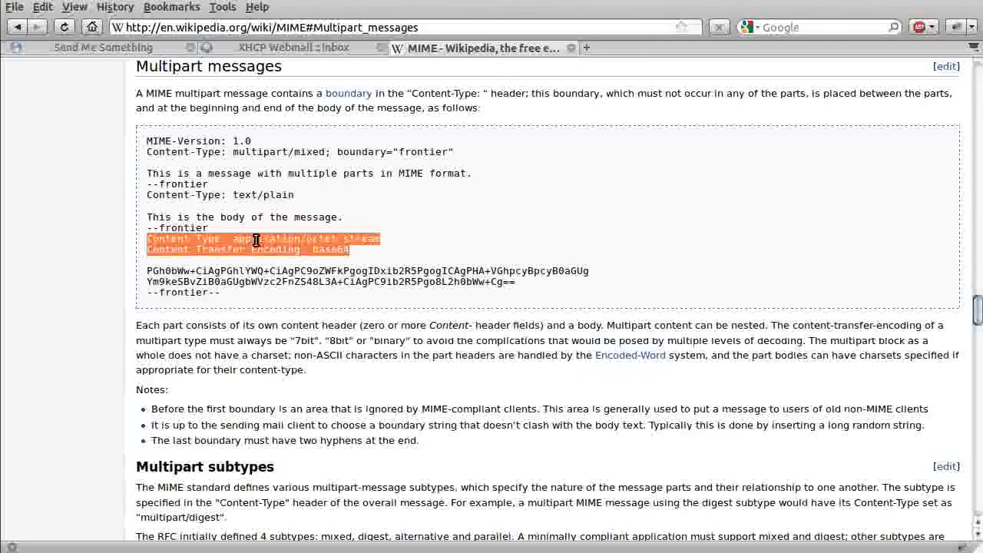
mouse_move(531, 275)
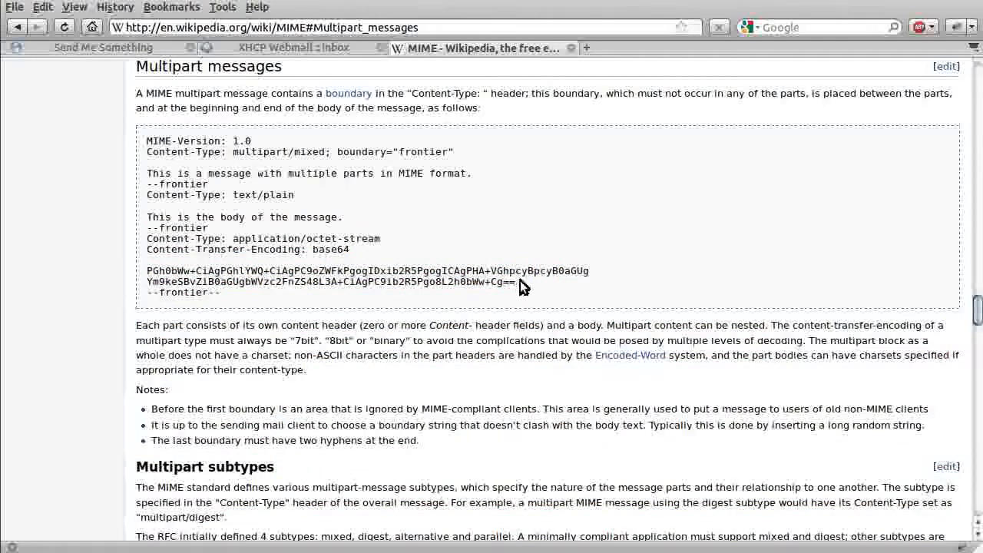
drag(147, 271, 507, 281)
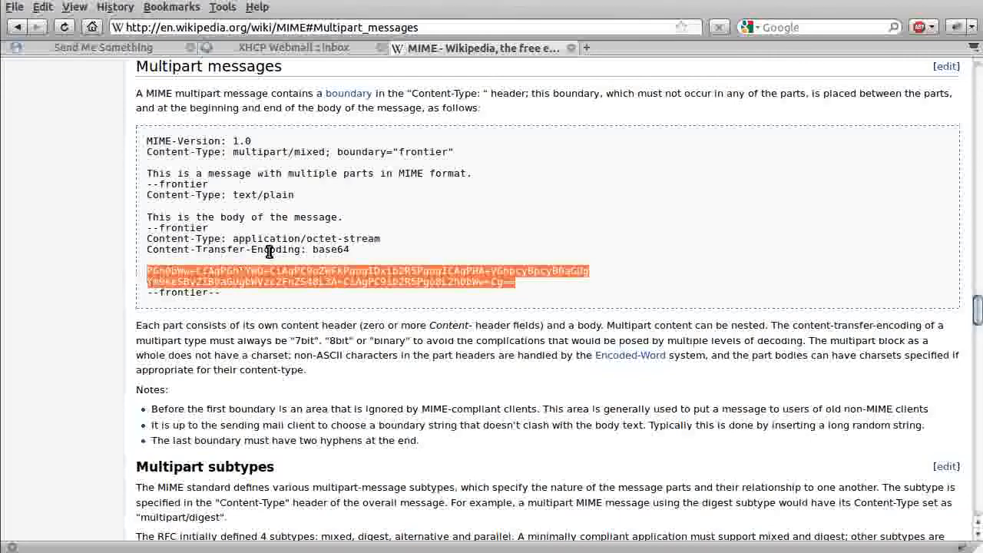
mouse_move(413, 286)
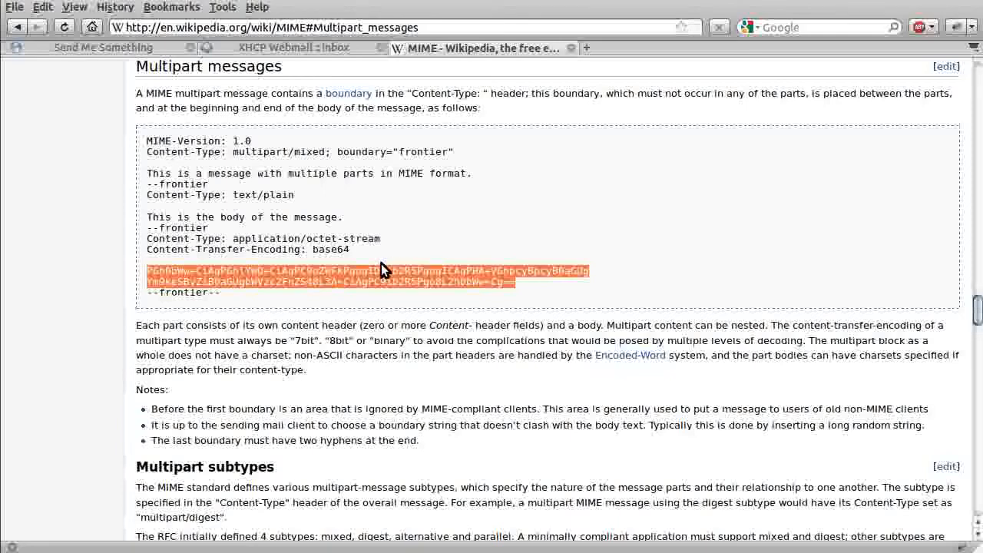
mouse_move(399, 307)
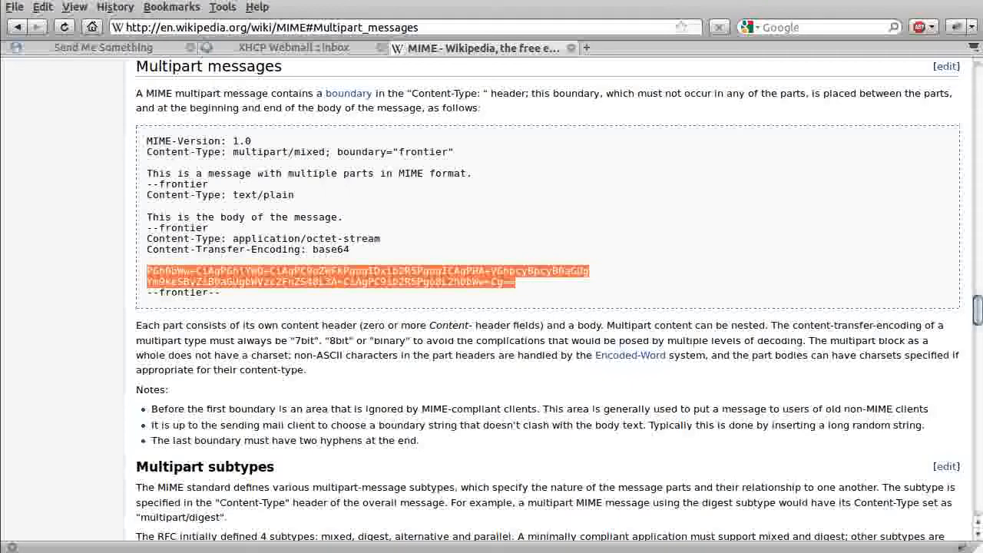
mouse_move(520, 273)
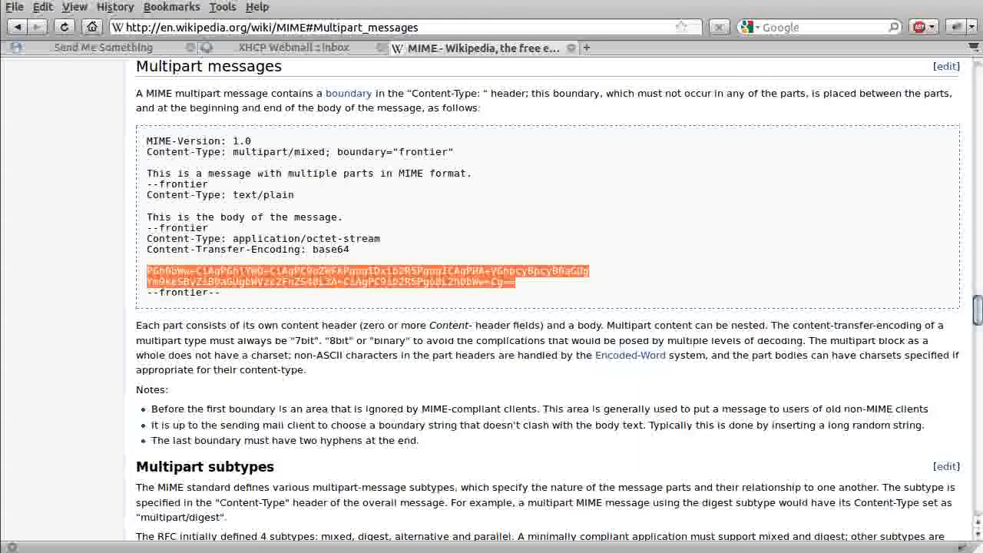
mouse_move(520, 271)
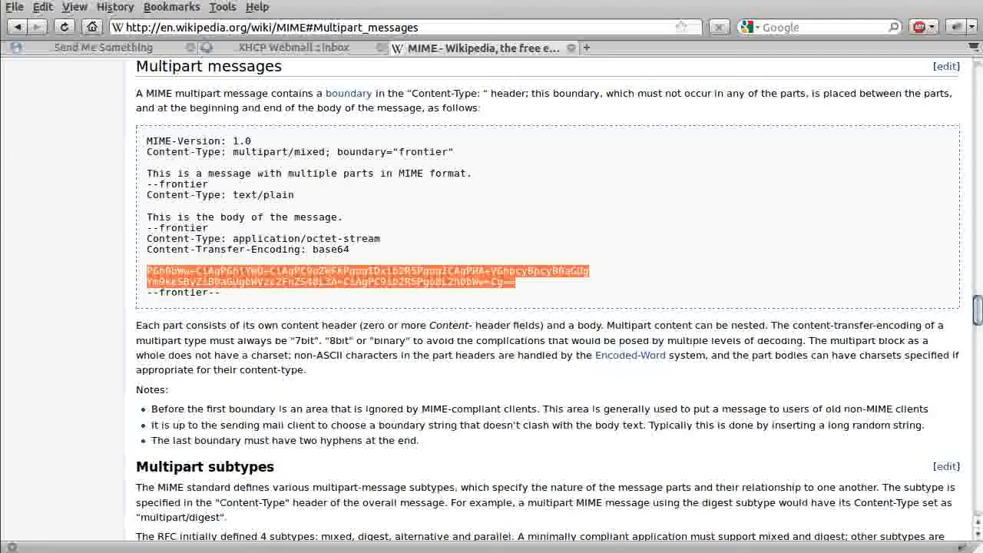
mouse_move(516, 271)
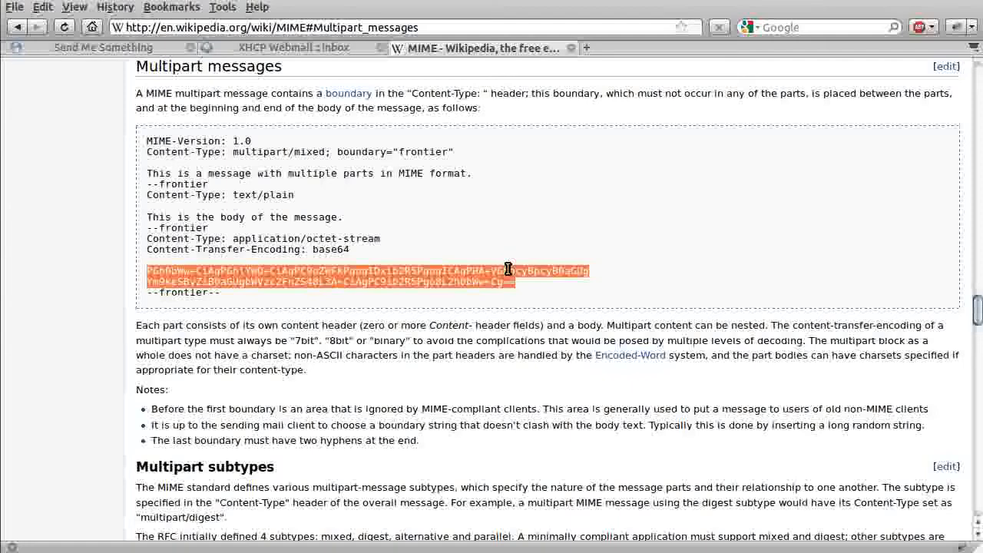
mouse_move(330, 295)
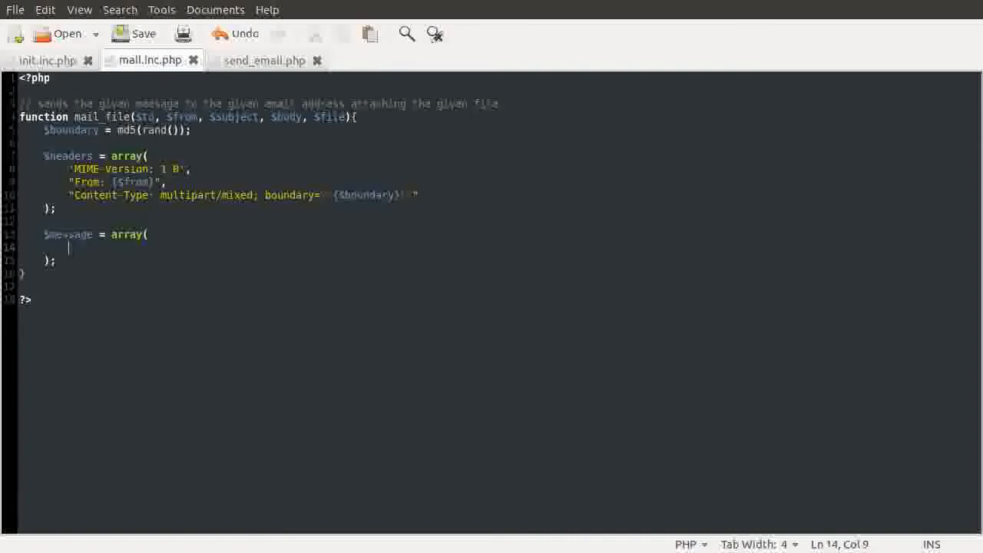
Start $message with "--{$boundary}" and 'Content-Type: text/plain; charset="utf-8"' entries
text("--{$boundary}",)
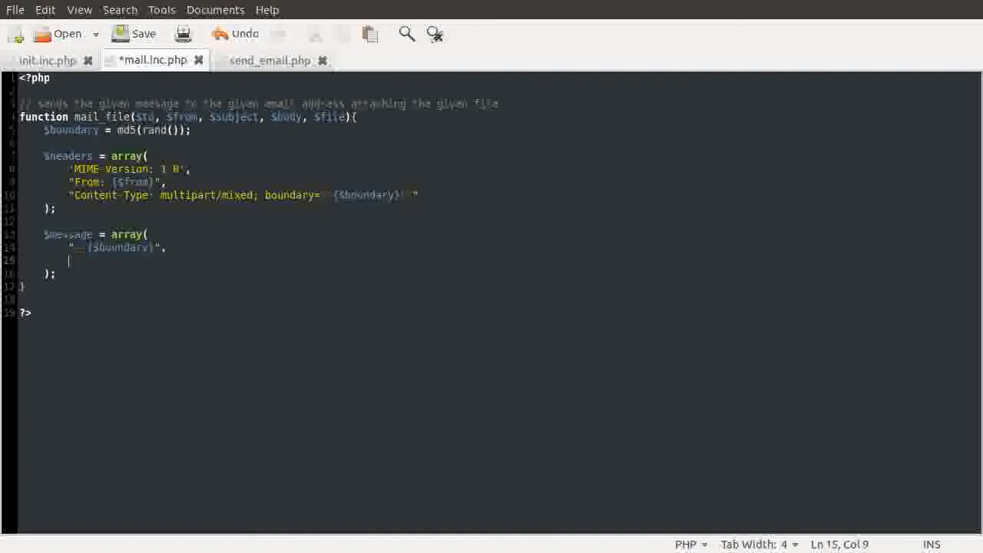
text("")
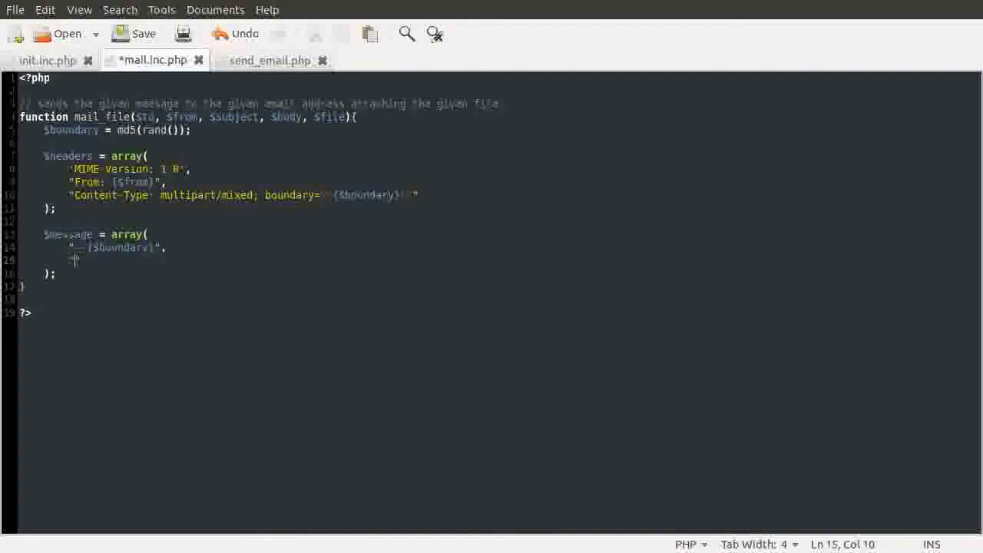
text("c)
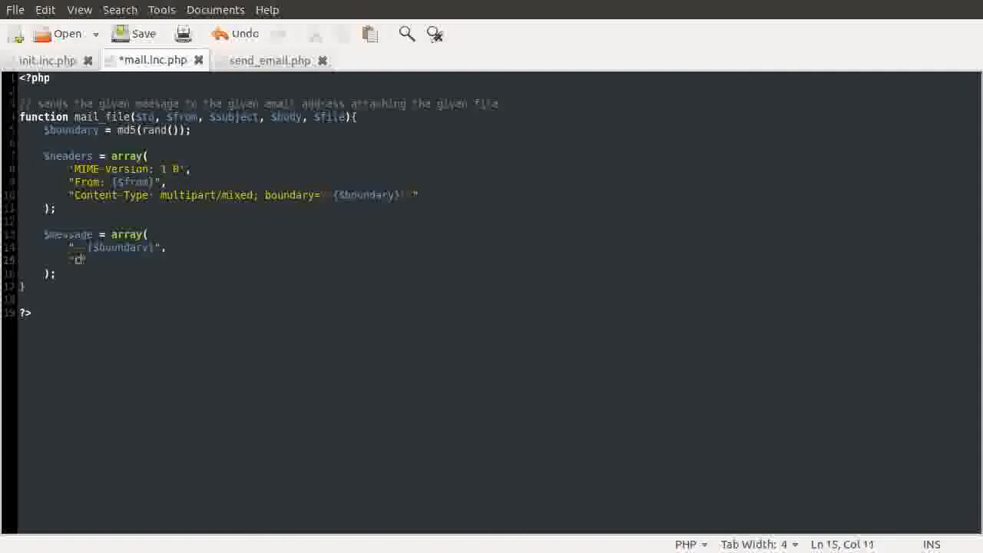
text(ontent-Type:)
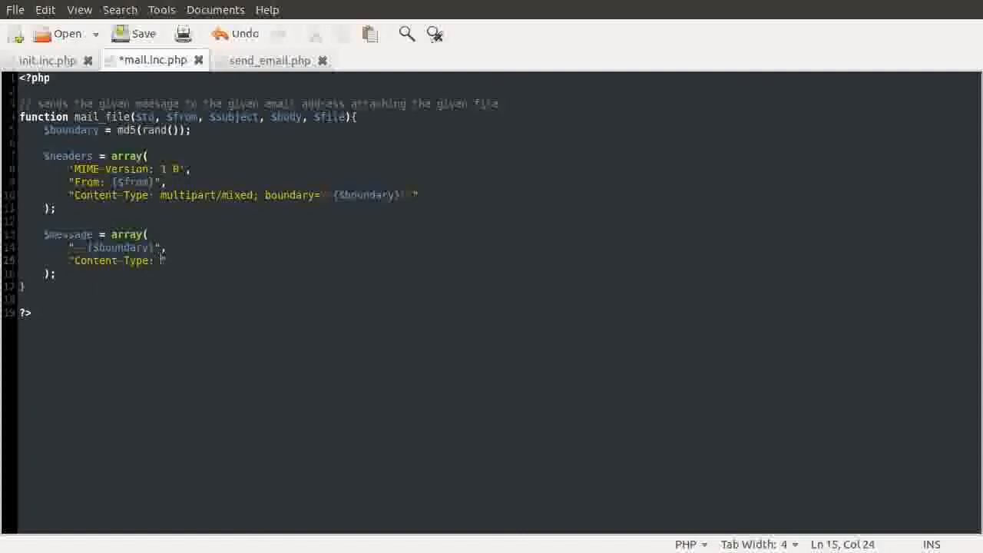
text(te)
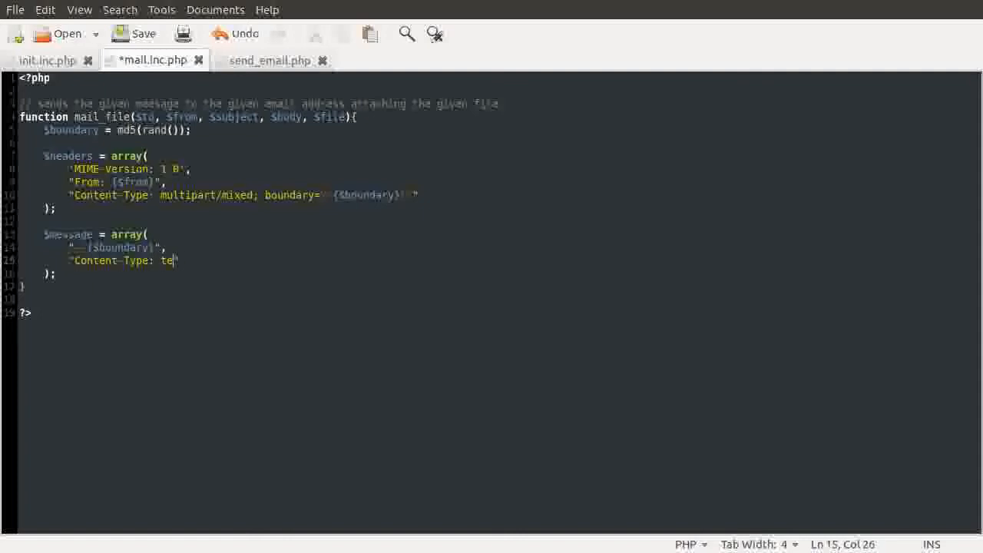
text(xt/plain)
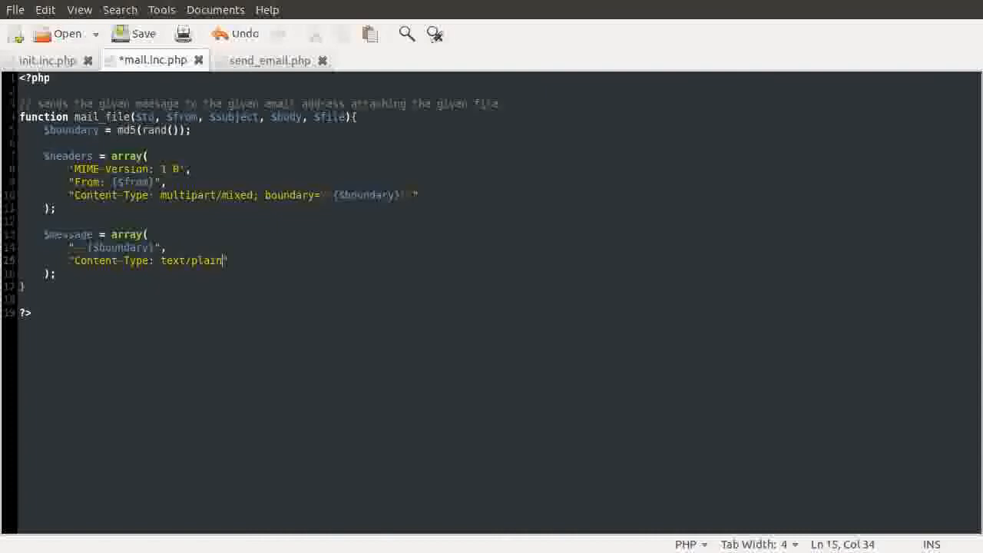
text(,)
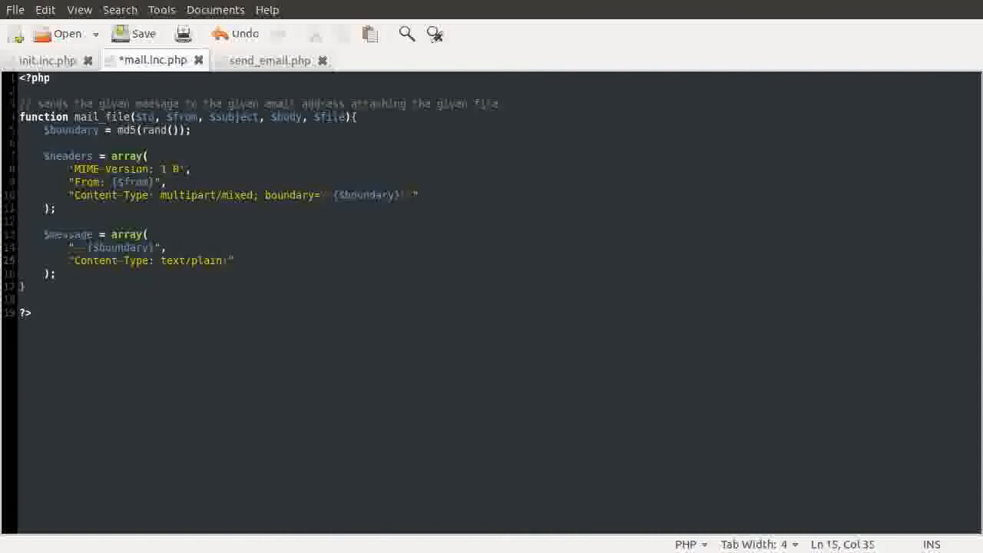
text(charset=\)
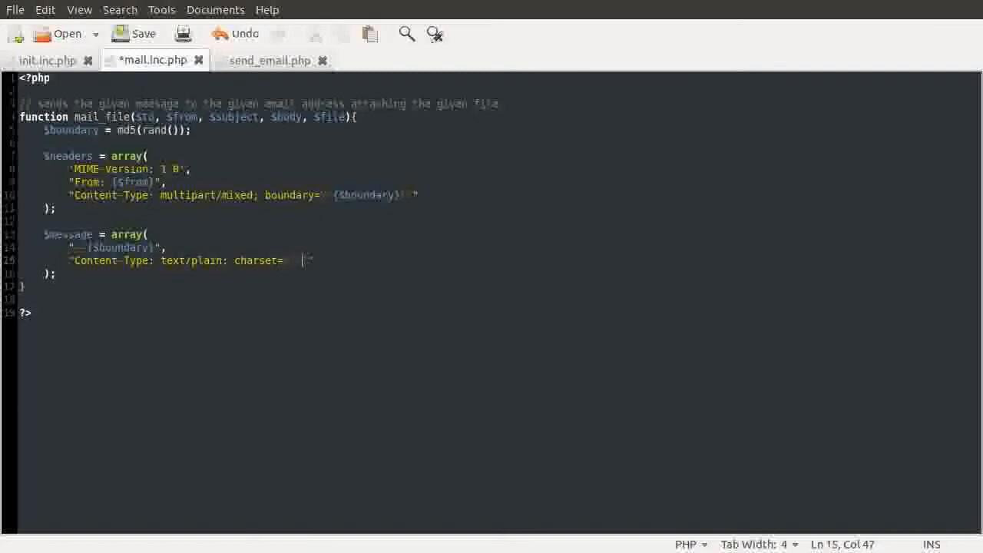
text(utf-8)
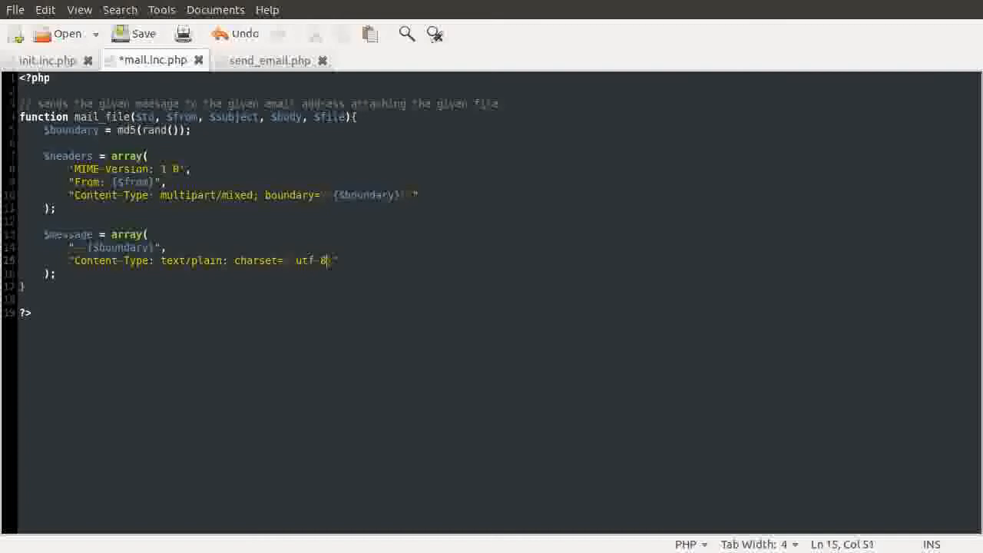
text(",)
text("C)
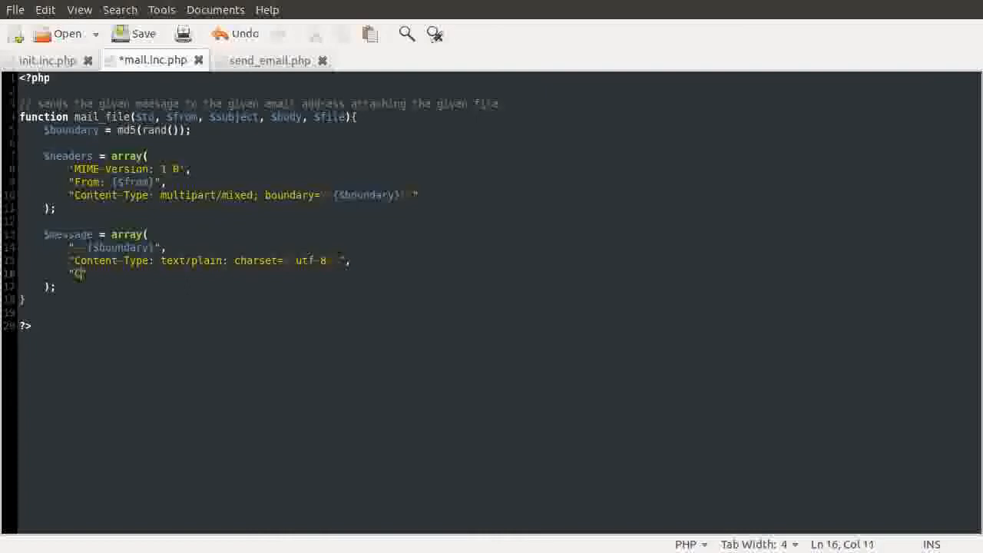
Add a 'Content-Transfer-Encoding: 7bit' entry to the message array
text(ontent-Transfer-)
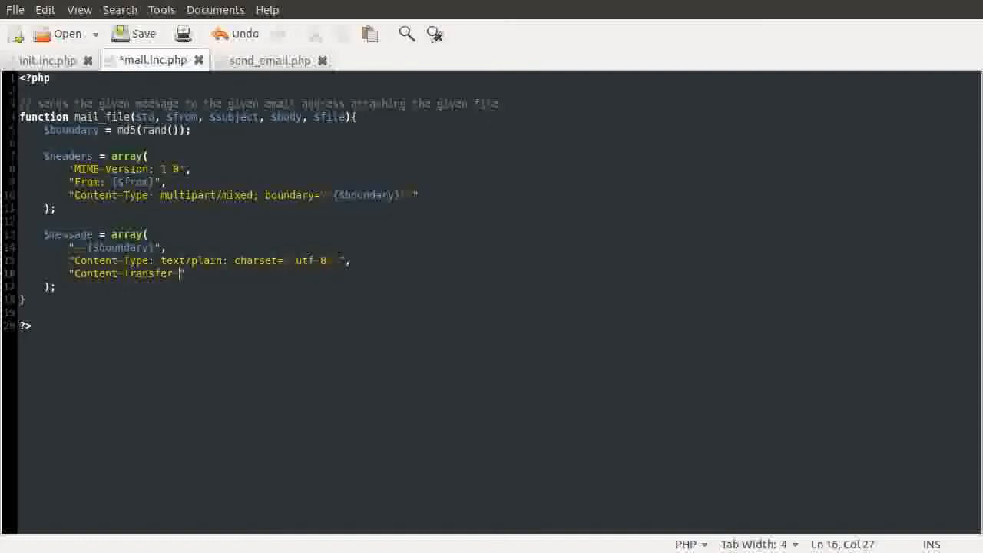
text(Encoding:)
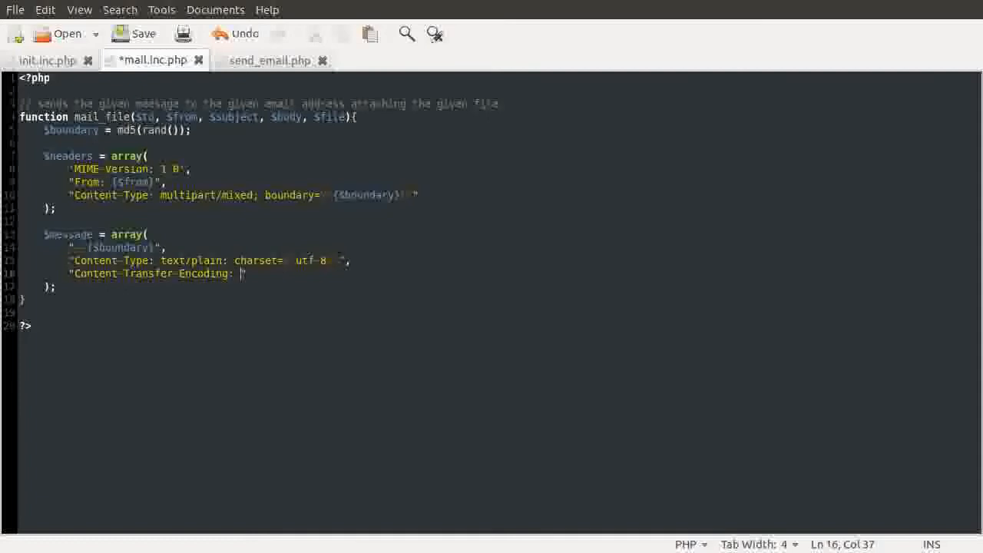
text(7bit)
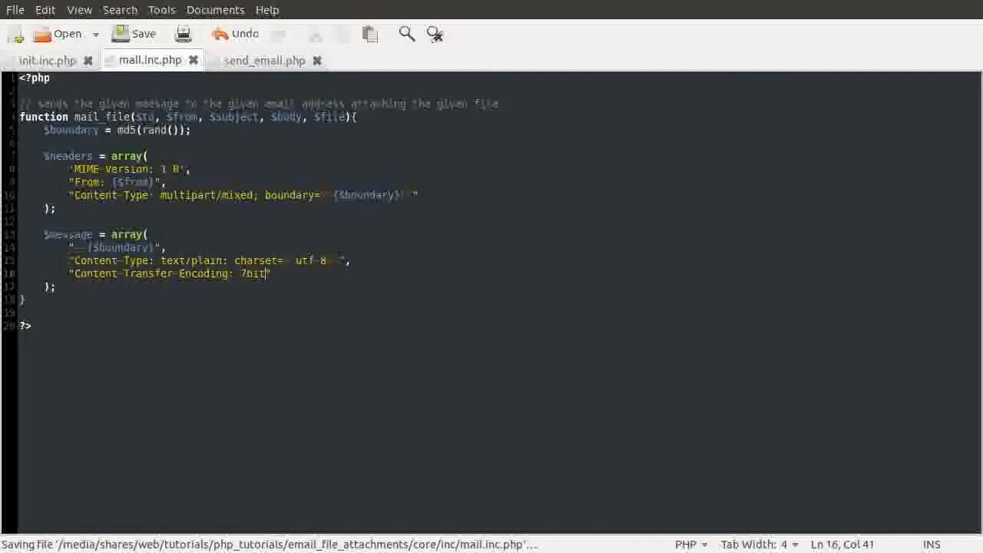
text(,)
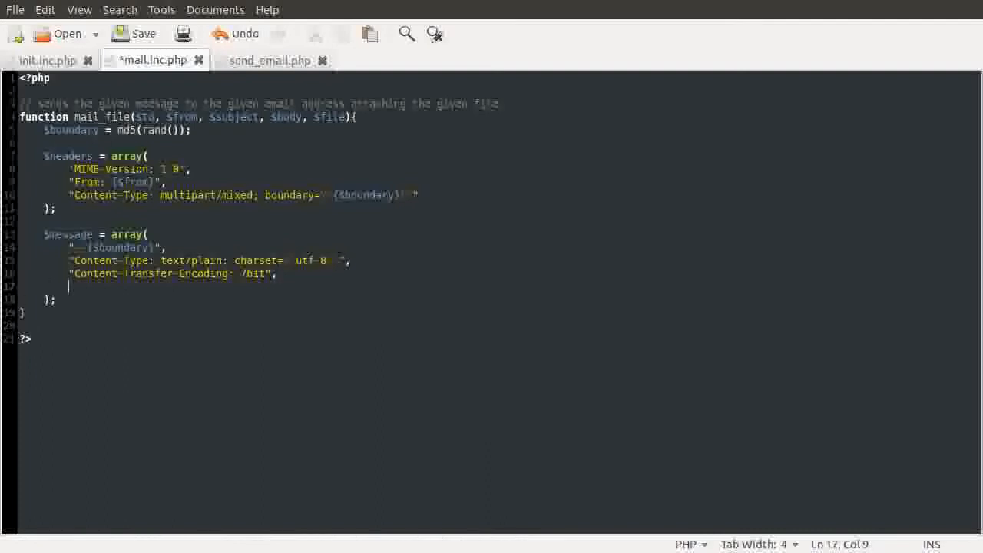
Append an empty "" entry and chunk_split($body) to the $message array
text("",)
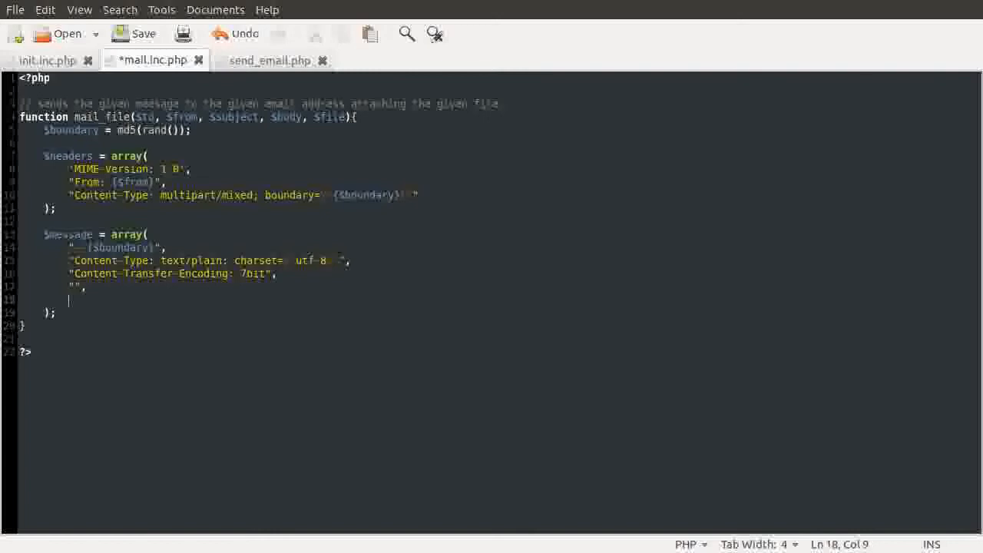
text(chunk)
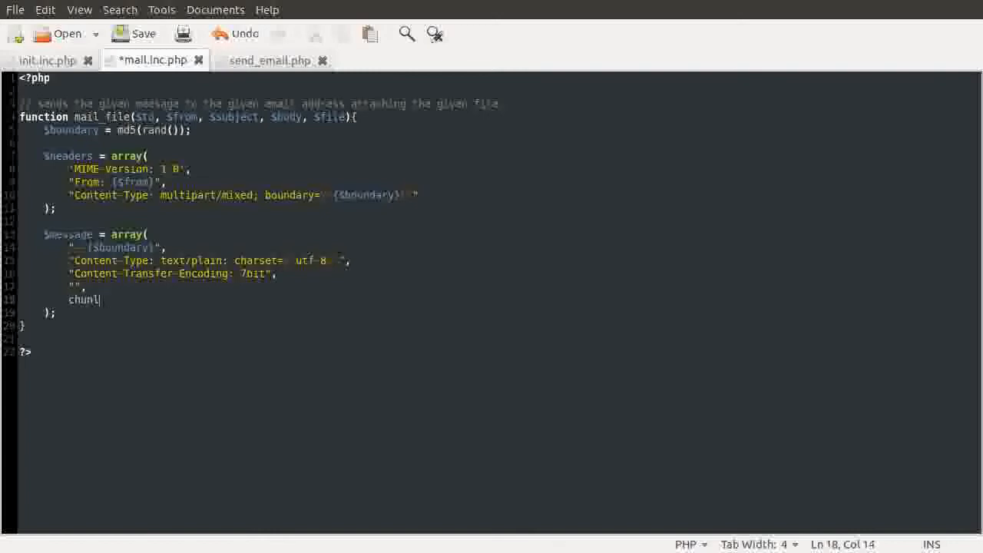
text(_spli)
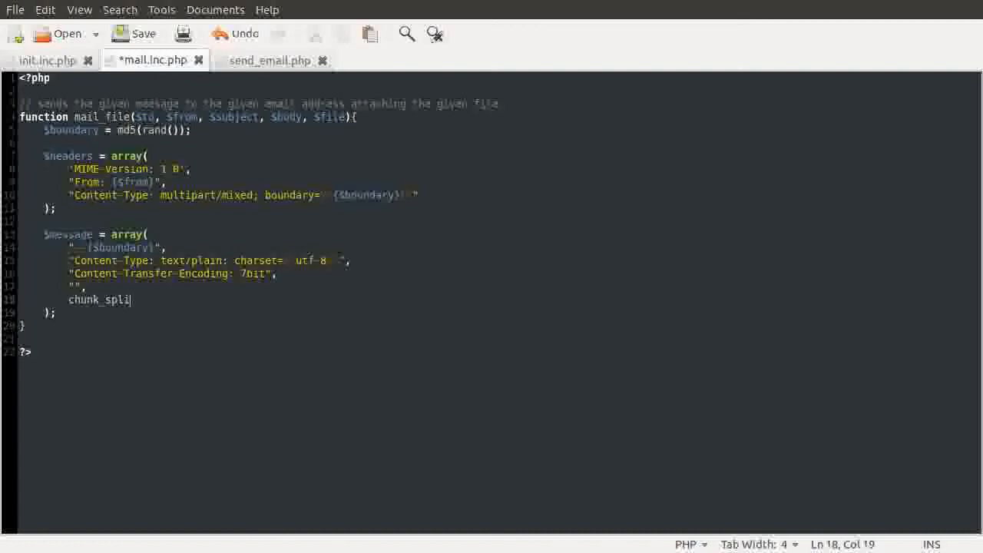
text(t($body)
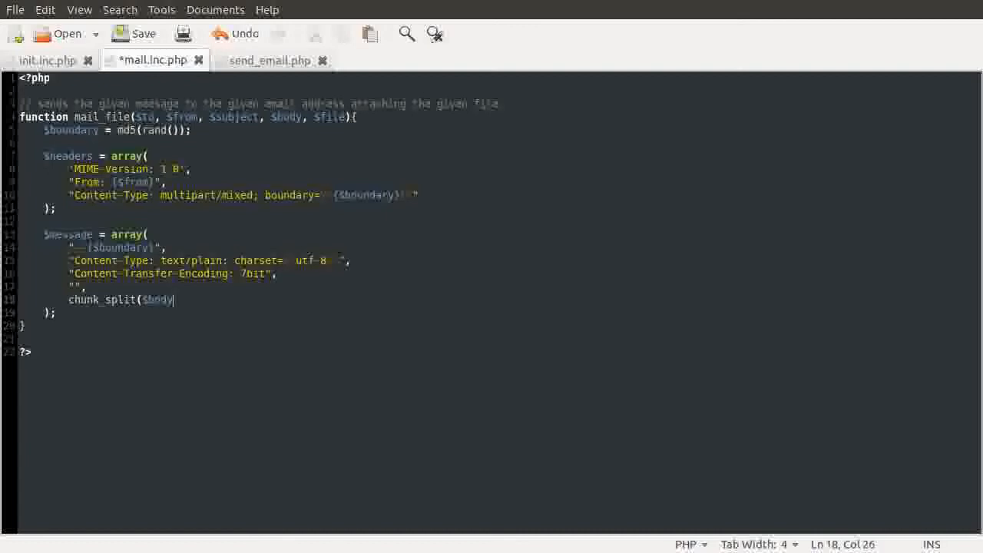
text(,)
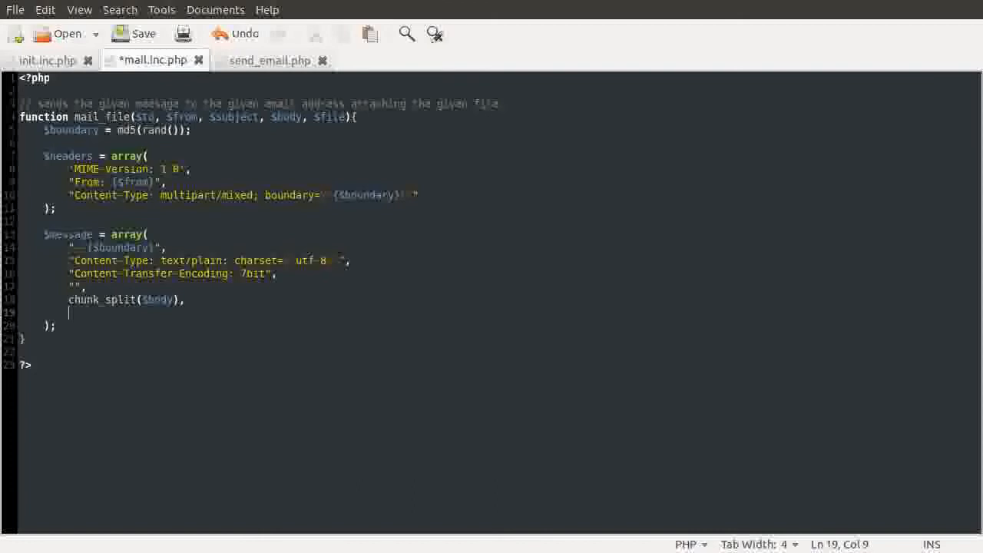
Add a second "--{$boundary}" line and the attachment's Content-Type entry with name="{...}" from $file
text("--{$boundary}",)
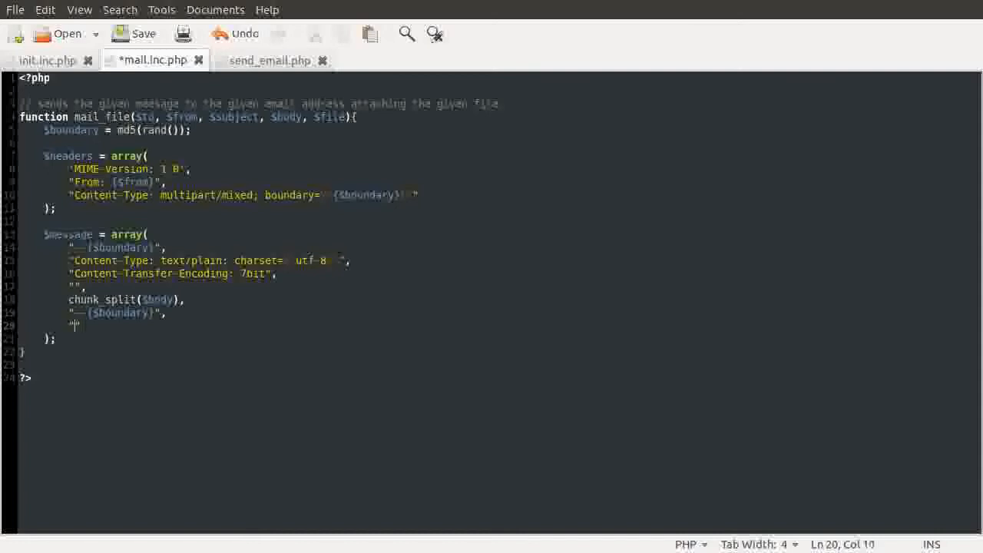
text(Con)
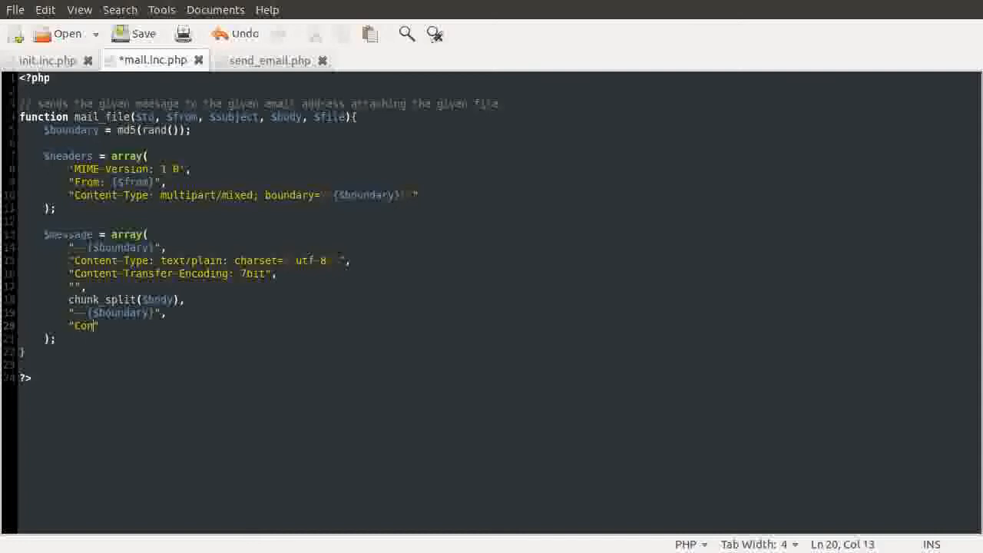
text(tent-Type)
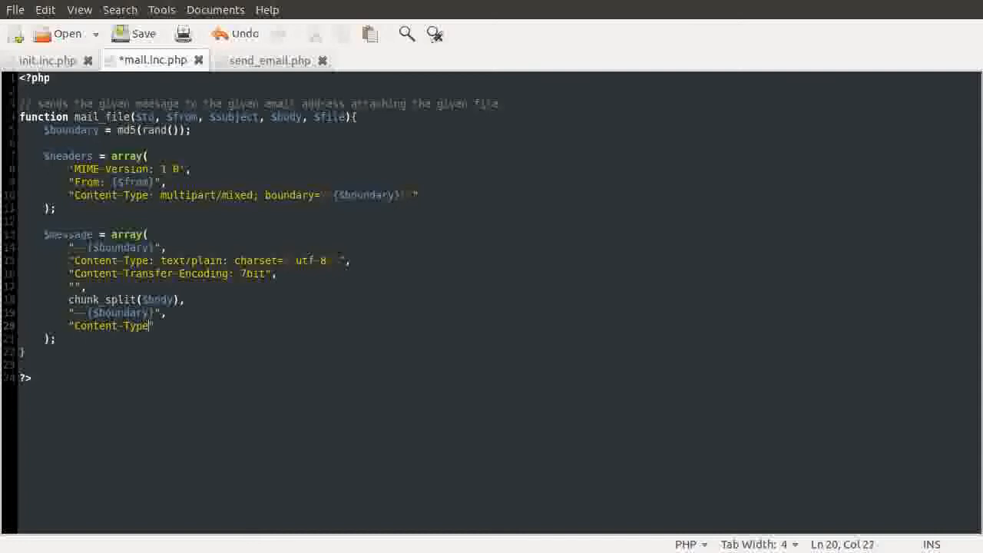
text(": ")
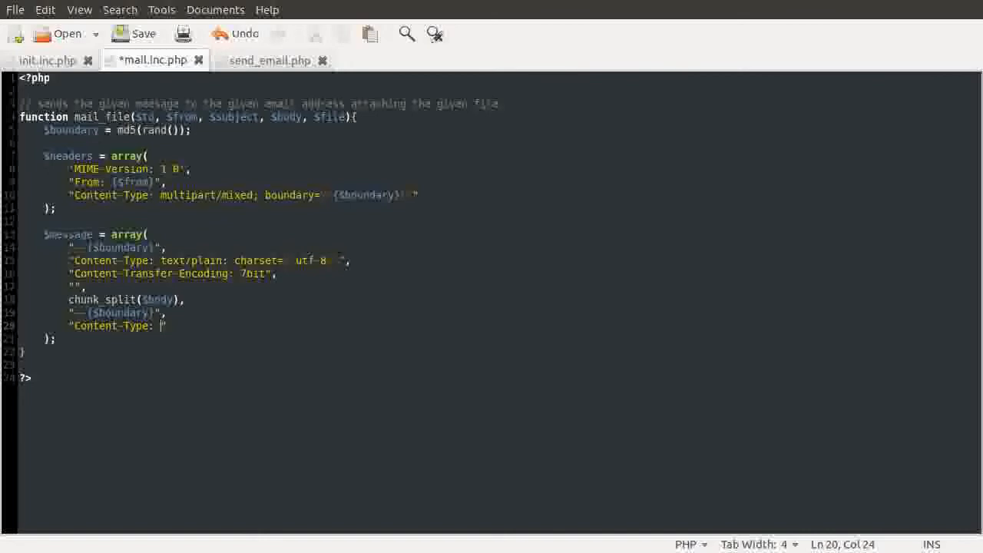
text({$file['type)
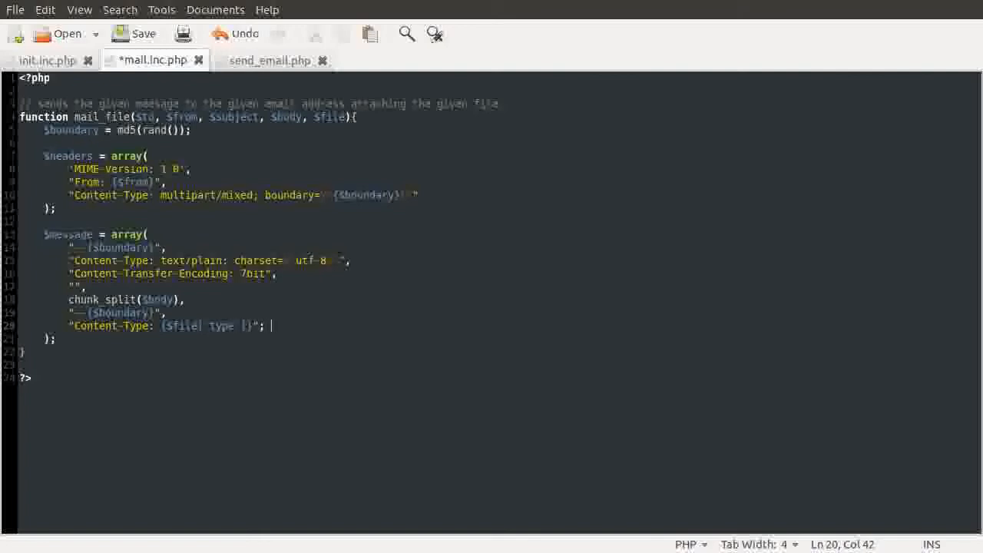
text(name=)
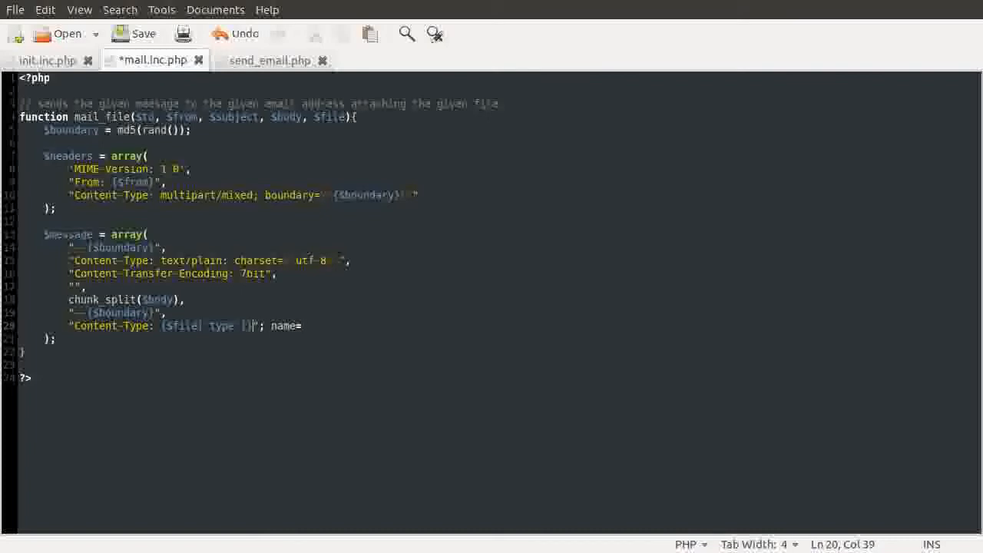
text("")
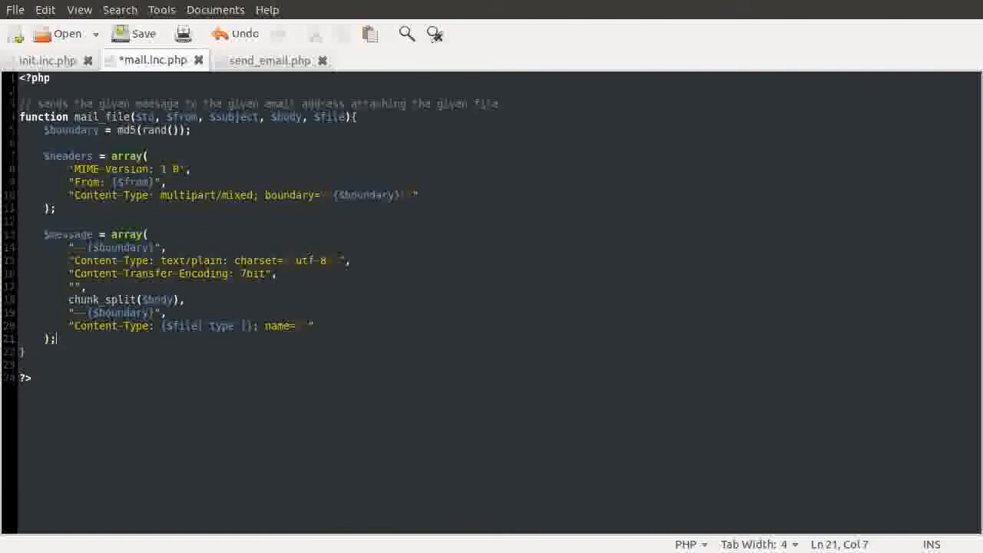
click(314, 326)
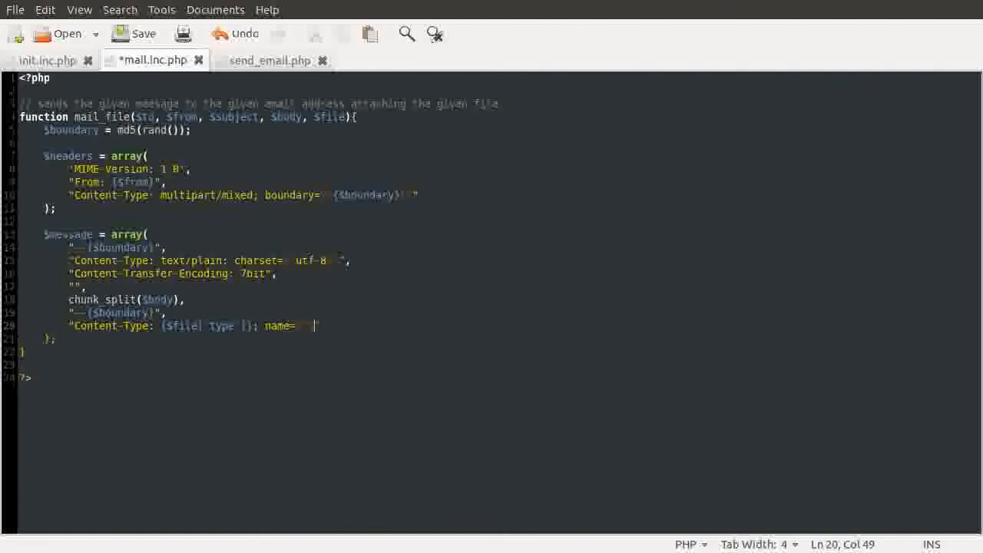
text({})
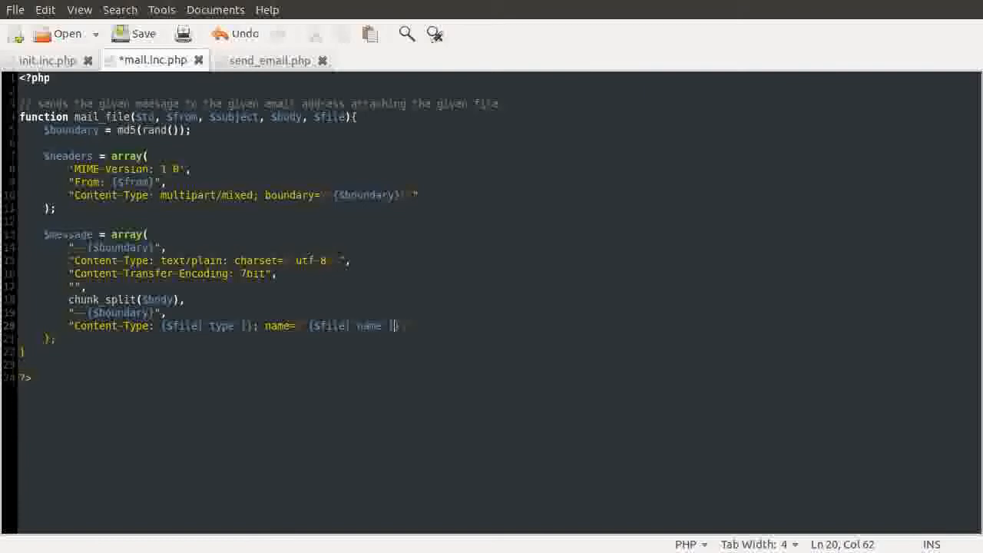
text(}";)
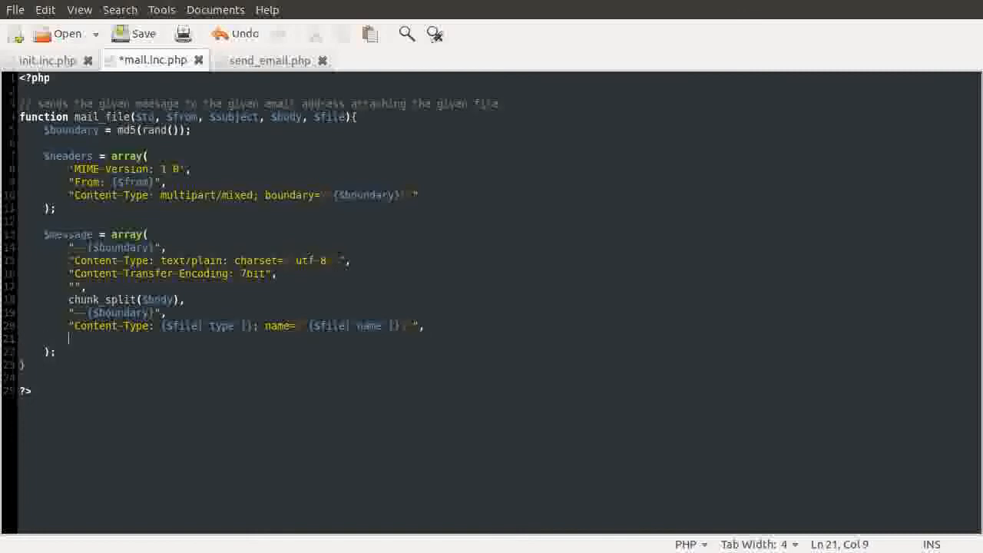
text("")
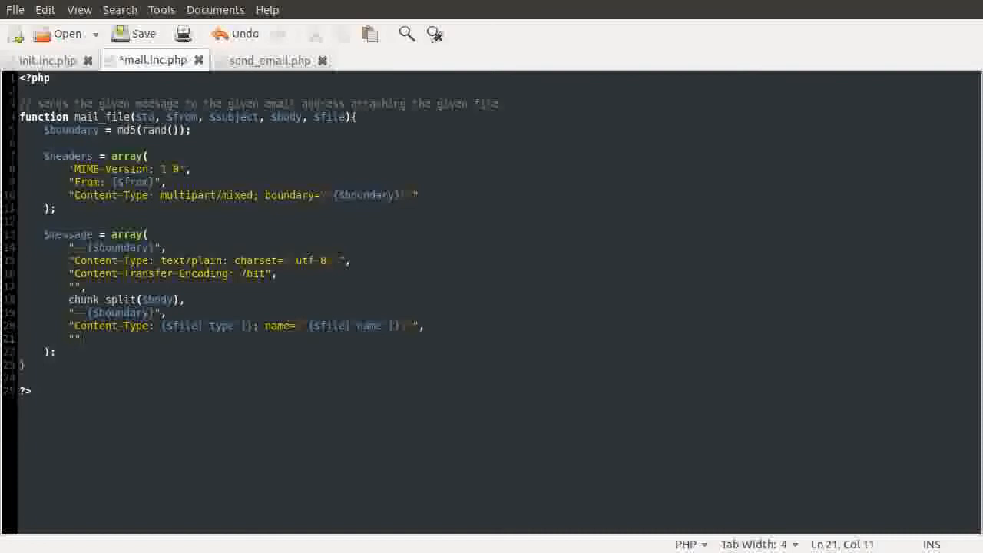
Add a 'Content-Disposition: attachment; filename="{$...}"' entry for the file
text(Content)
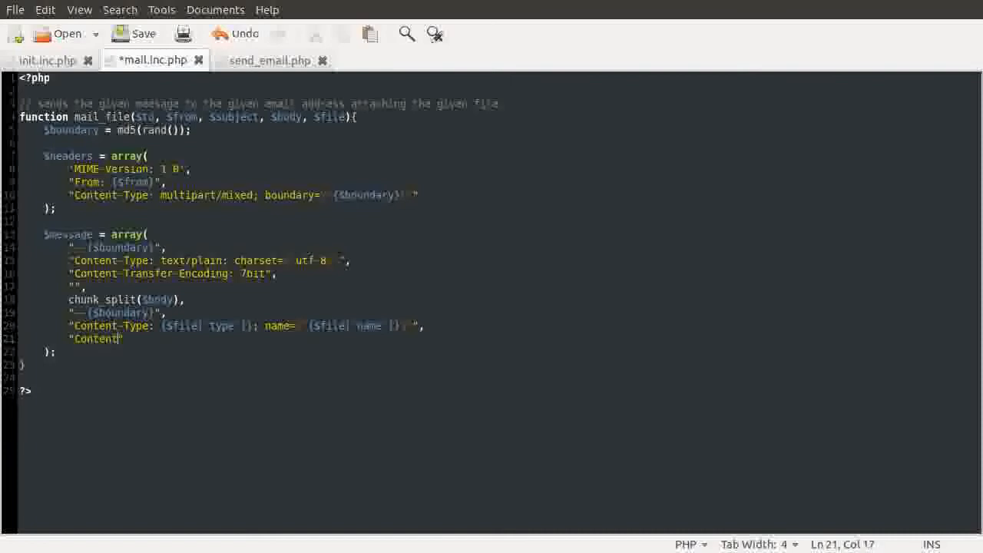
text(-Dispo)
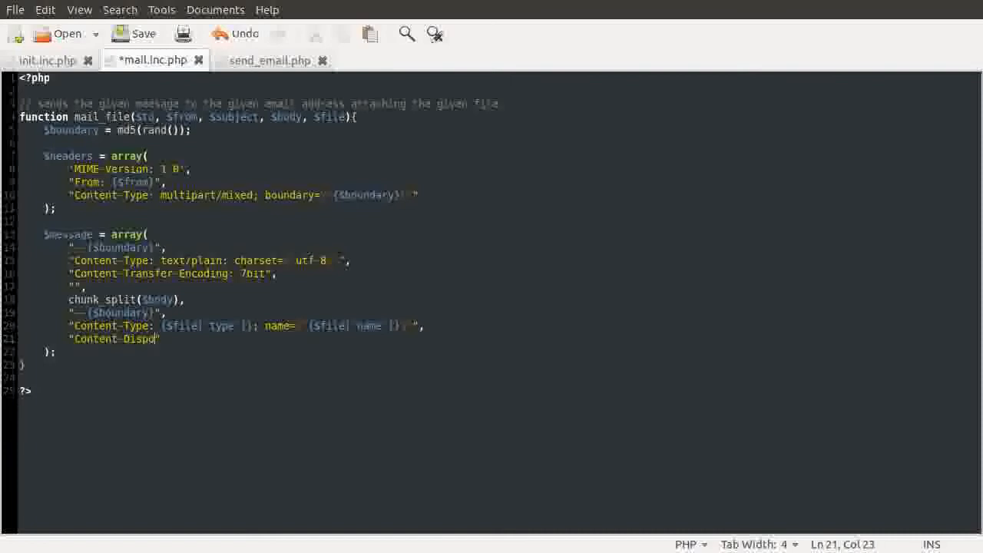
text(sition:)
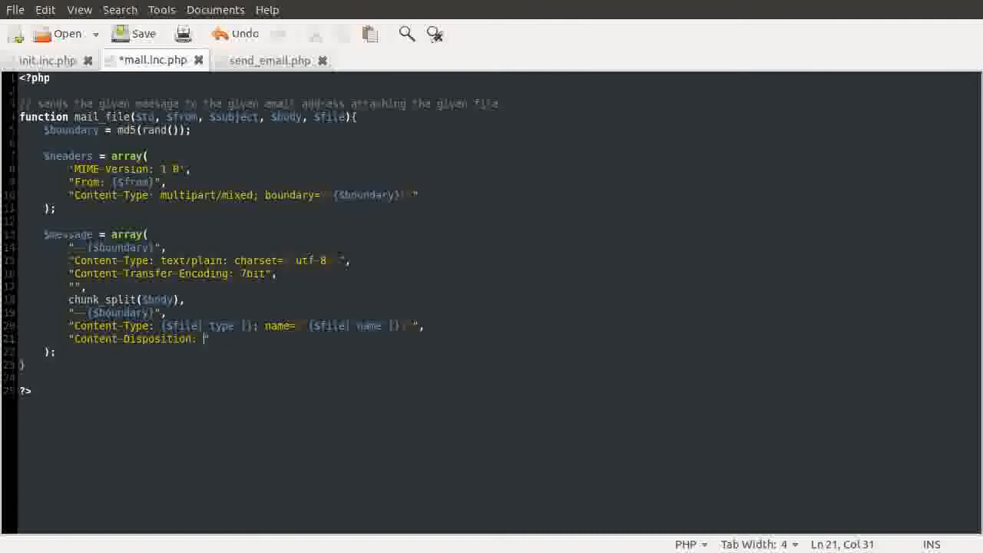
text(attachme)
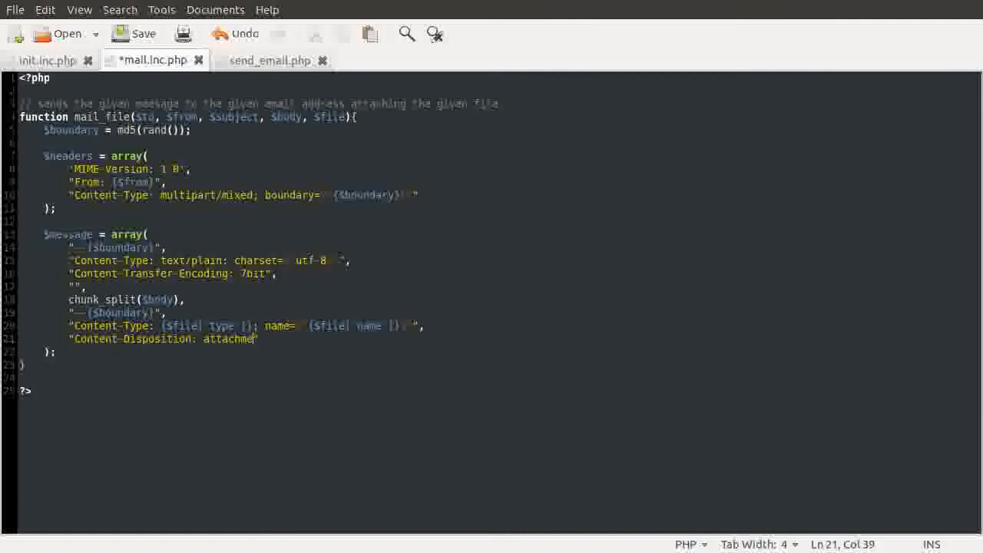
text(nt;)
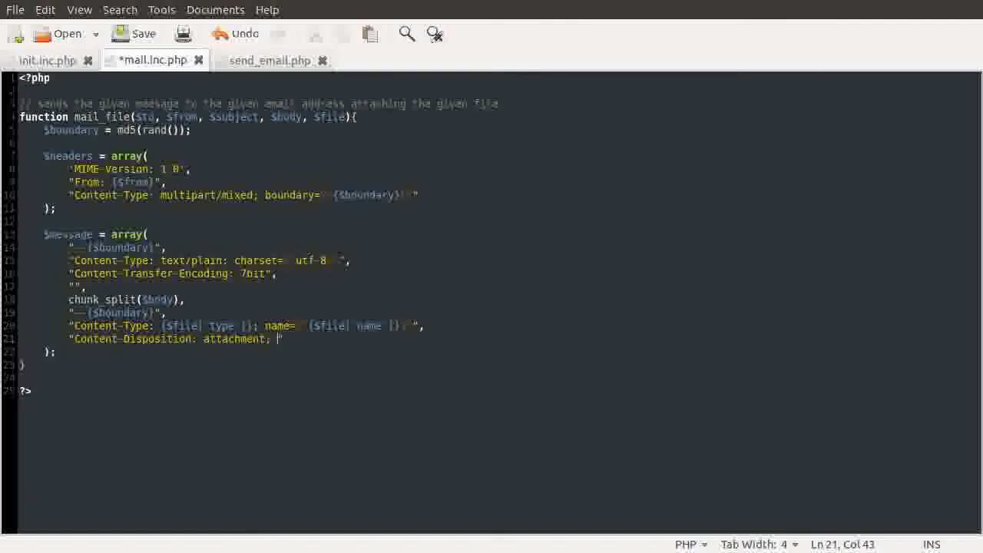
text(filename=\)
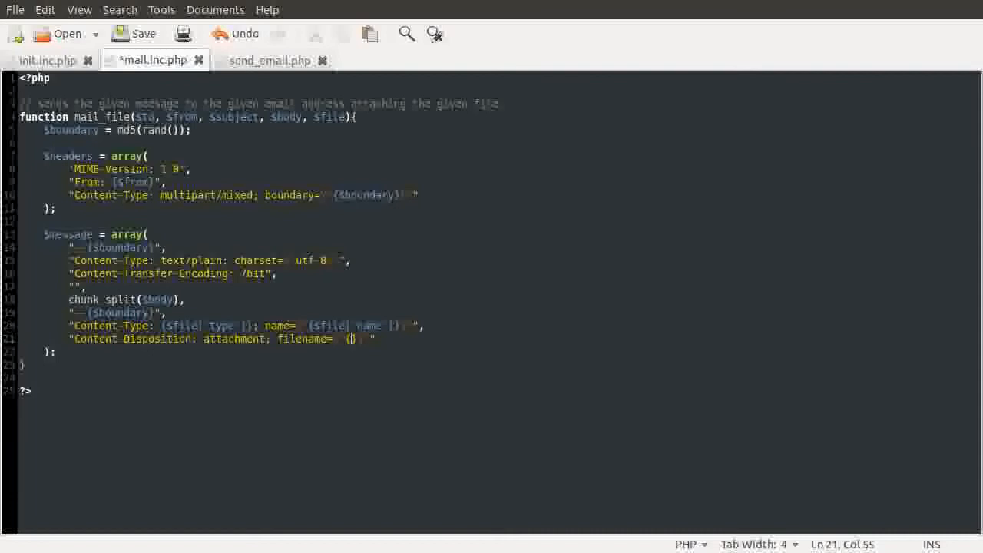
text($file['name)
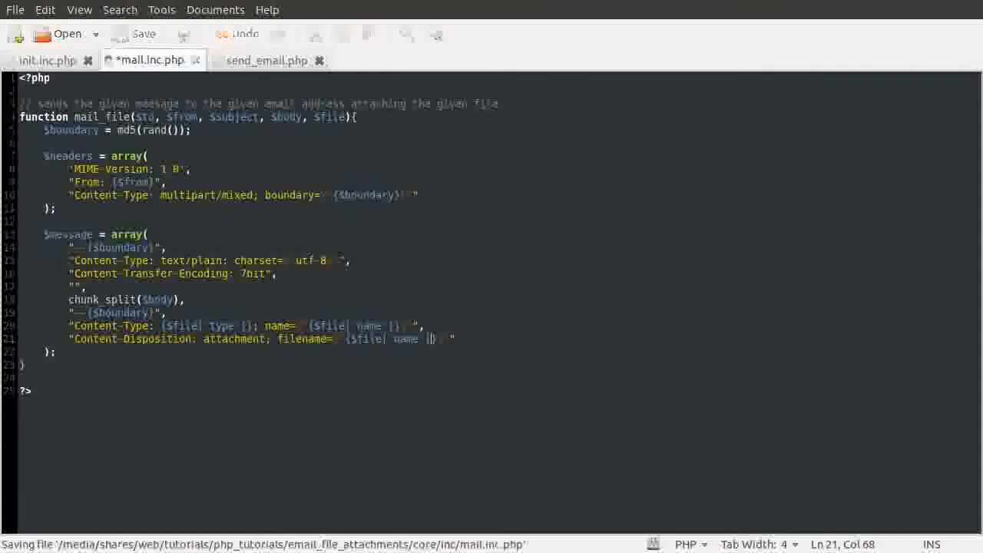
text("m)
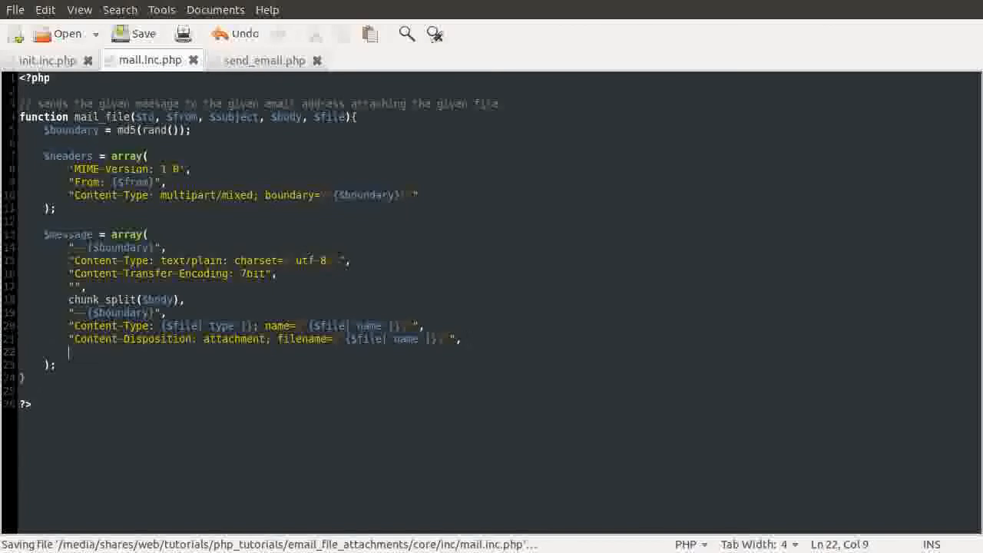
text("")
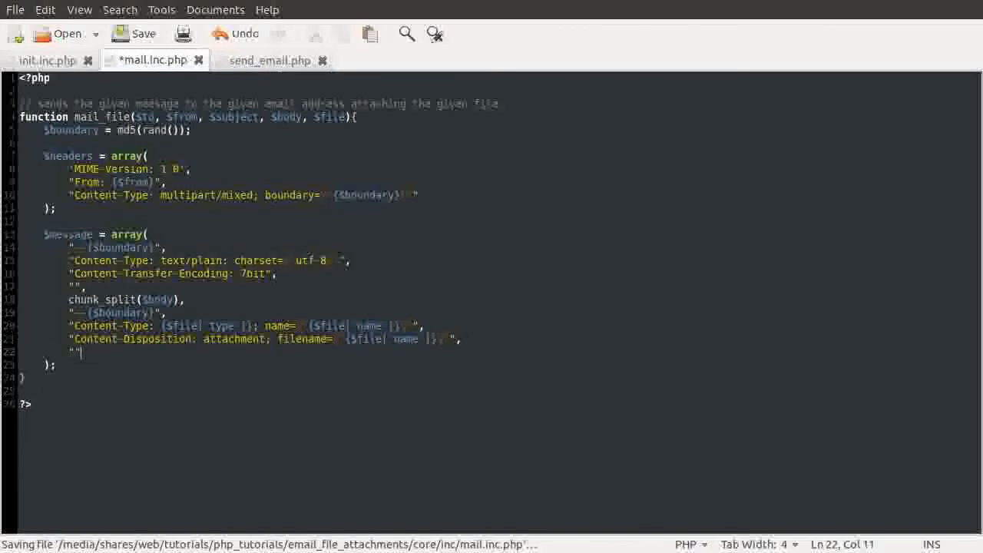
Add a 'Content-Transfer-Encoding: base64' entry for the attachment part
text(C)
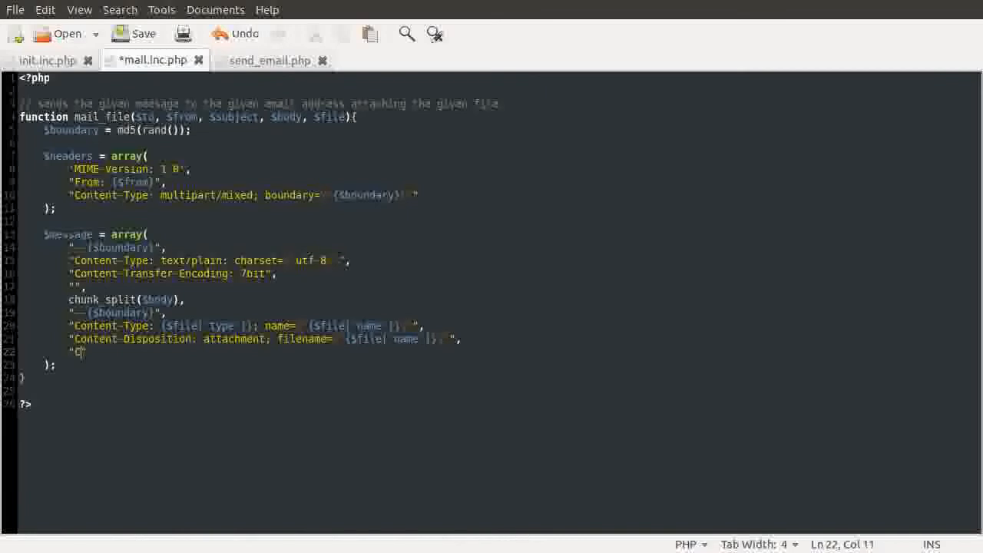
text(ontent-)
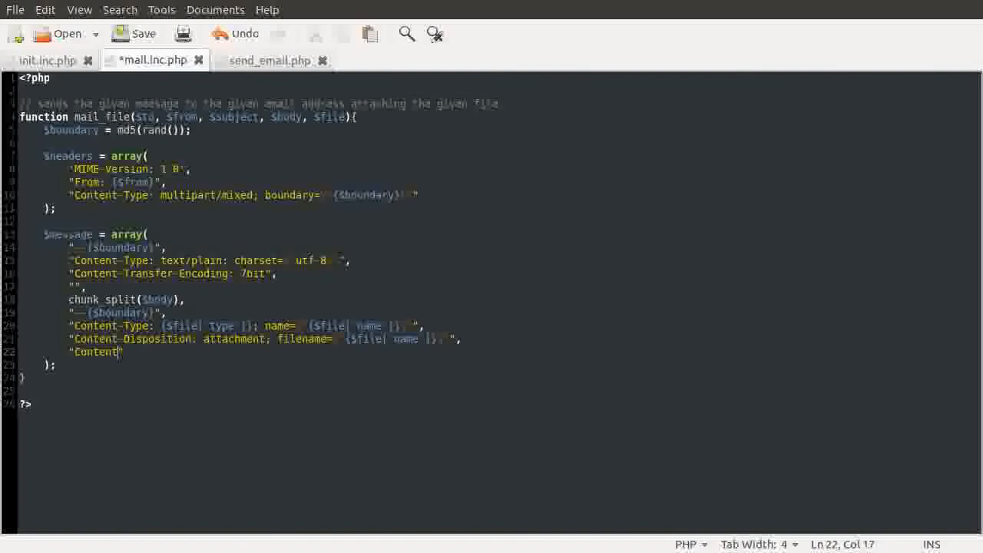
text(-Tran)
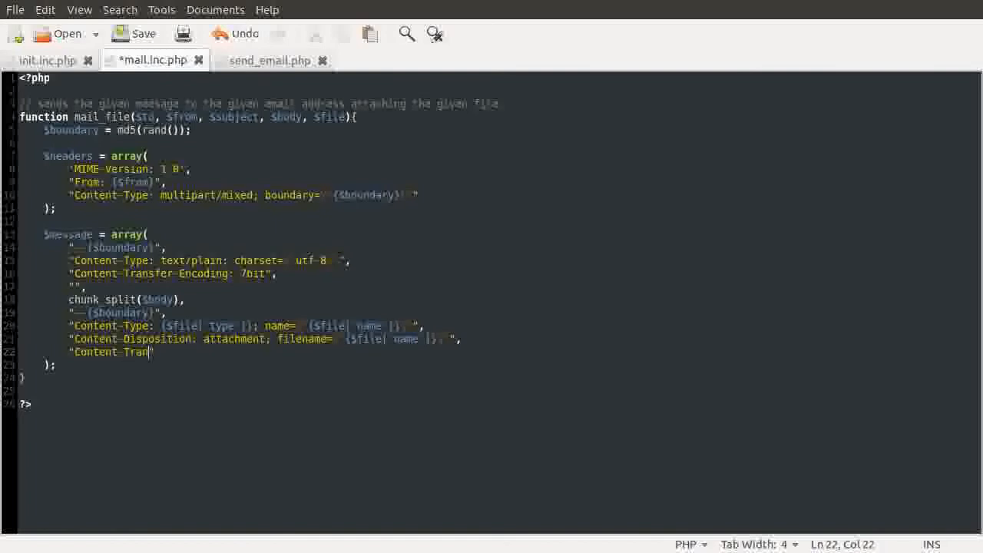
text(sfer-Encoding:)
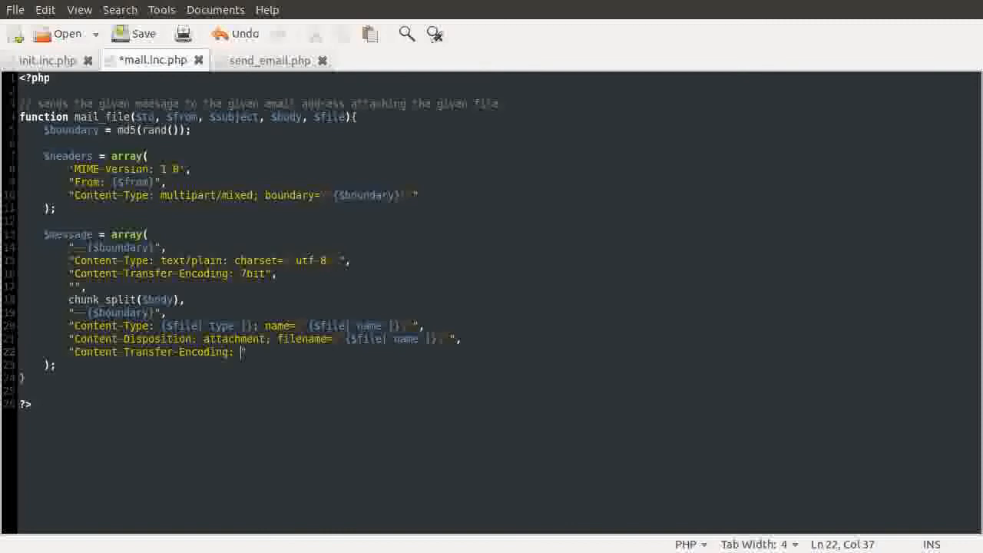
text(base64)
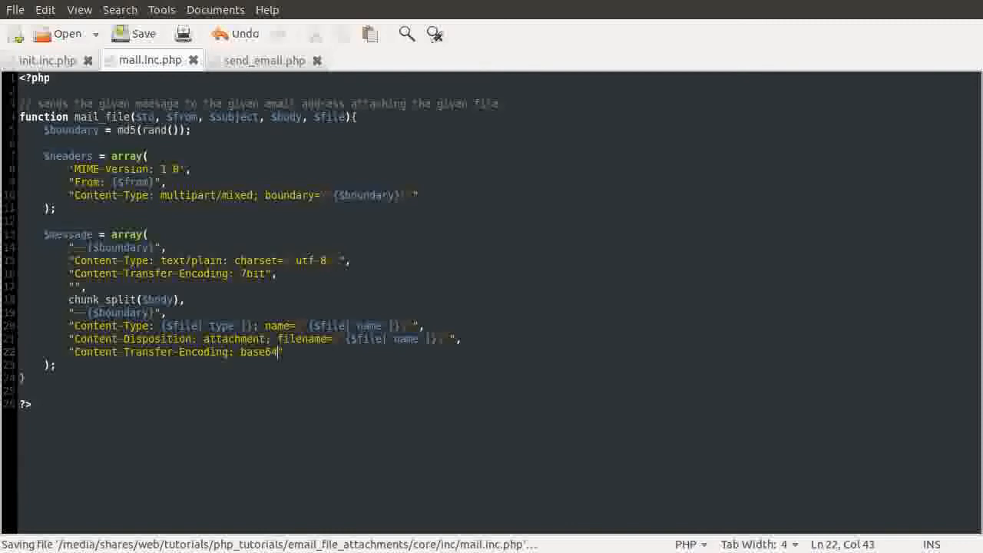
text(")
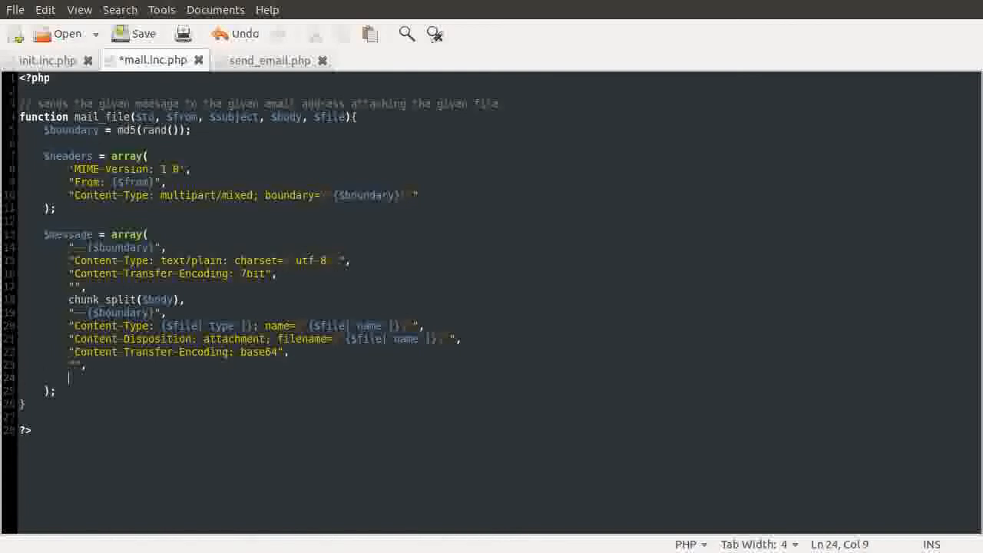
Append chunk_split(base64_encode(file_get_contents($file['path']))) and the closing "--{$boundary}--" line
text(chunkspli)
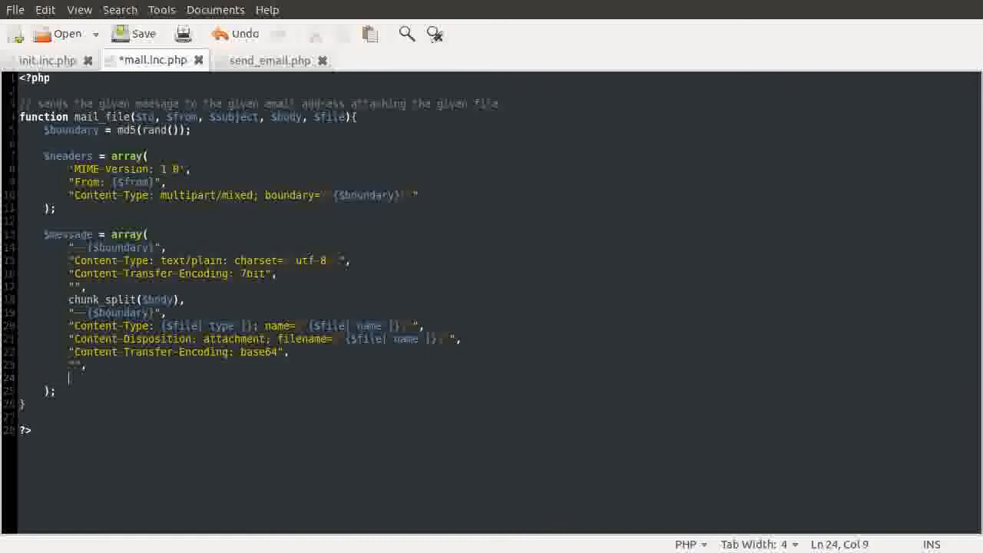
text(file_get_c)
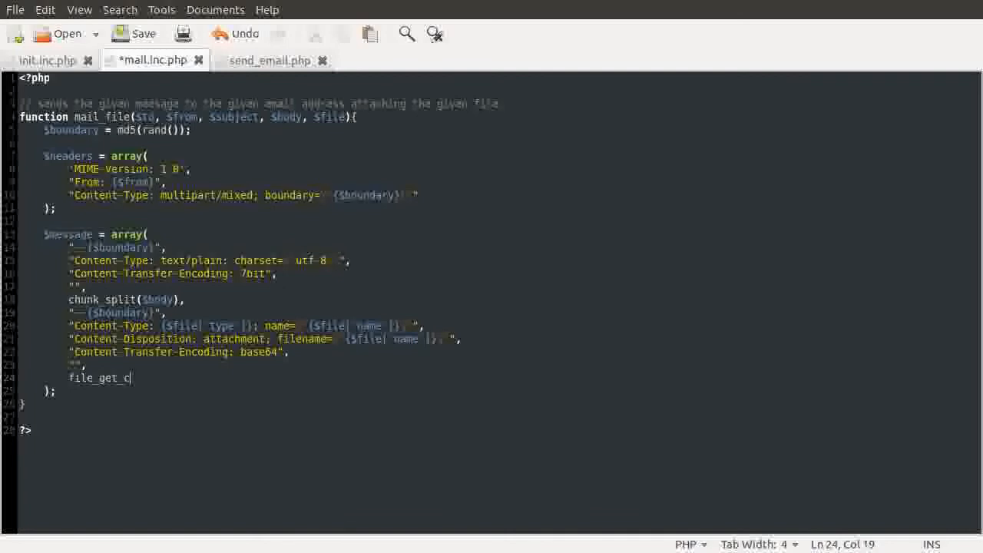
text(ontents())
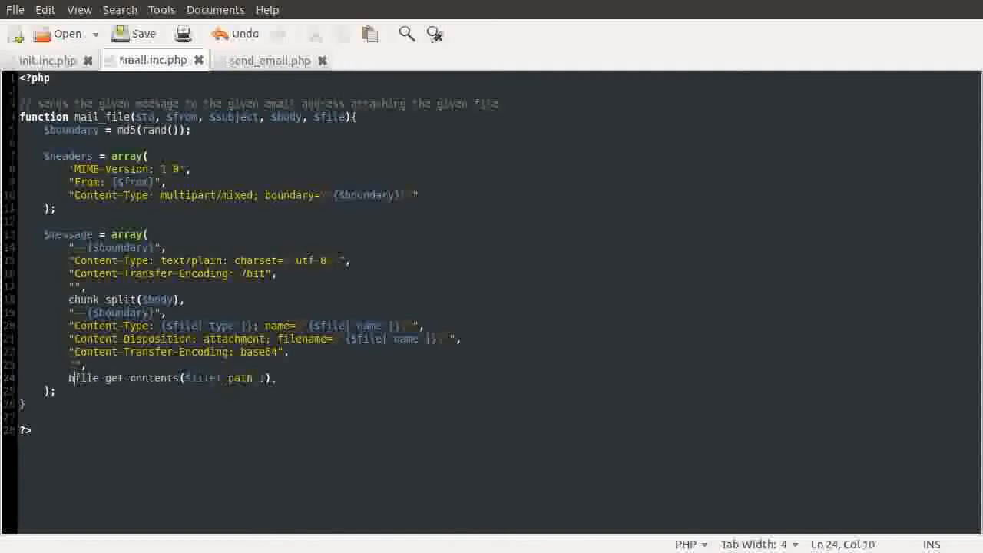
text(base64 en)
text(")
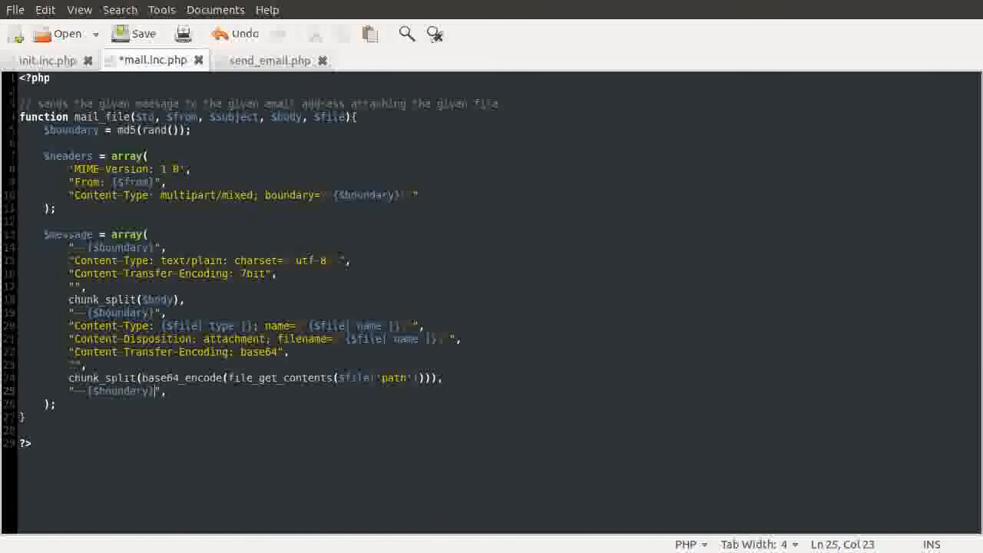
text(--)
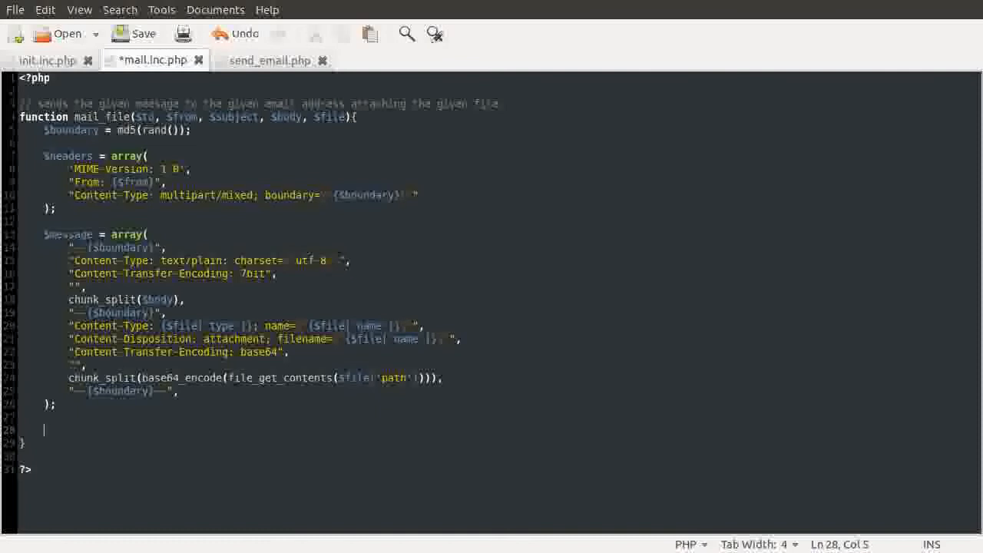
Call mail($to, $subject, implode("\r\n", $message), implode("\r\n", $headers)); at the end of mail_file
text(mail())
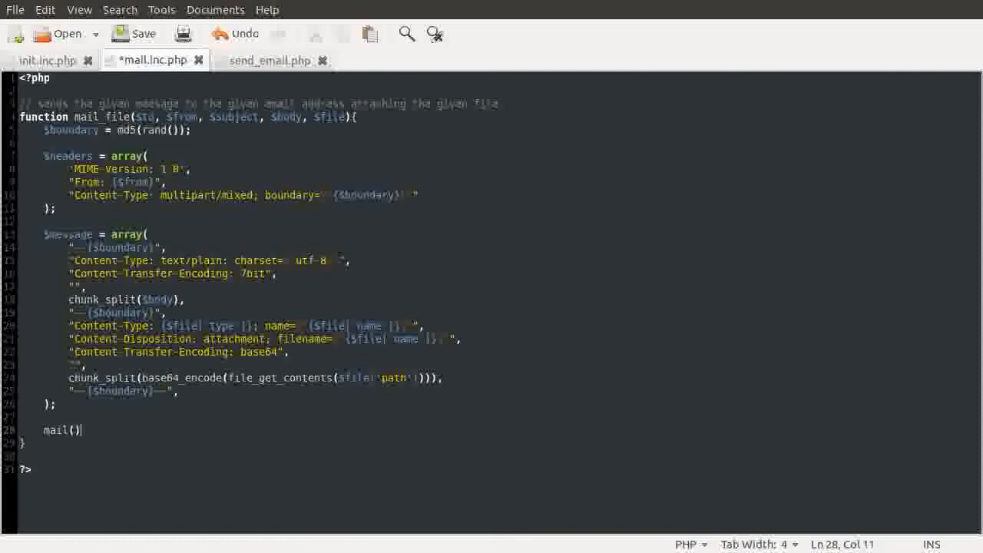
text(;)
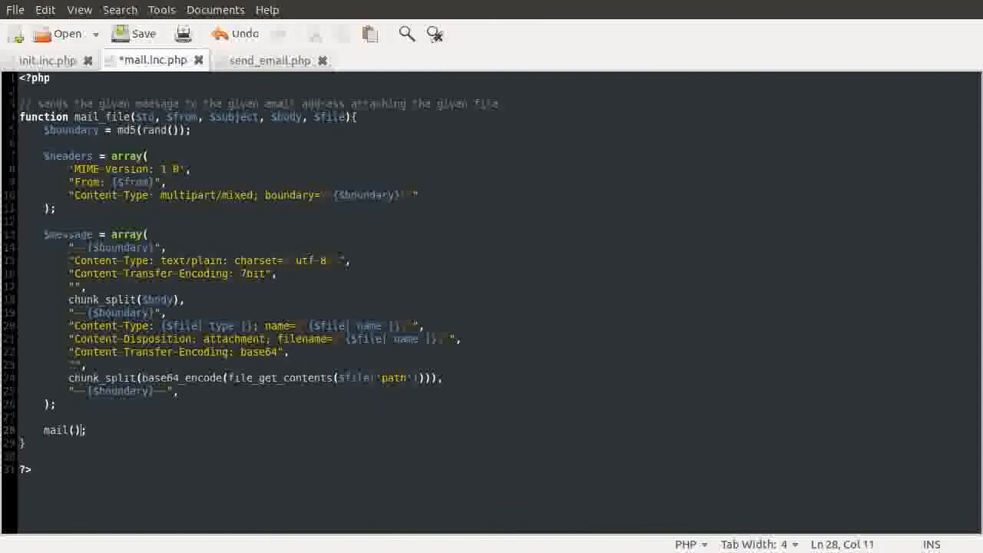
text($)
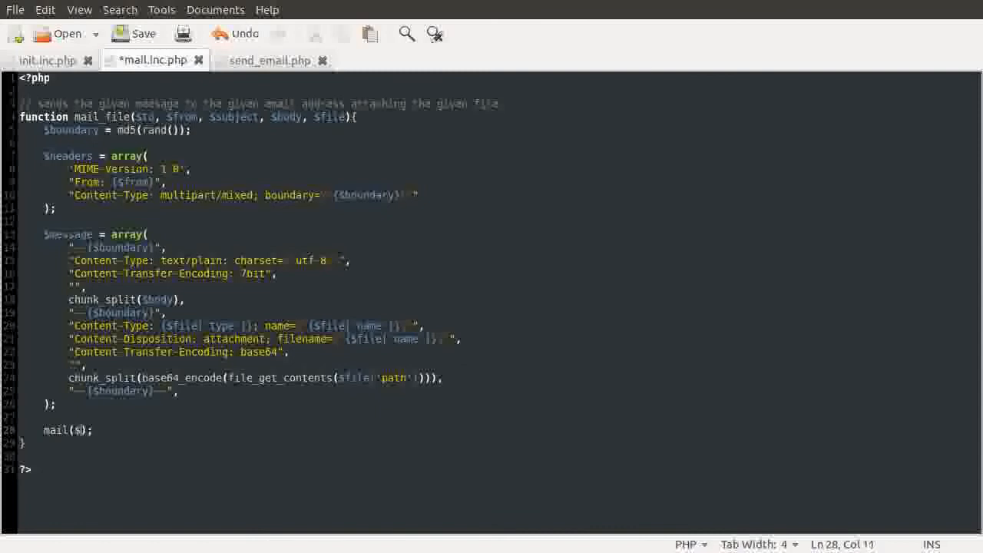
text(td, $subject,)
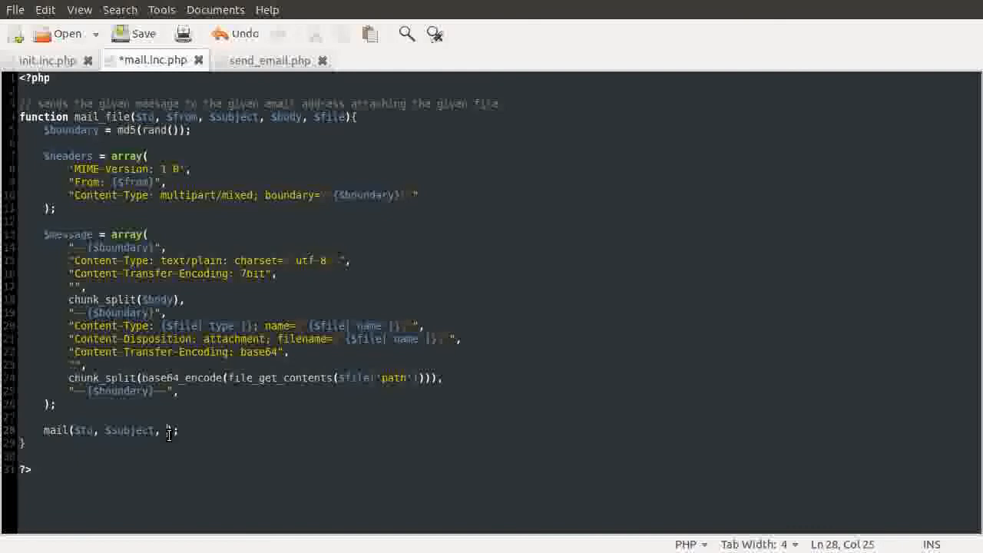
text(implode())
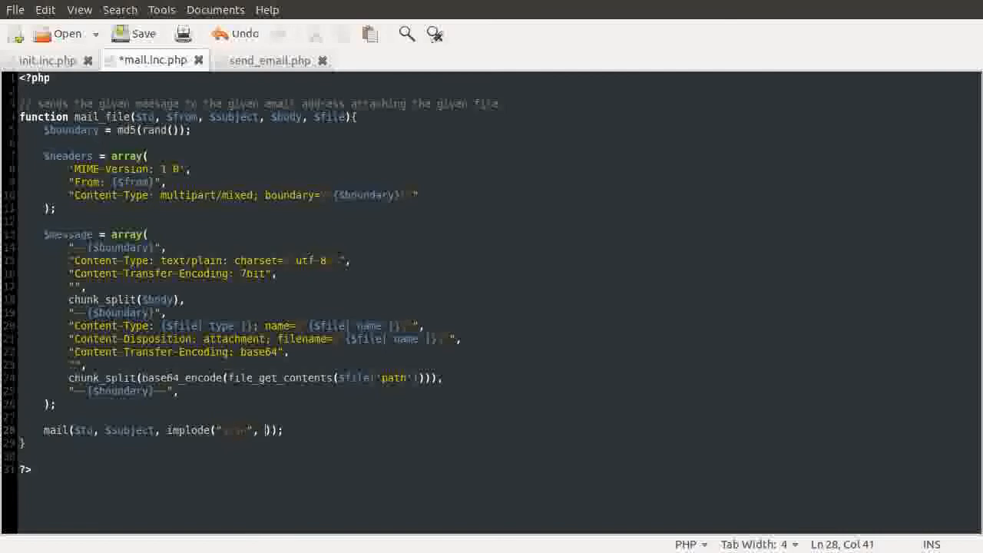
text($message)
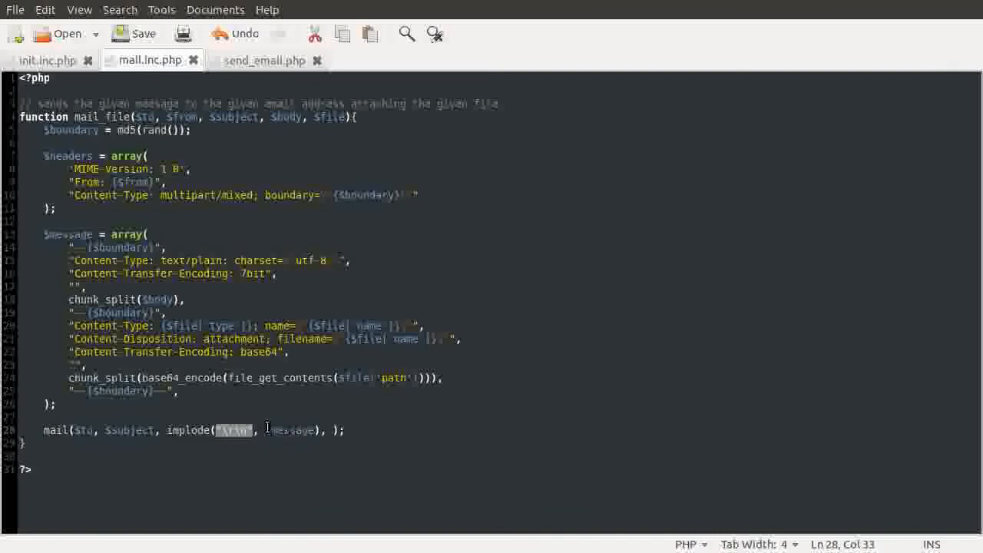
mouse_move(277, 430)
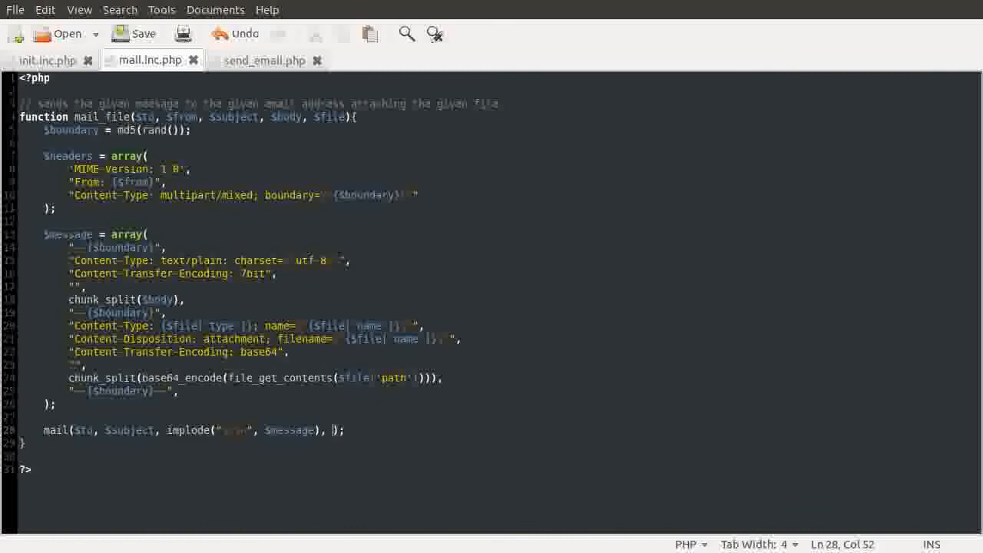
text(im)
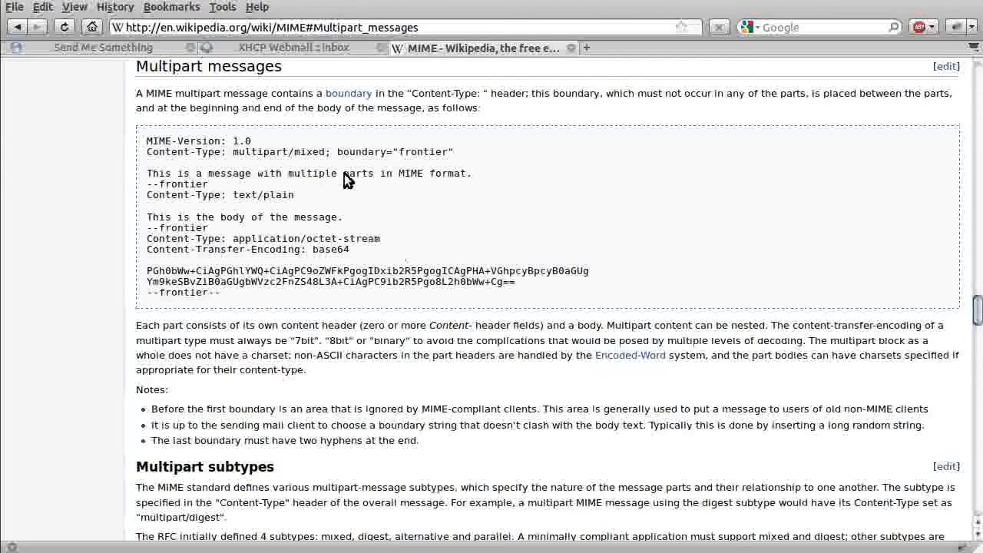
Switch Firefox from the MIME article to the Send Me Something upload form page
click(101, 47)
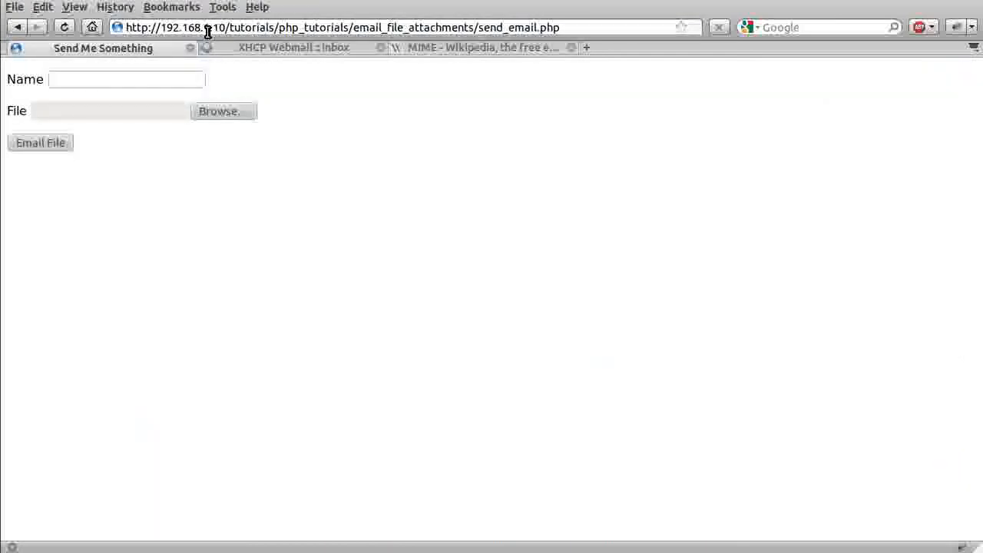
click(126, 80)
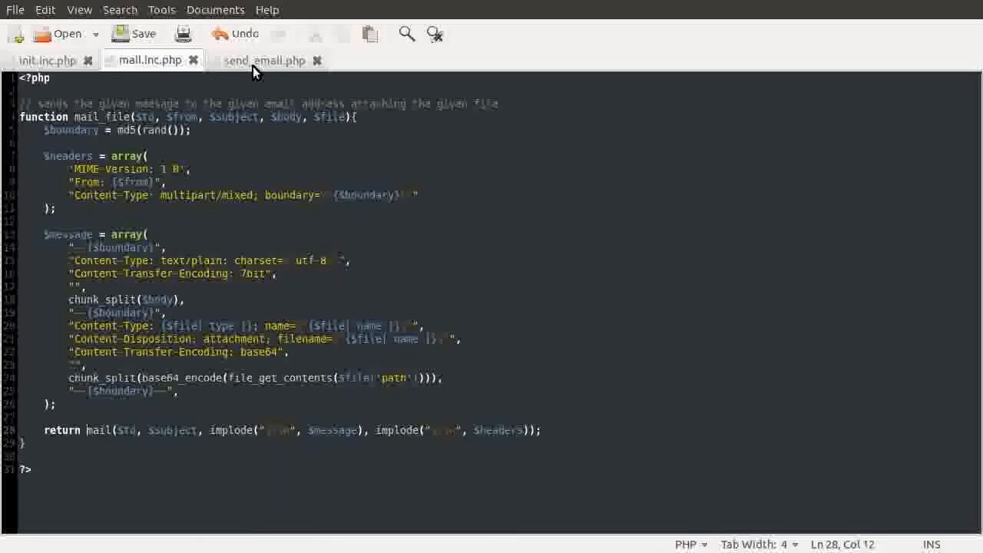
In send_email.php, drop 'File' before Details and insert a 'From: {$...}' line in the heredoc body
click(264, 60)
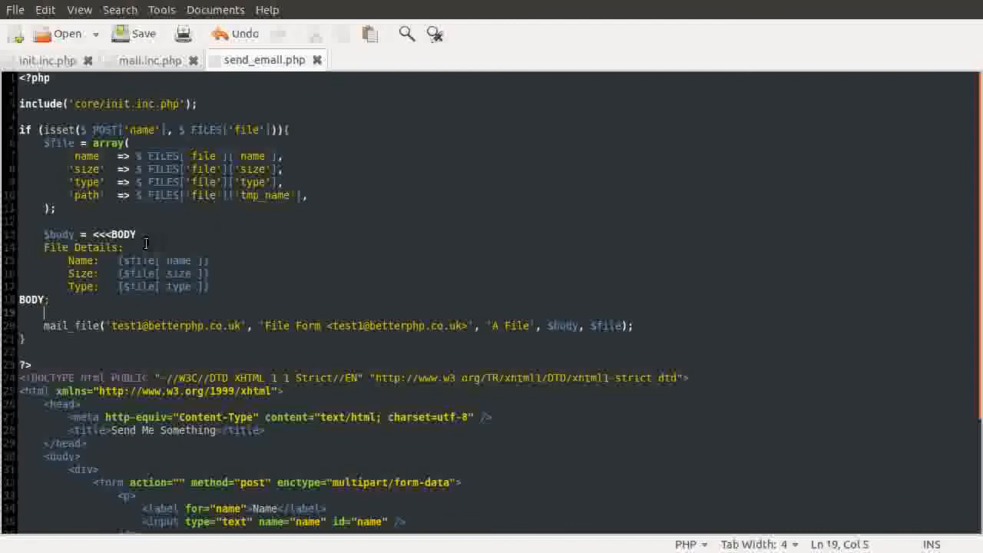
double_click(53, 247)
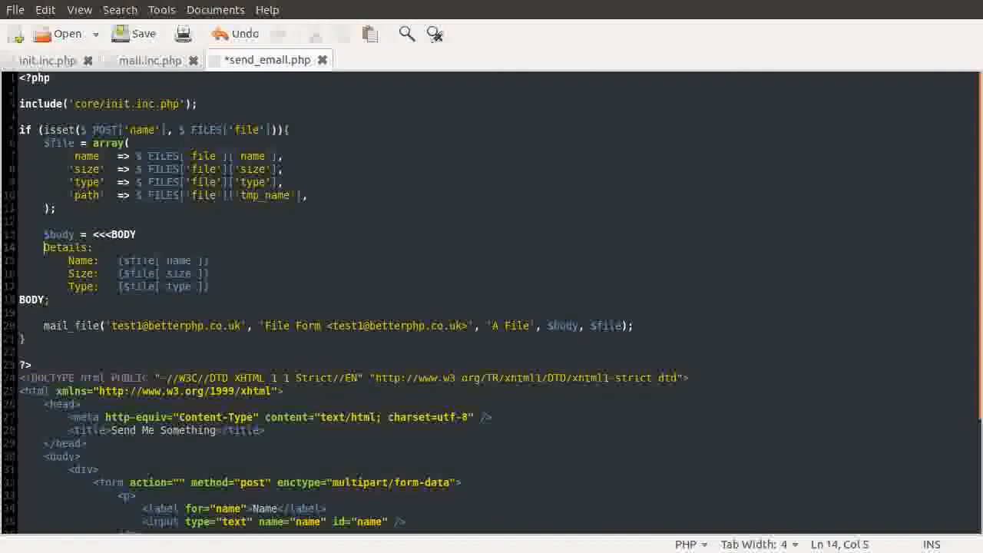
text(Fr)
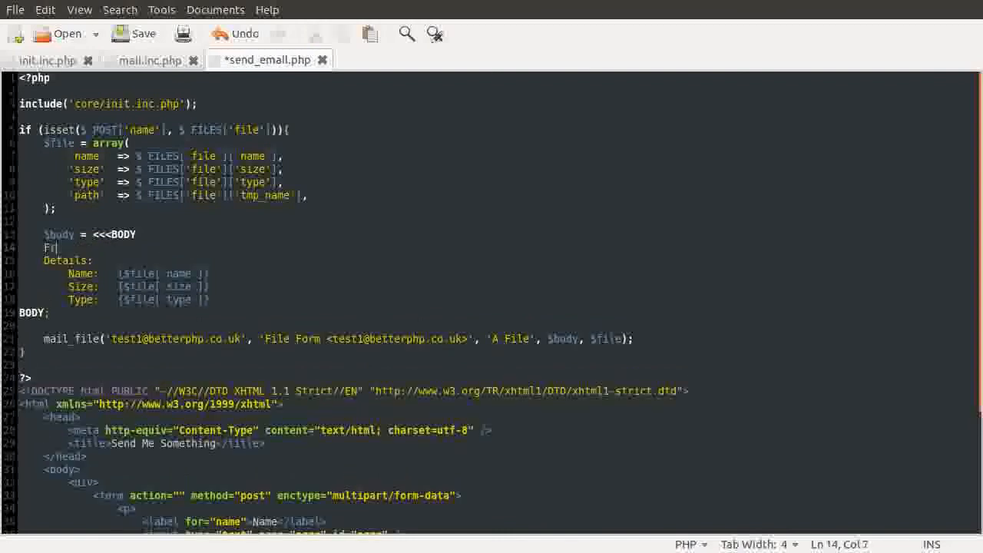
text(om:)
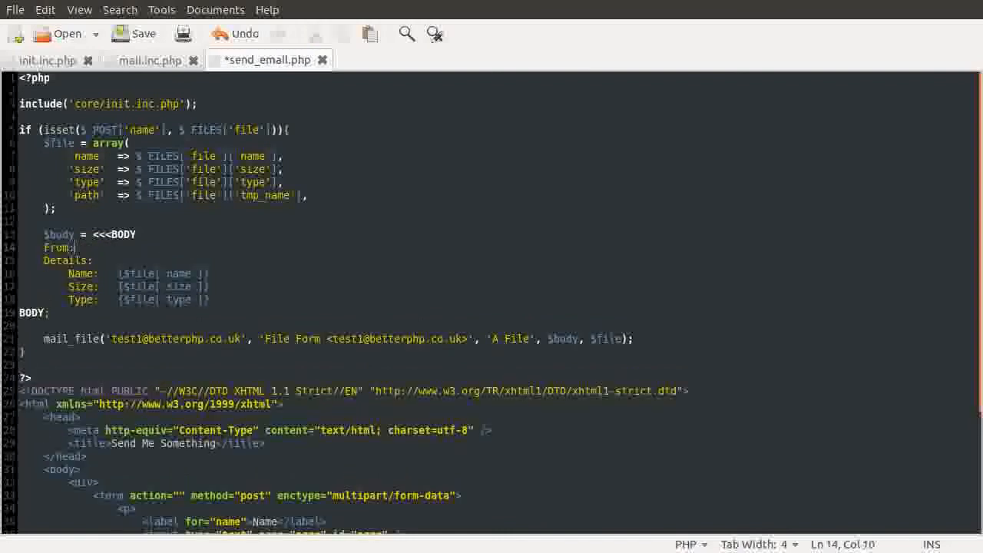
text(()
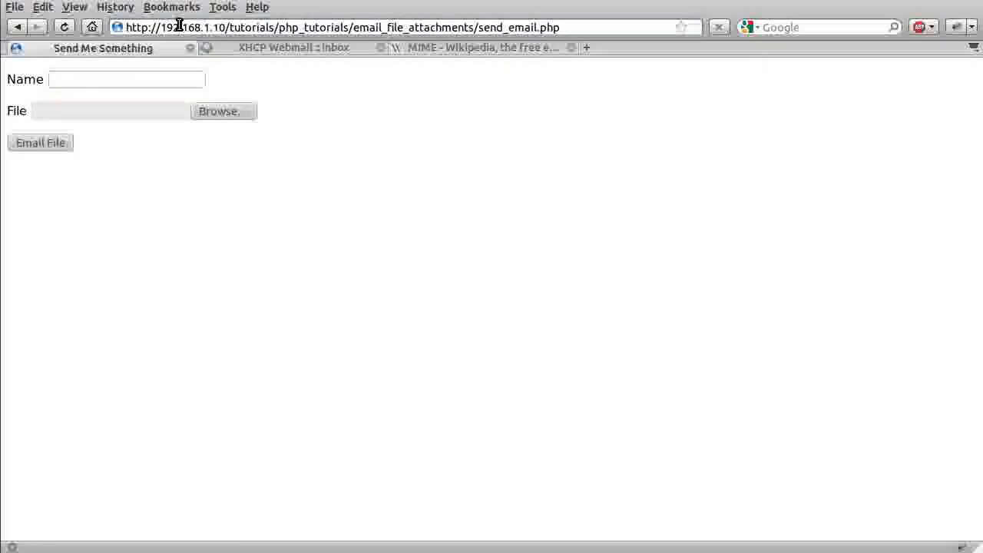
Enter the name 'Bob', attach the PNG image from disk and submit the form
click(126, 79)
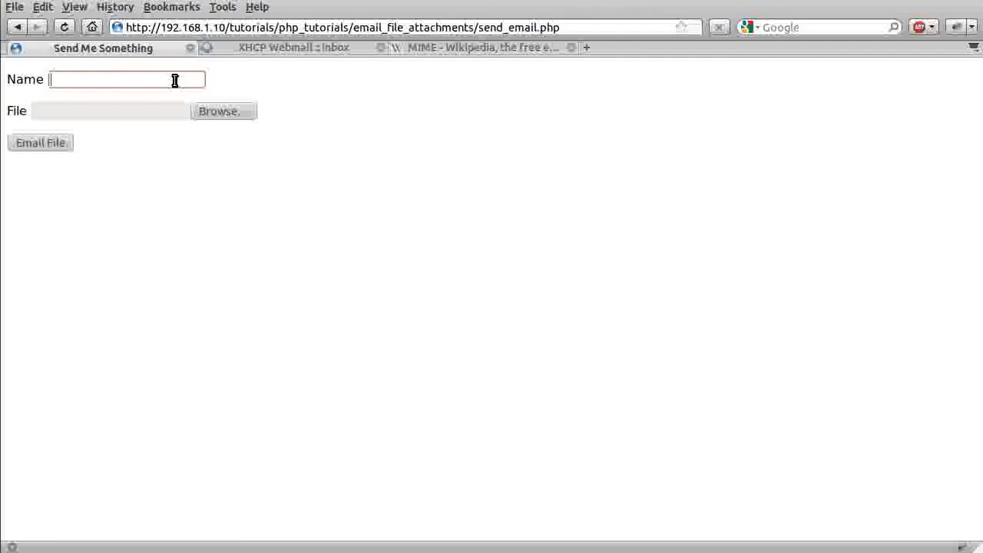
text(Bob)
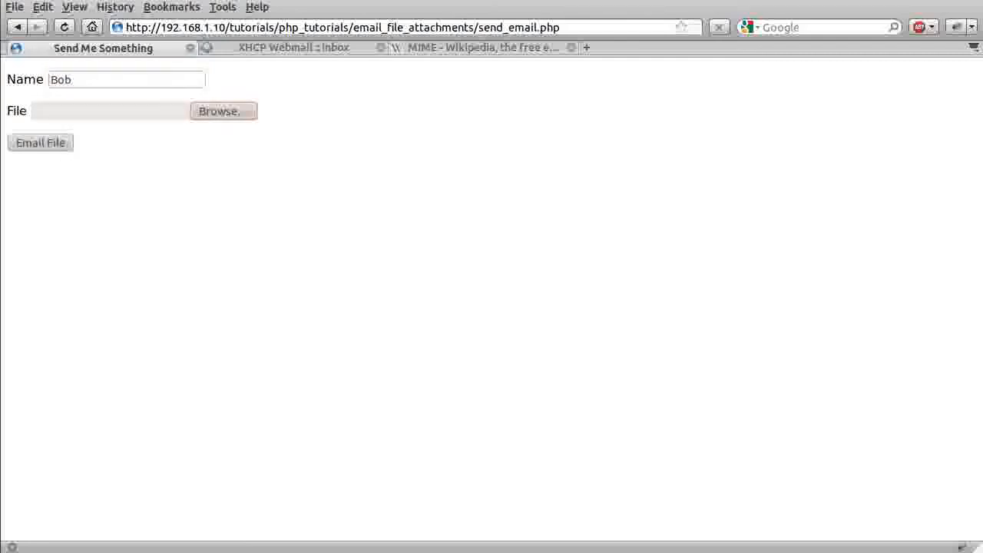
click(223, 110)
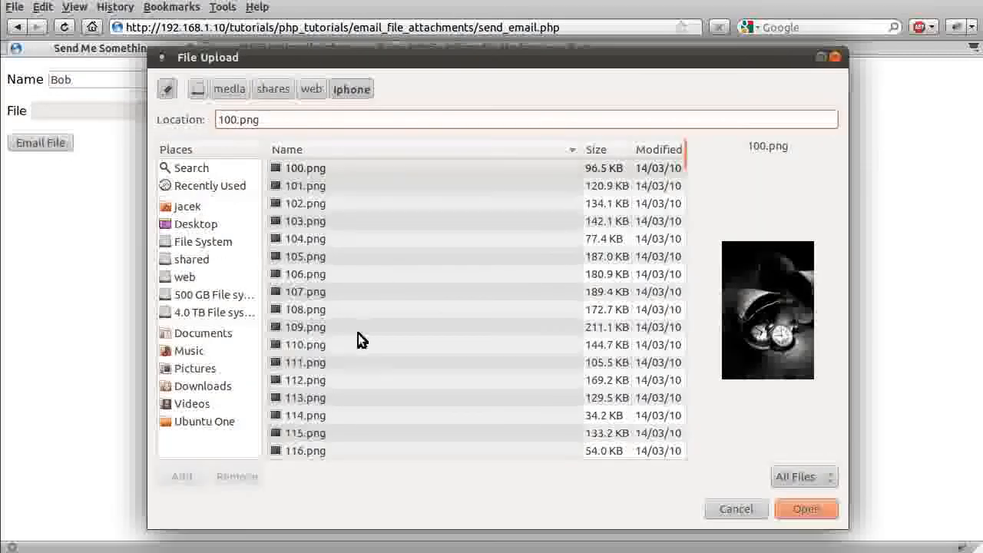
click(304, 344)
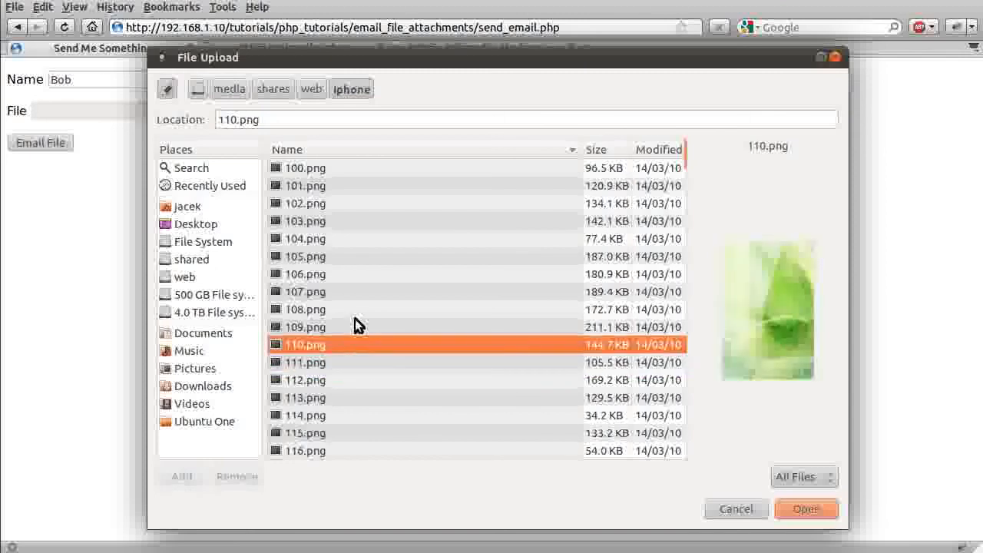
click(805, 509)
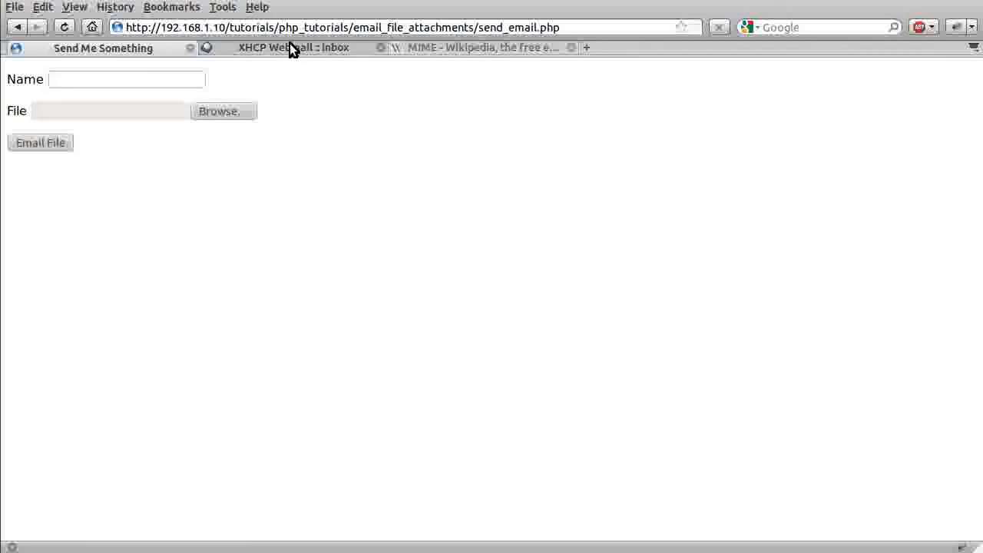
Switch to the XHCP Webmail inbox listing the new A File message
click(293, 47)
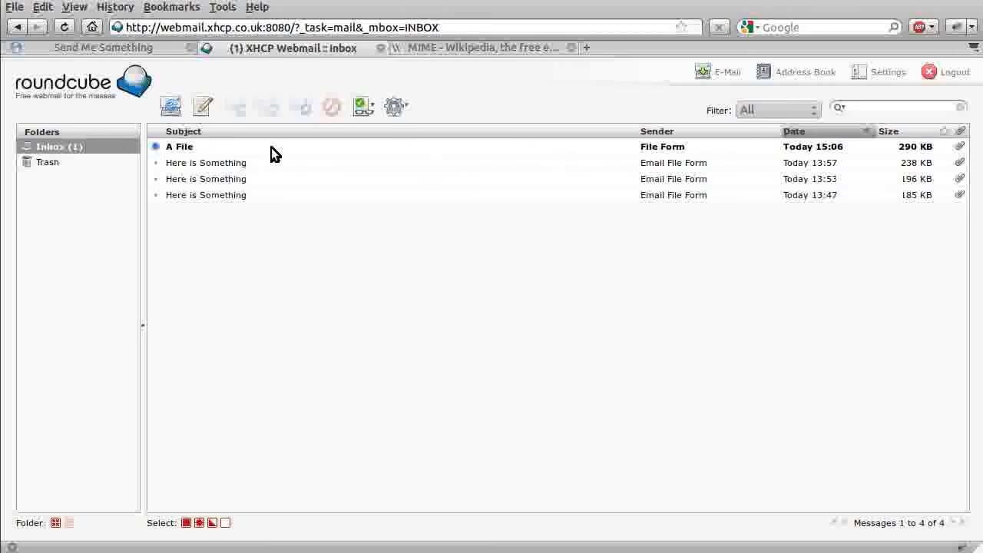
mouse_move(263, 161)
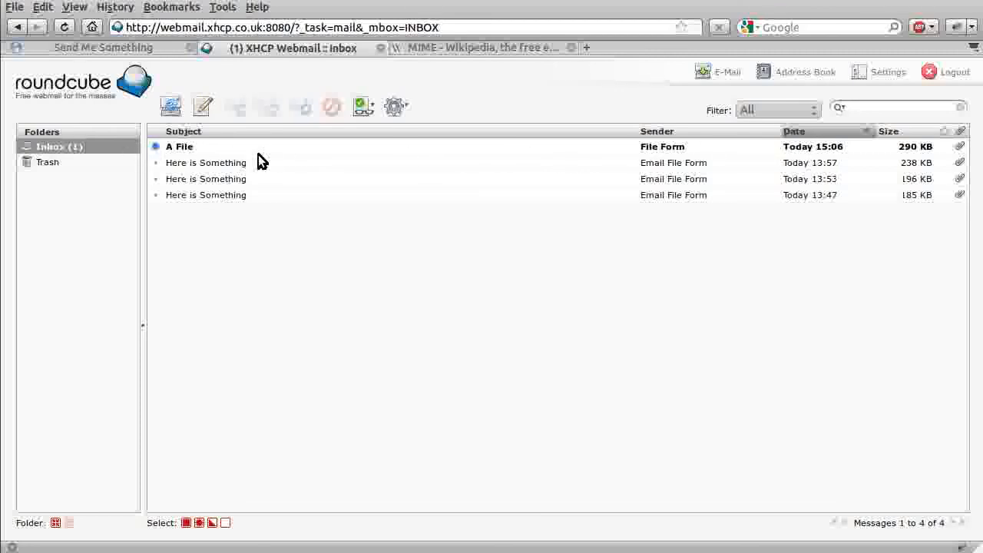
mouse_move(269, 158)
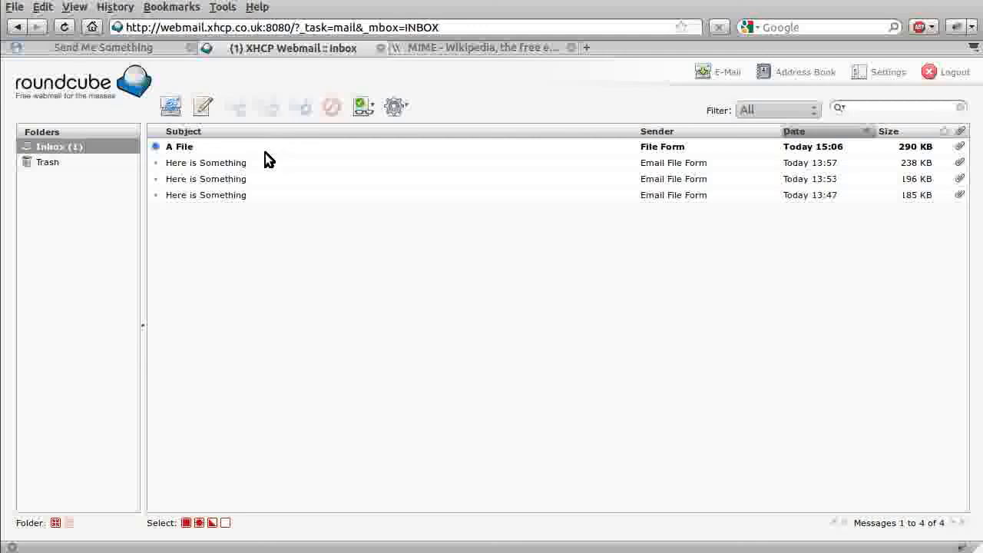
mouse_move(268, 163)
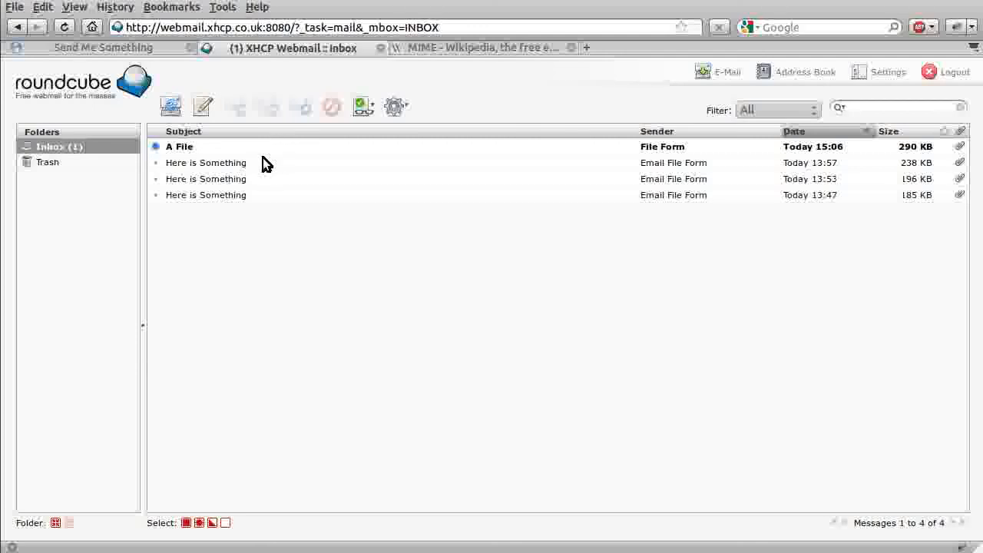
mouse_move(956, 157)
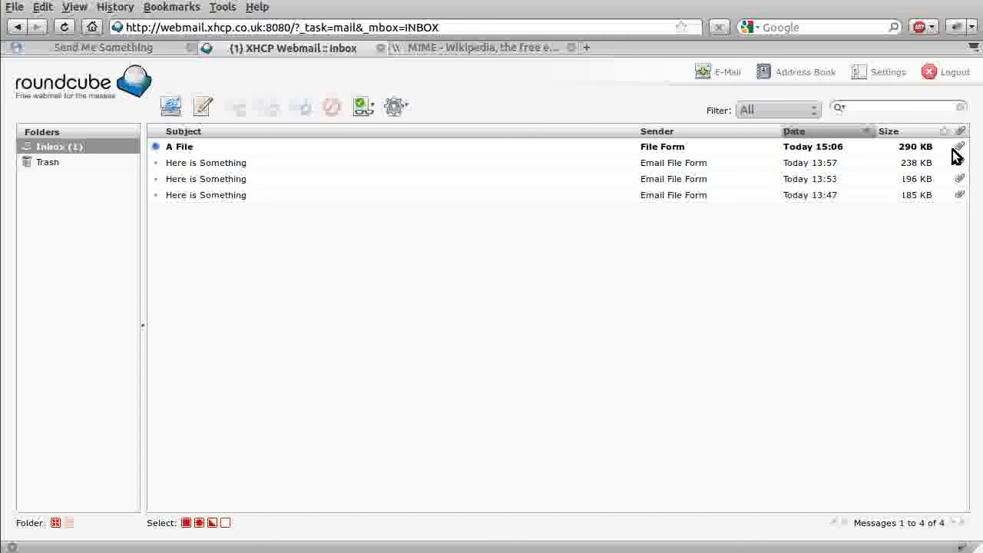
mouse_move(637, 146)
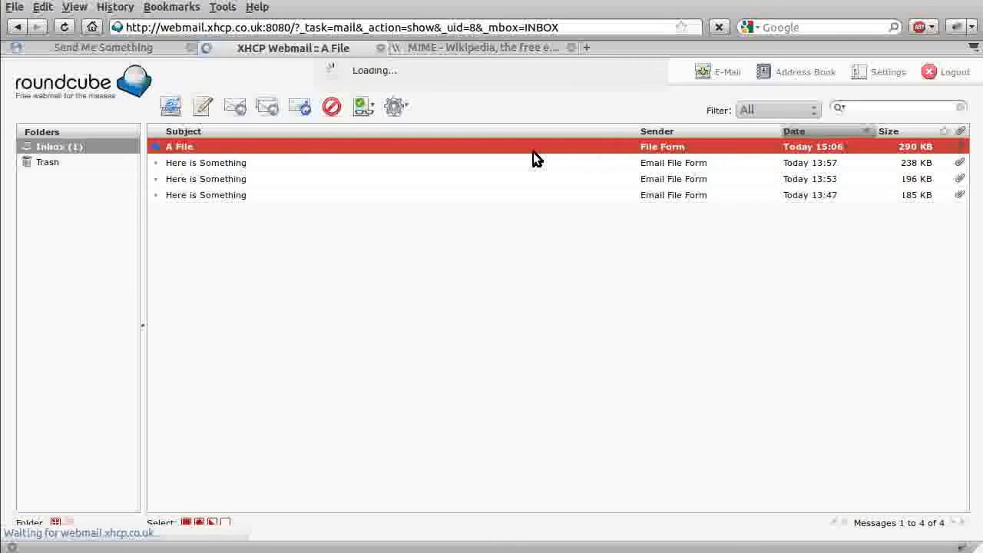
Read the A File message from Bob and check the attachment size value 216122
click(180, 145)
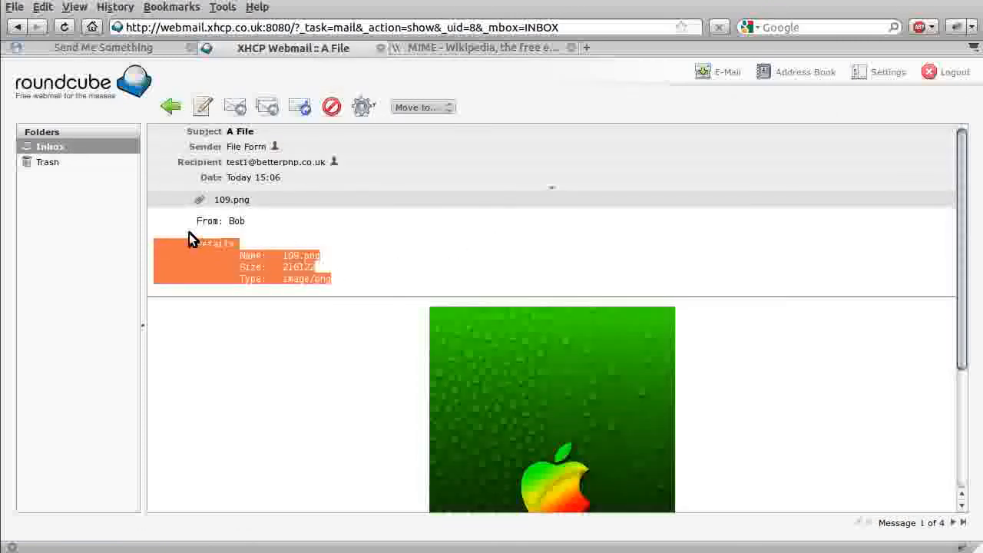
click(264, 249)
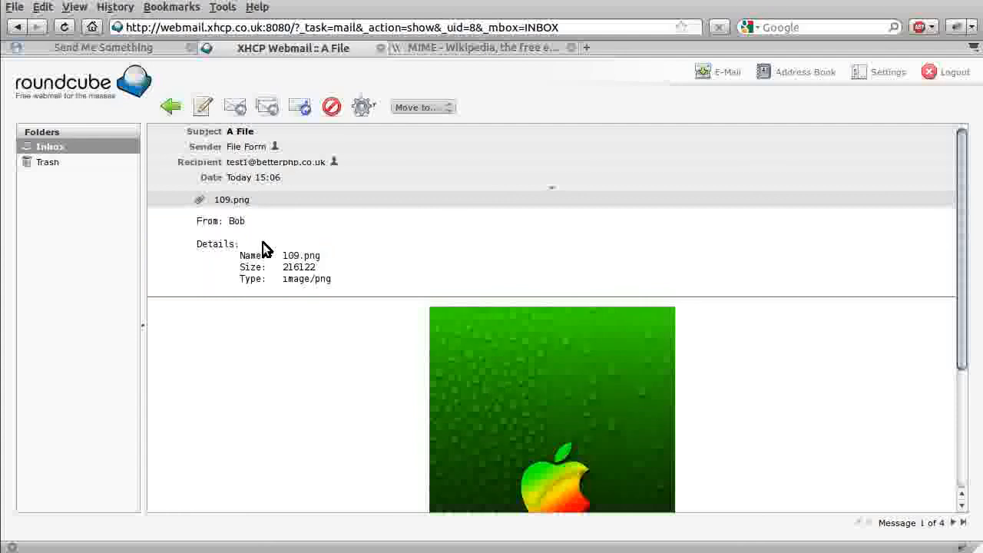
mouse_move(261, 229)
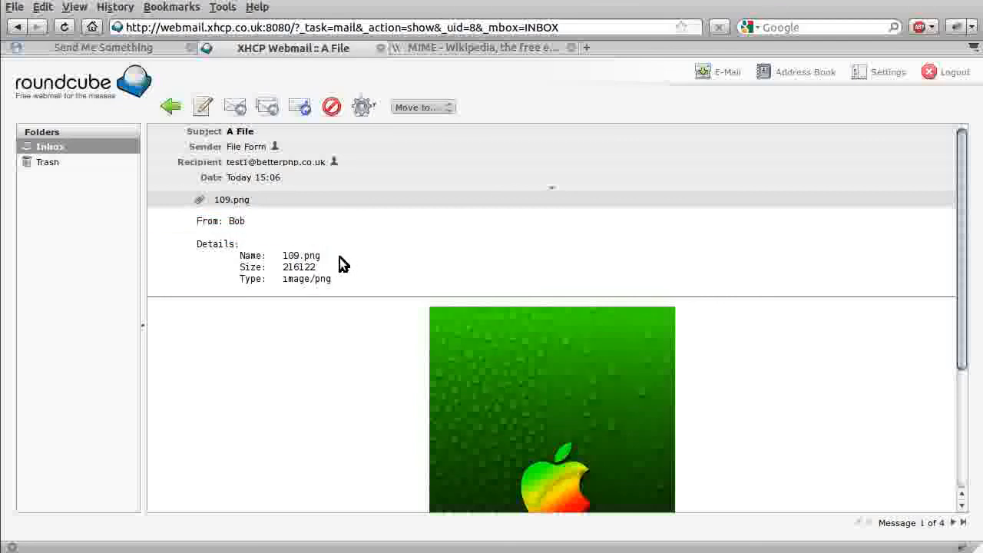
mouse_move(331, 264)
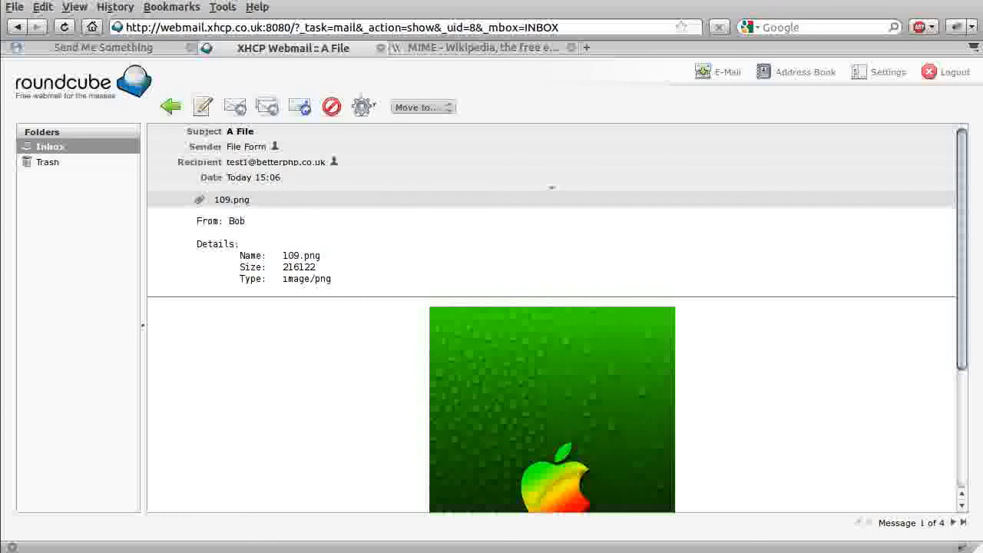
mouse_move(319, 273)
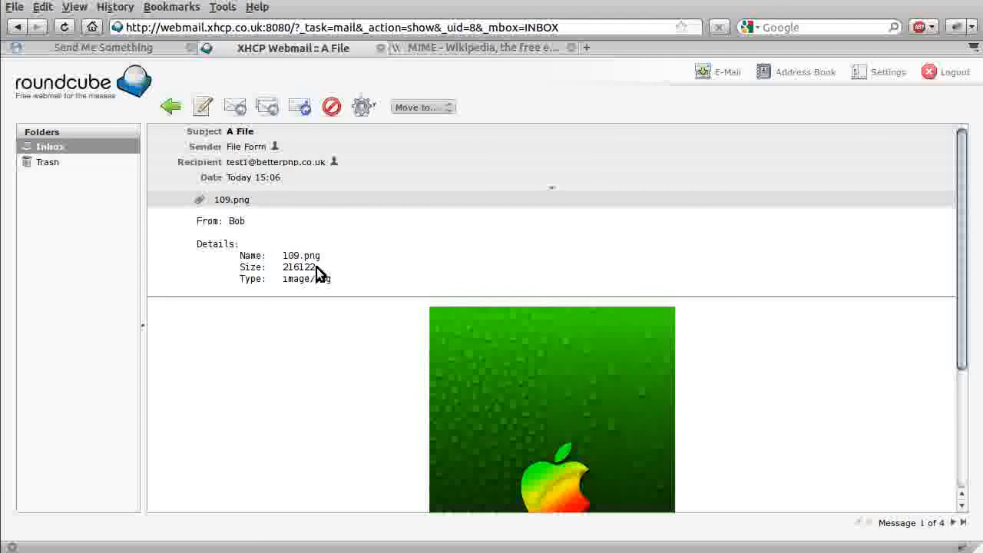
double_click(298, 268)
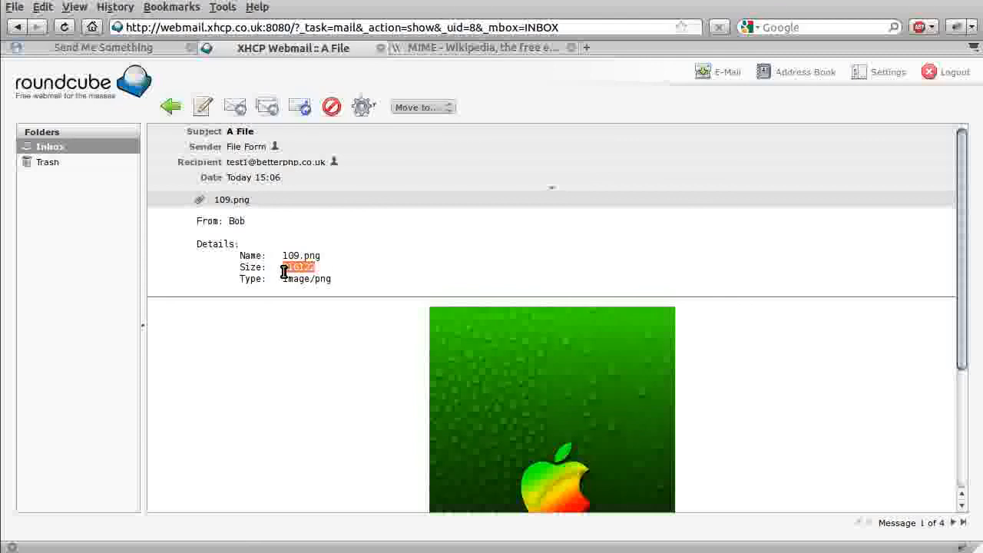
mouse_move(245, 215)
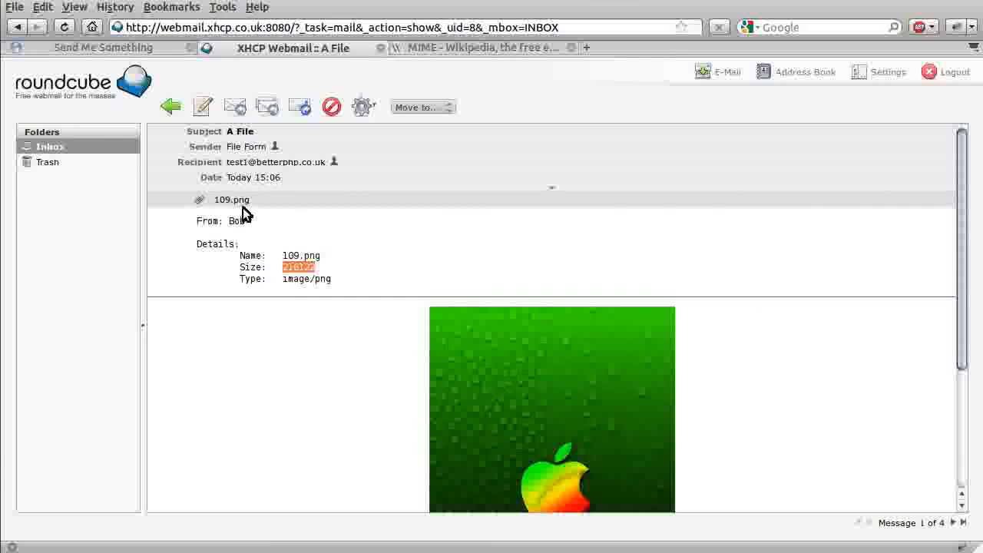
click(230, 200)
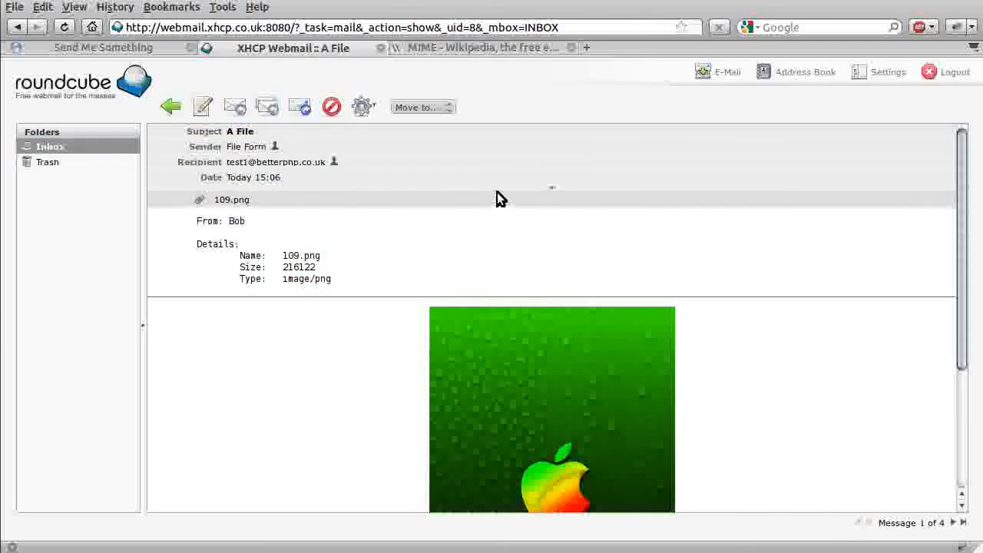
Expand the raw headers and select the multipart/mixed boundary value
click(551, 187)
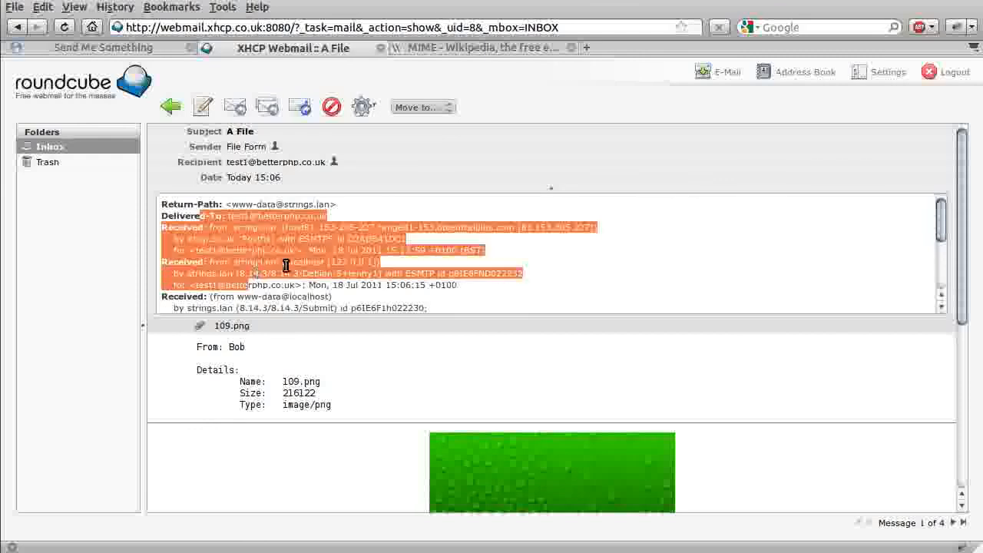
scroll(down, 3)
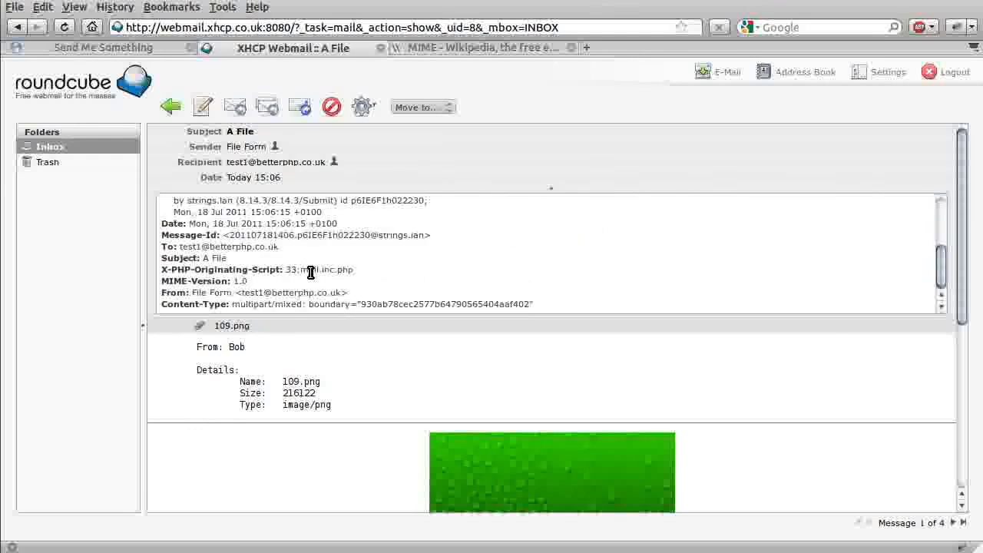
drag(313, 271, 159, 304)
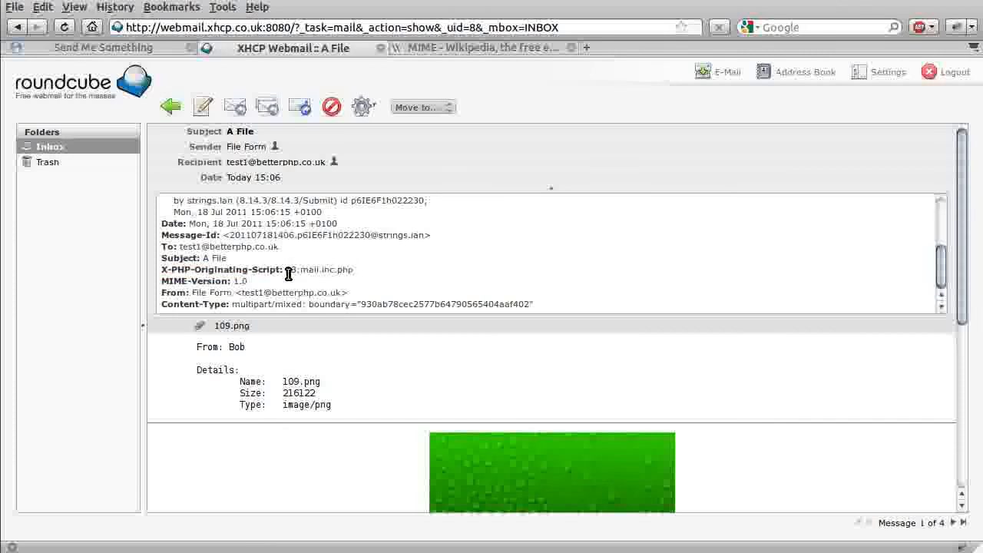
mouse_move(261, 308)
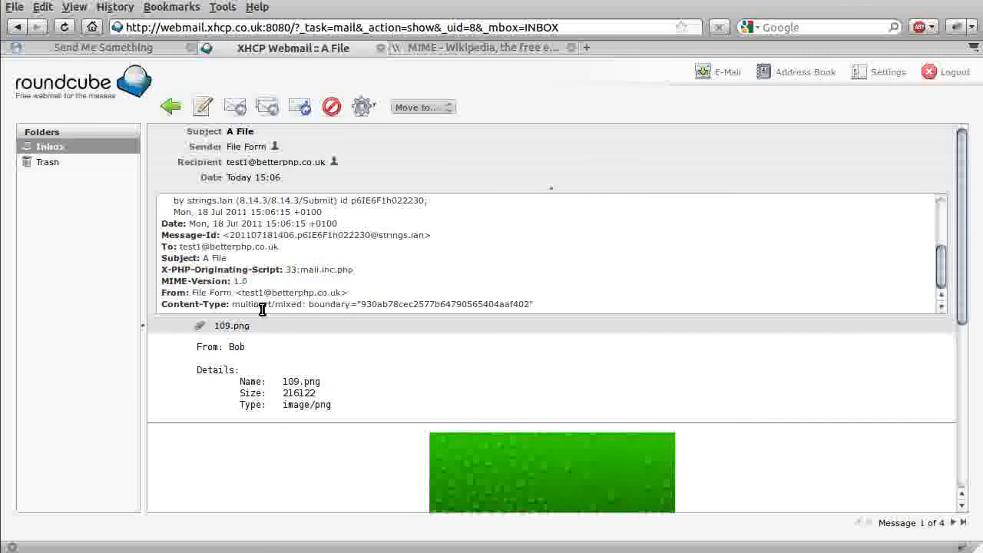
mouse_move(427, 299)
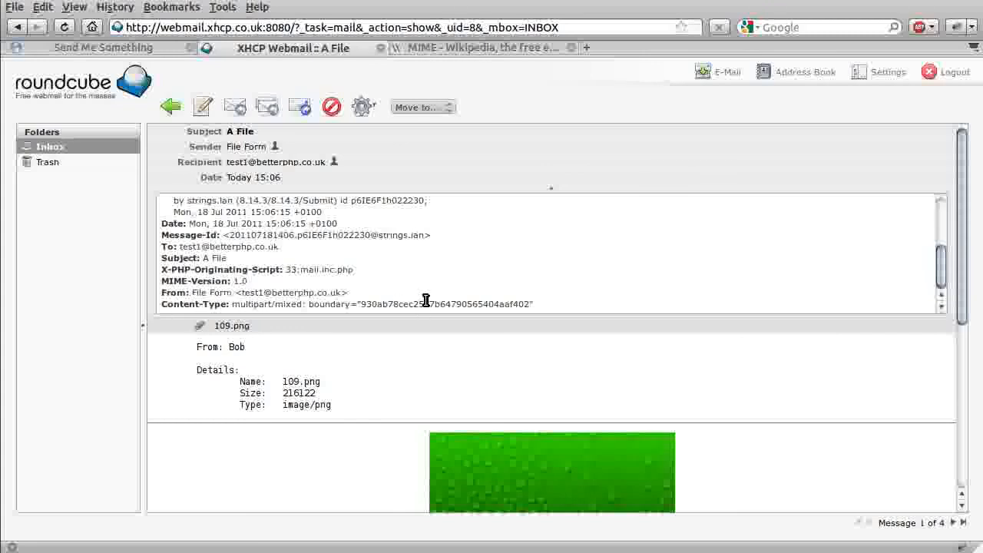
mouse_move(365, 301)
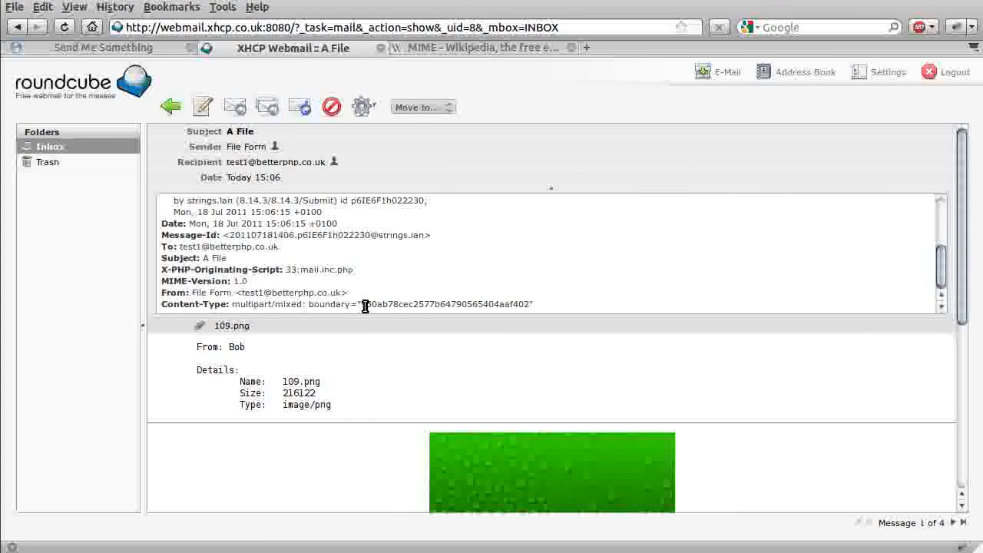
drag(366, 304, 522, 304)
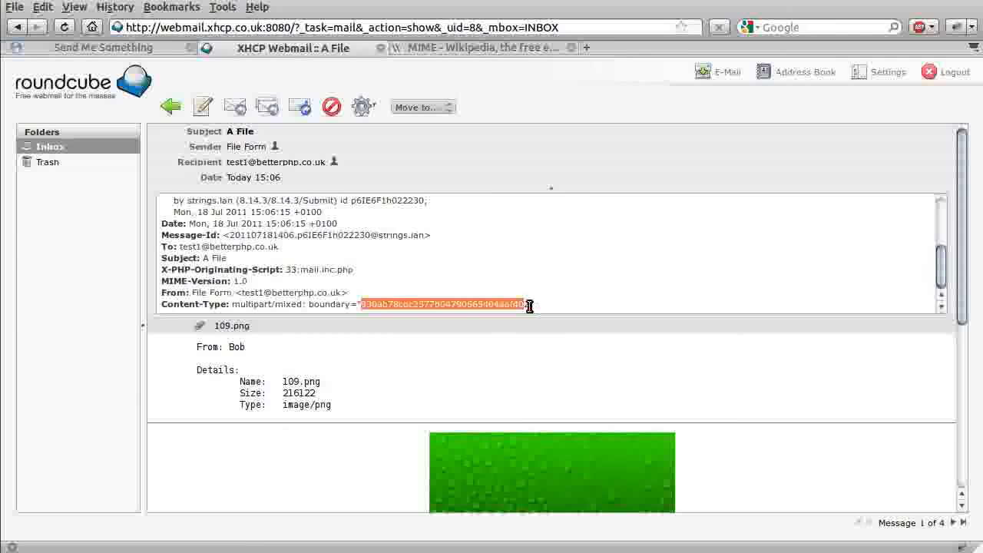
mouse_move(522, 295)
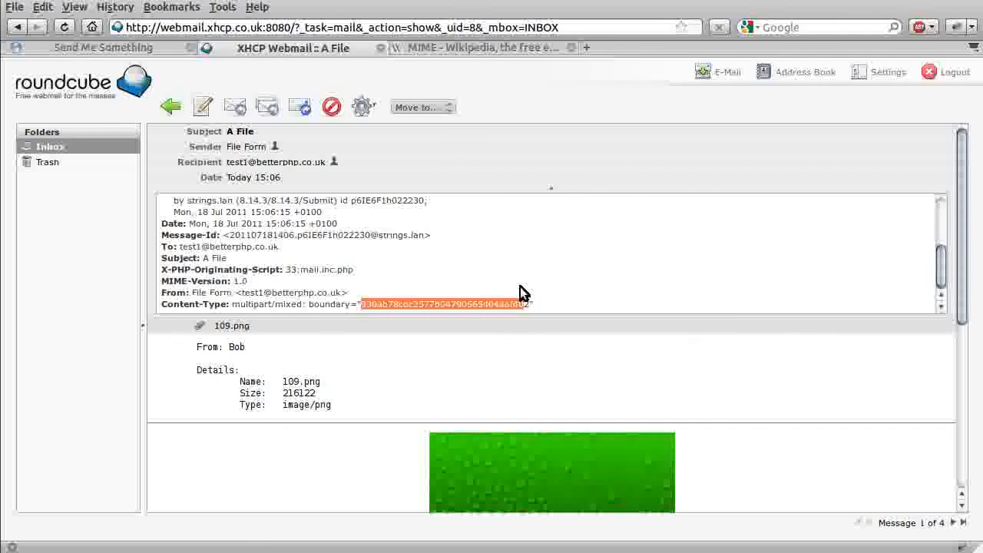
mouse_move(547, 231)
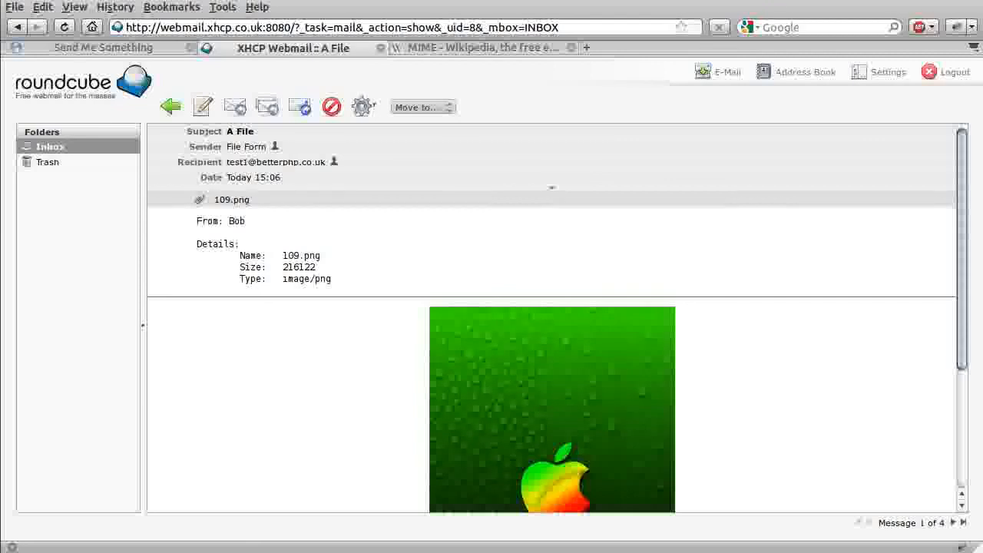
mouse_move(906, 309)
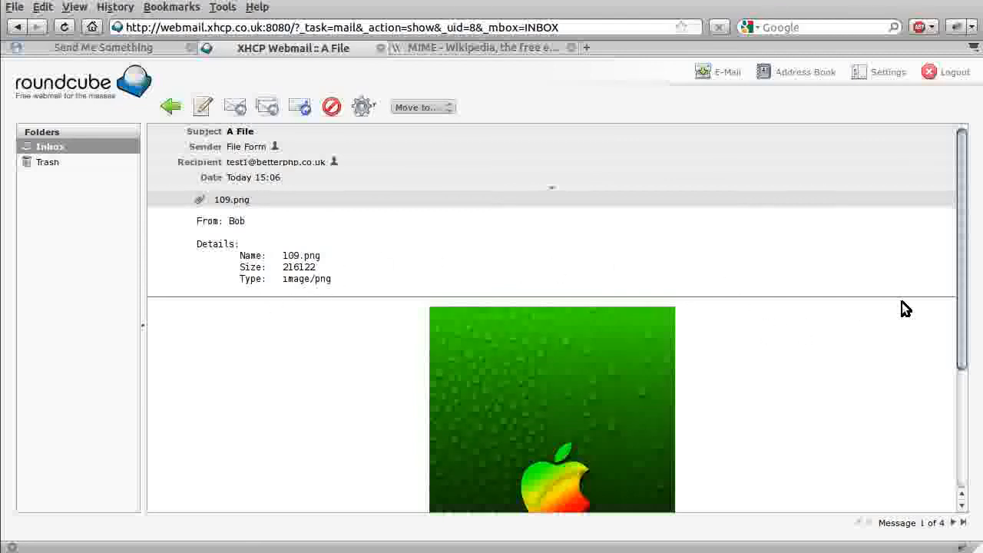